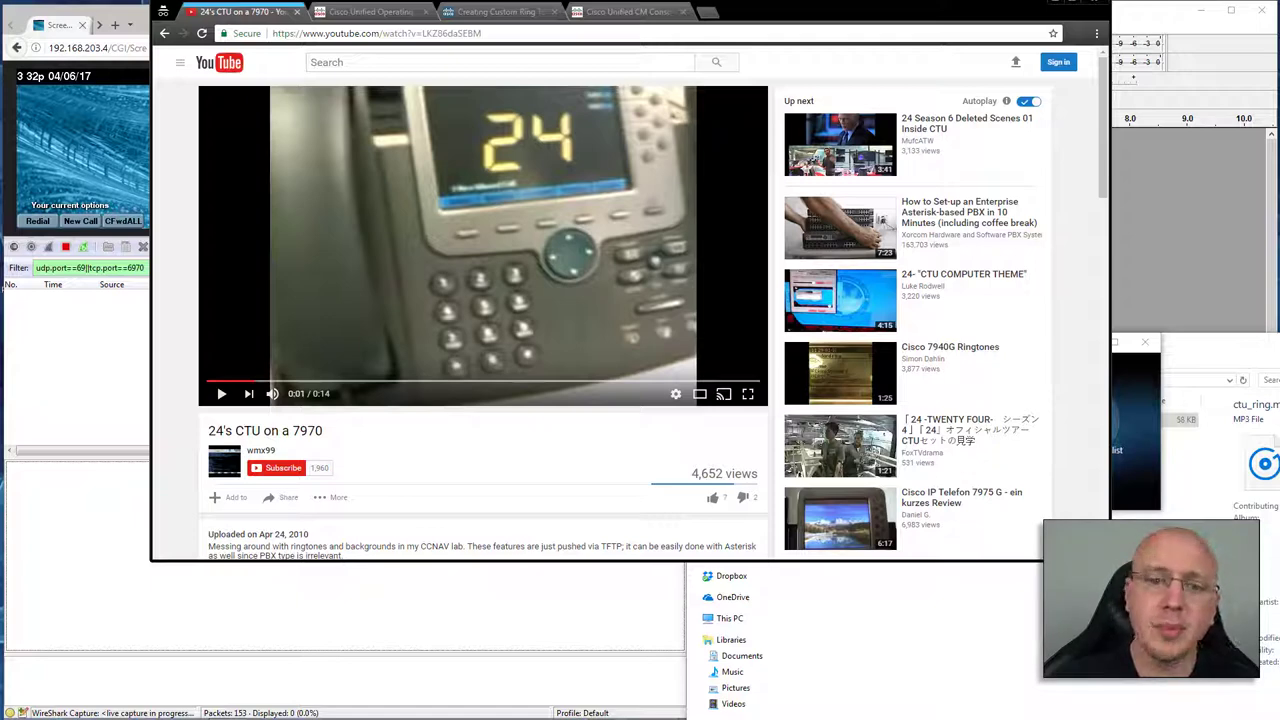
mouse_move(548, 448)
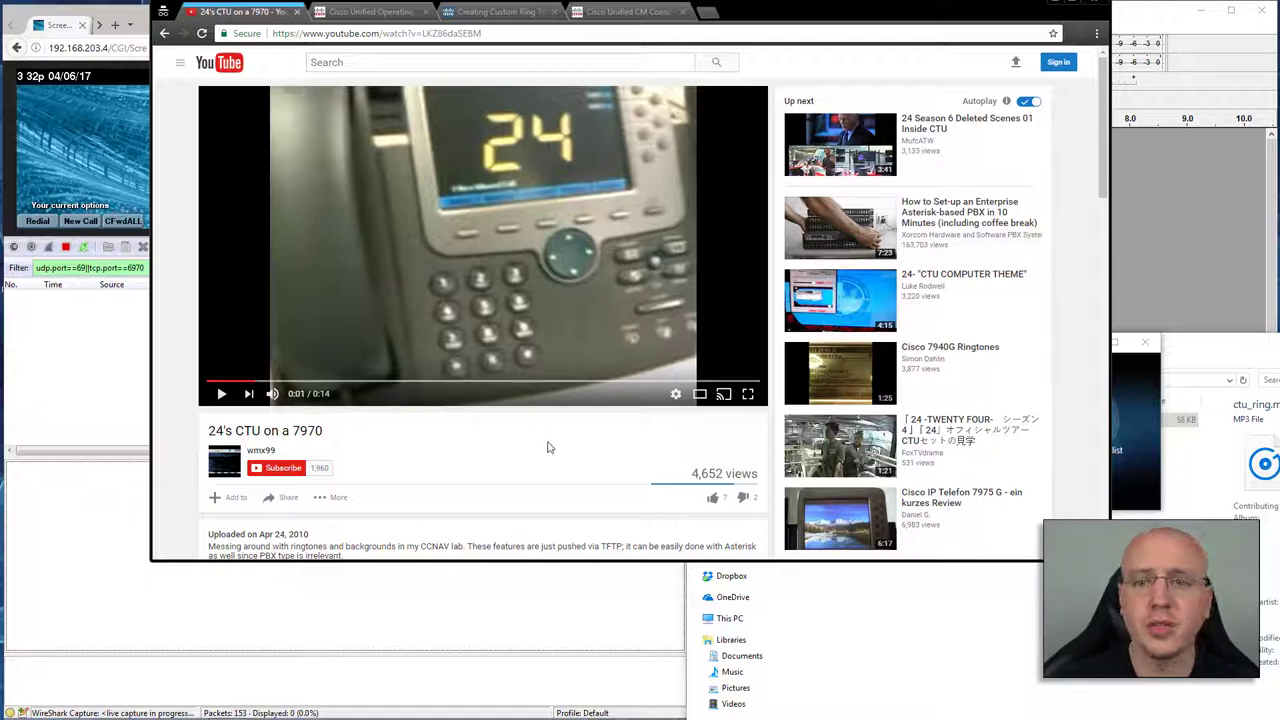
mouse_move(336, 536)
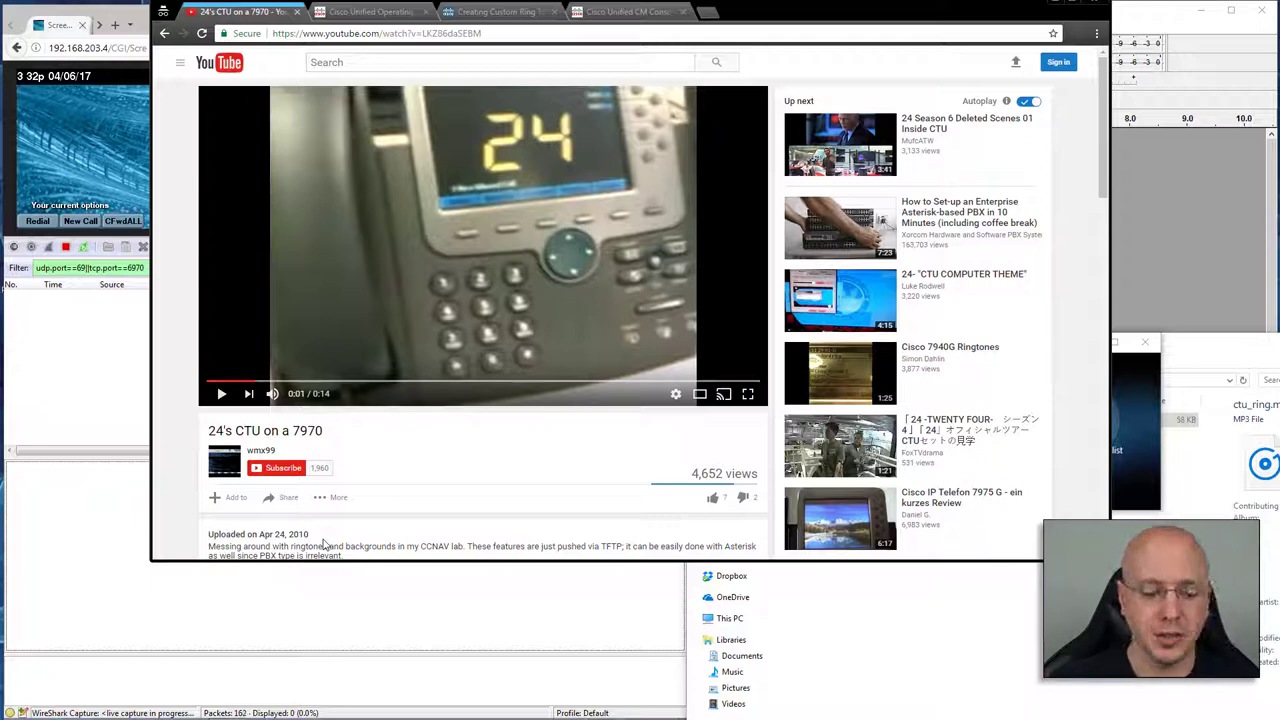
Step: Listen to ctu_ring.mp3 in the media player, then close the player window
click(496, 12)
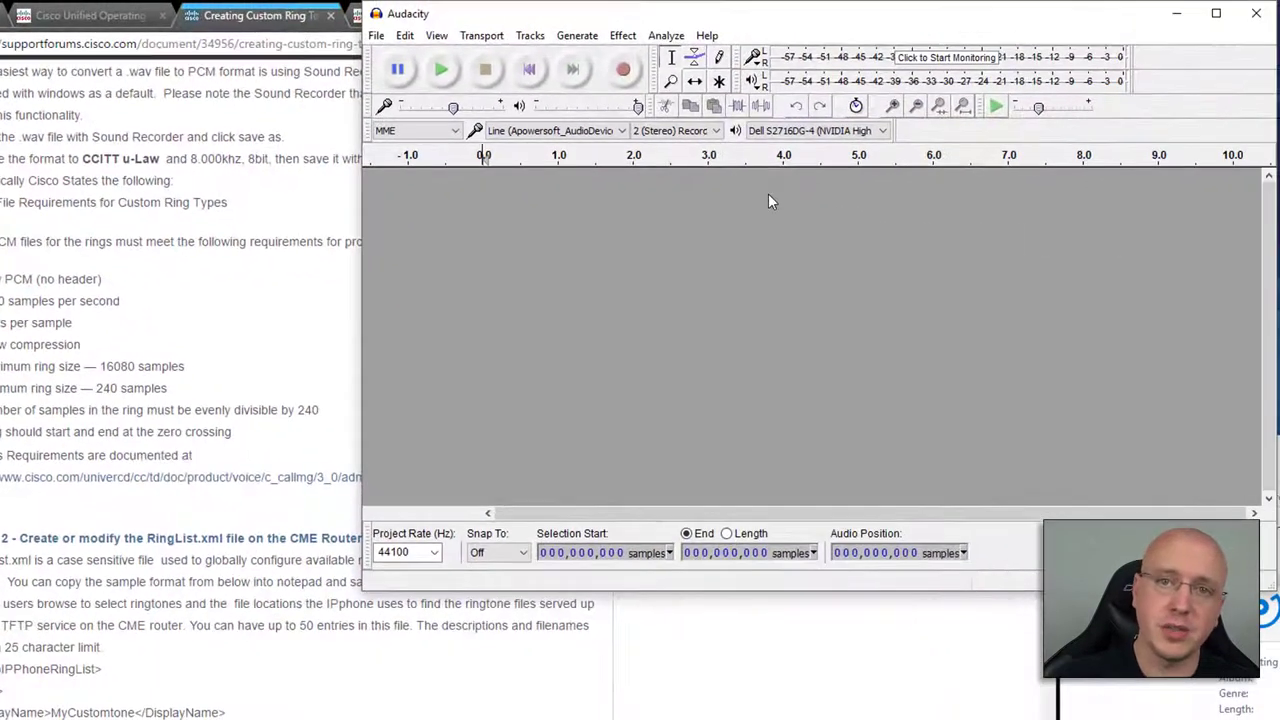
mouse_move(758, 216)
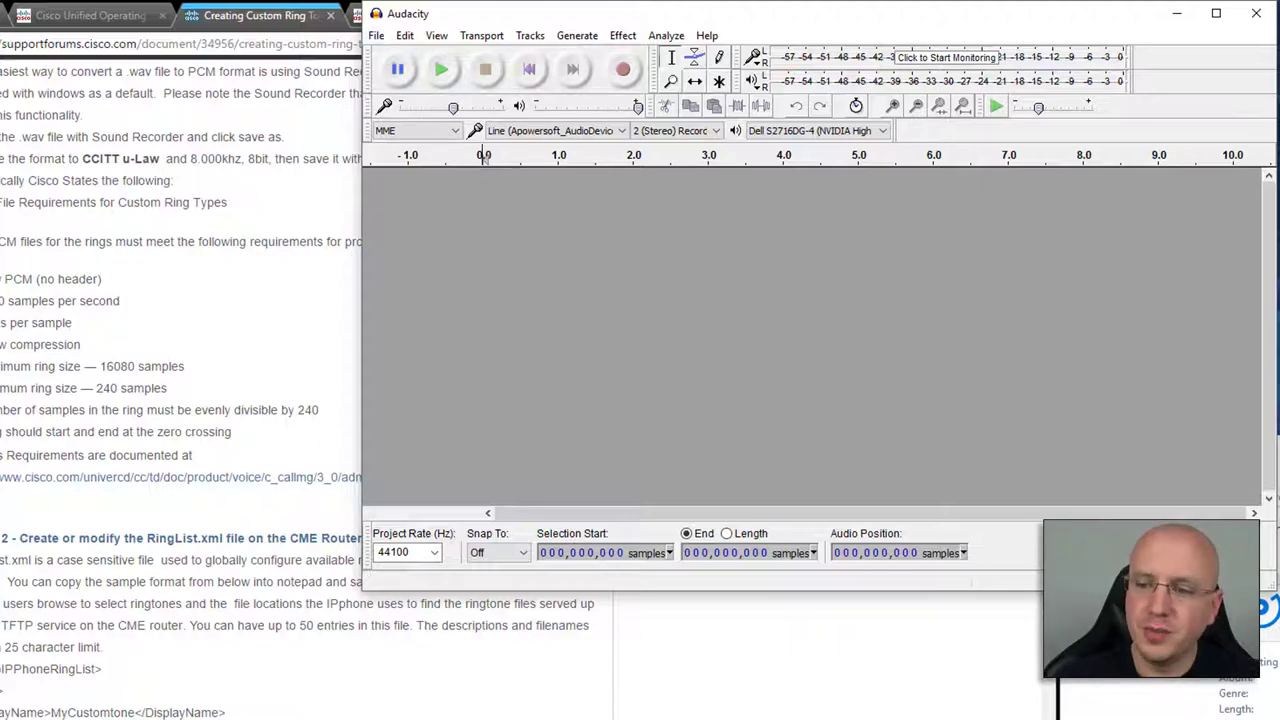
right_click(736, 548)
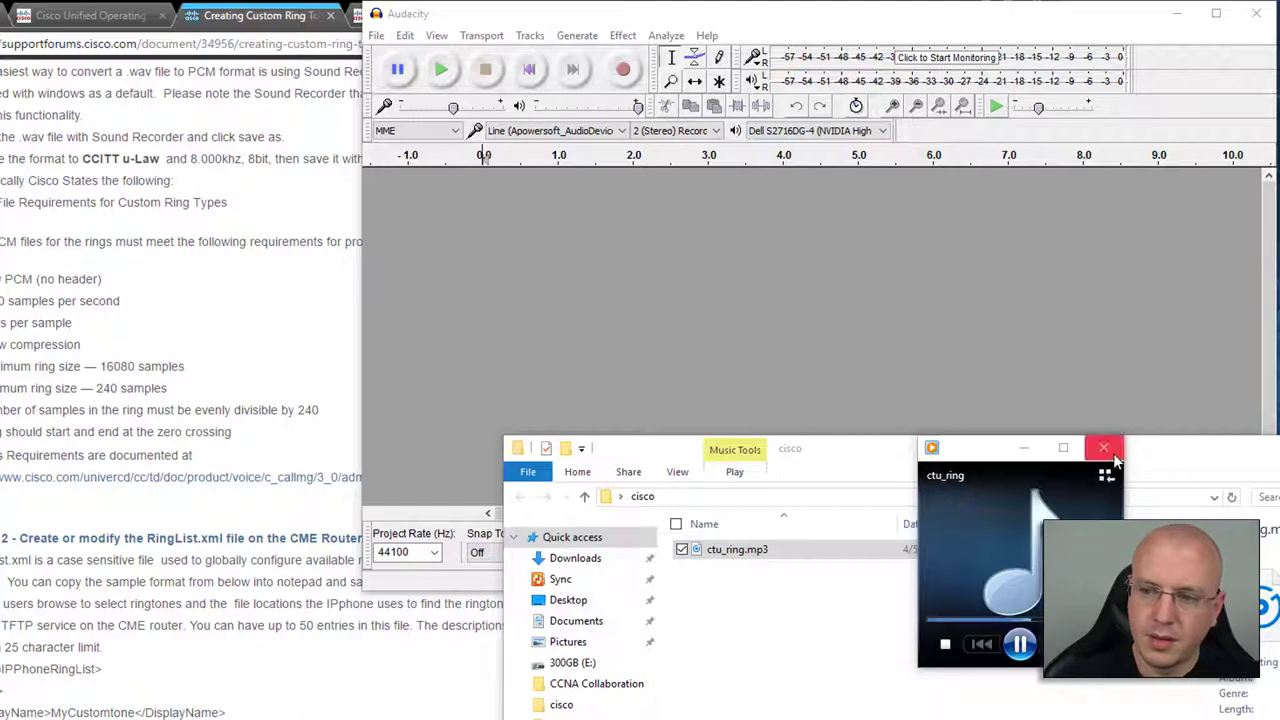
click(1104, 448)
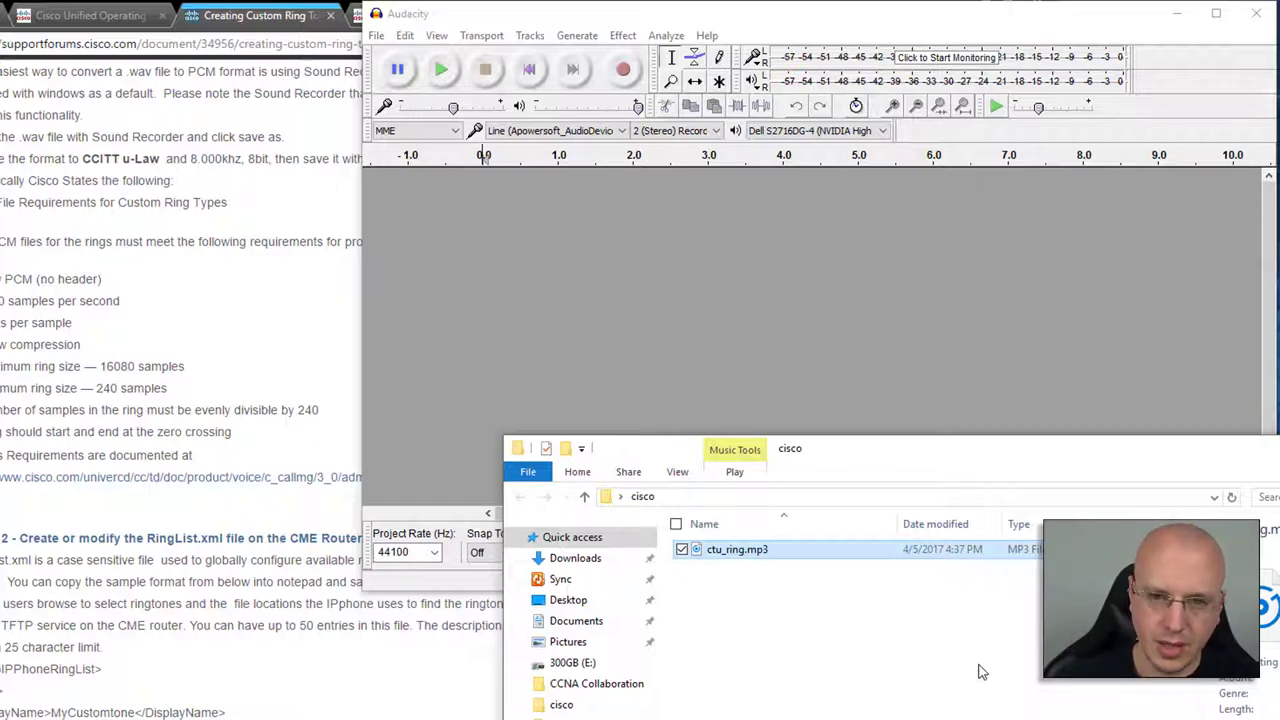
mouse_move(856, 580)
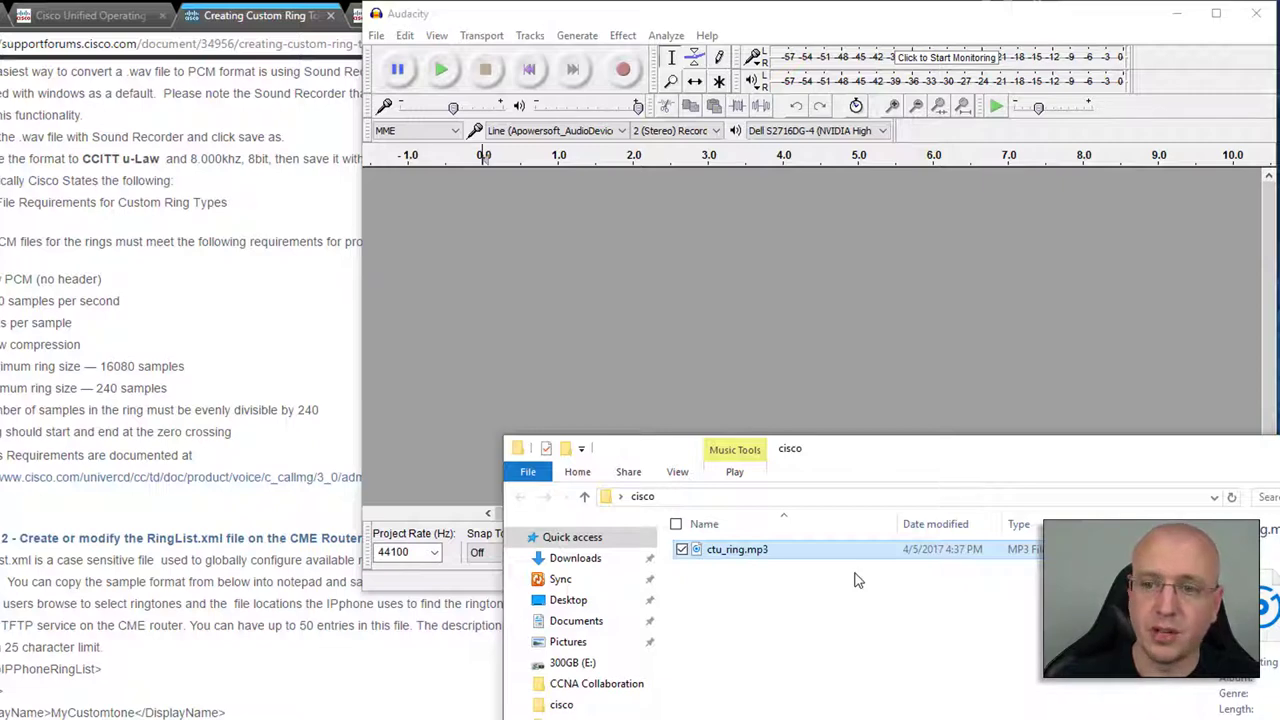
mouse_move(874, 290)
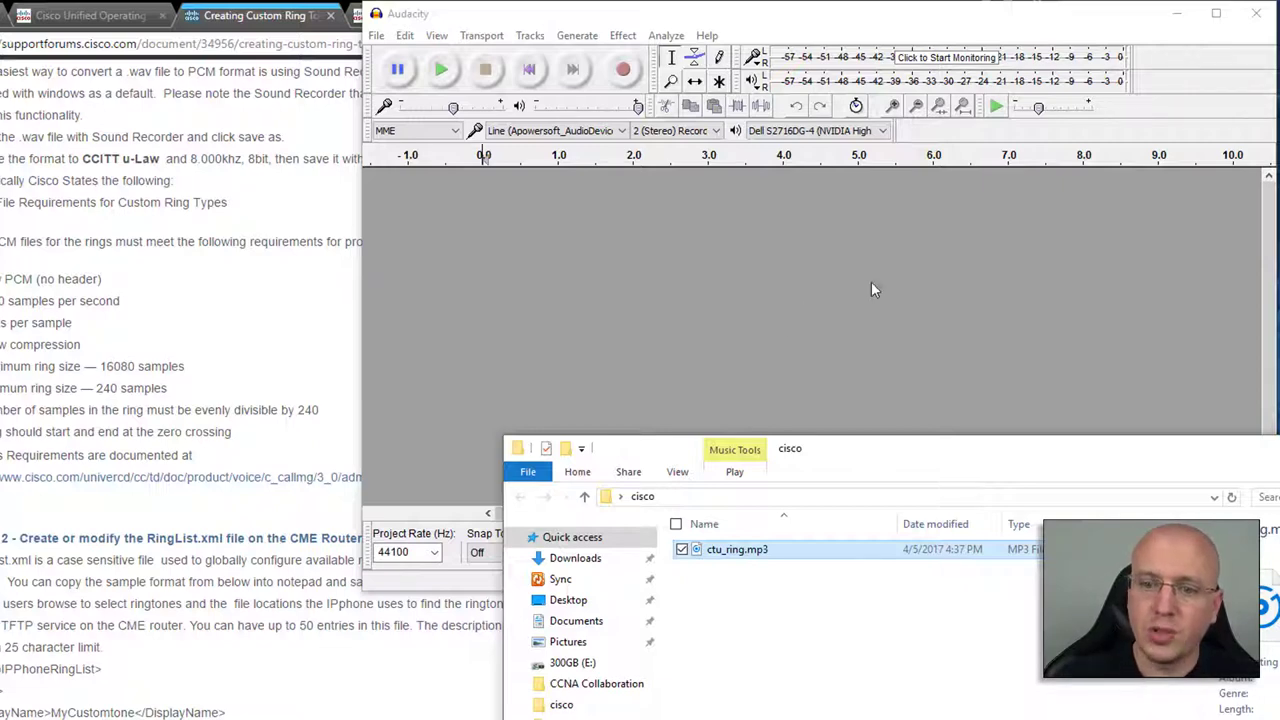
Step: Load the recent ctu_ring file, set the project rate to 8000 Hz and keep a single mono track
click(376, 36)
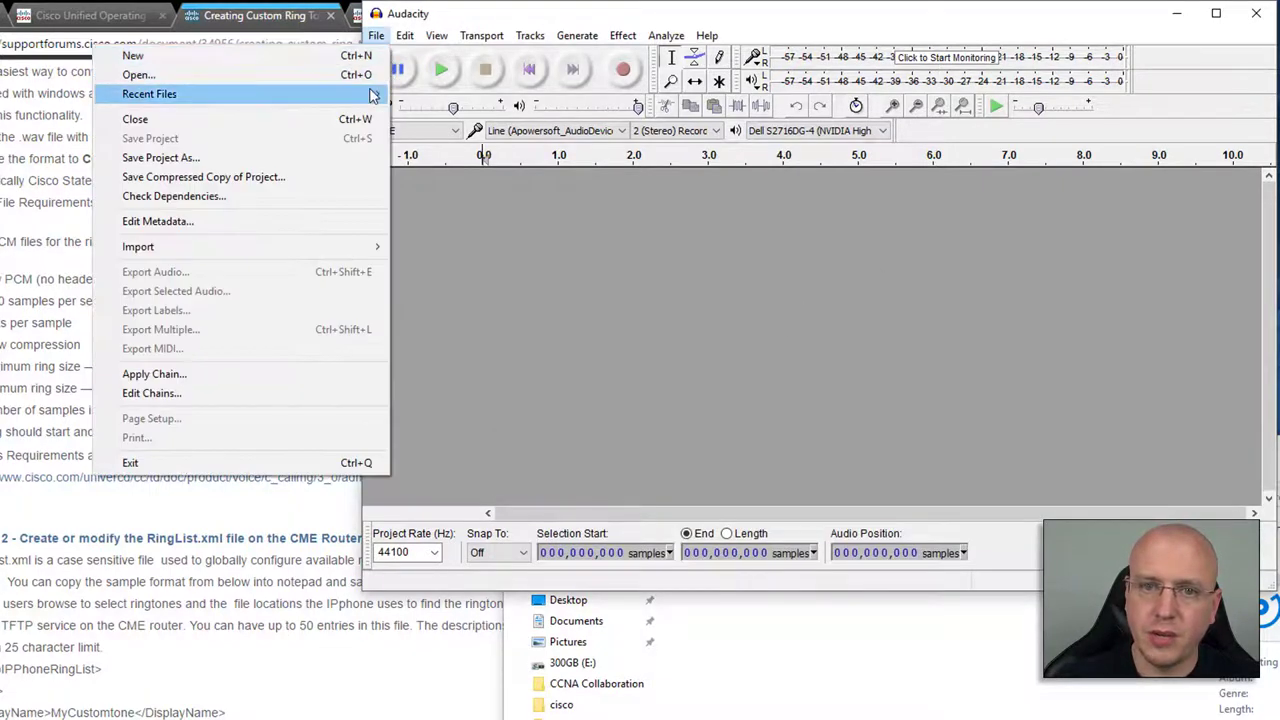
click(138, 76)
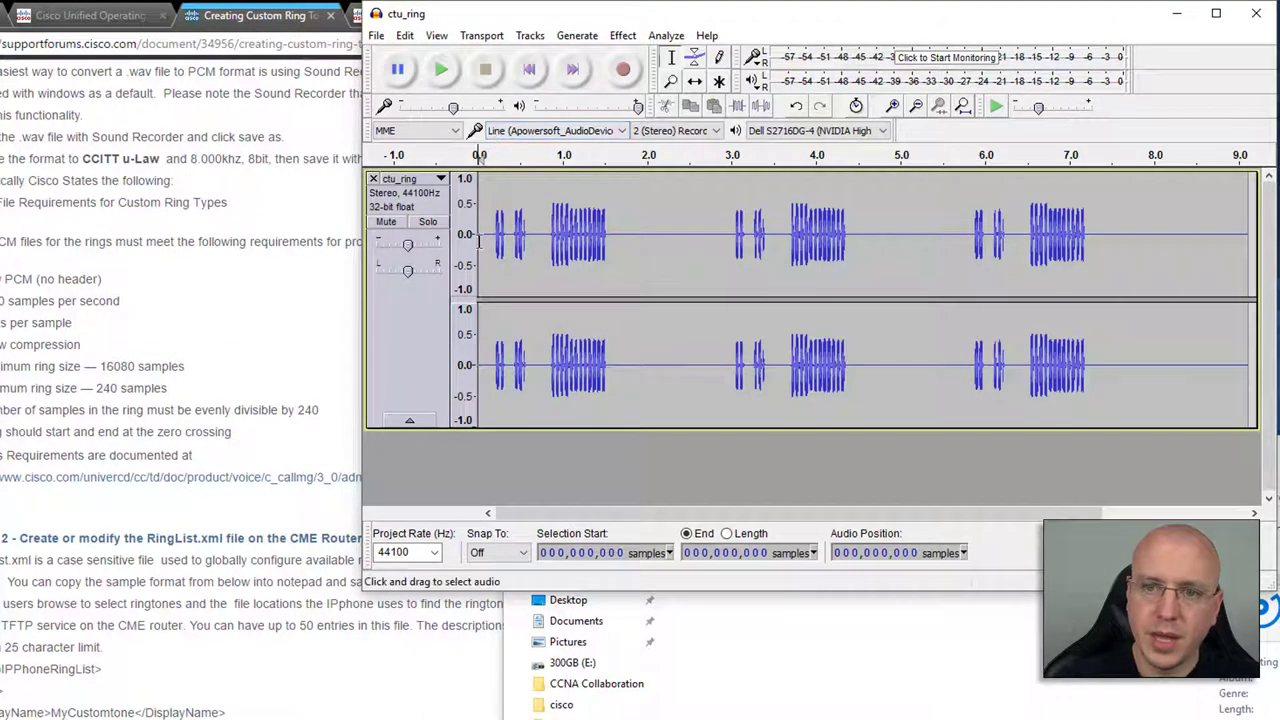
mouse_move(424, 228)
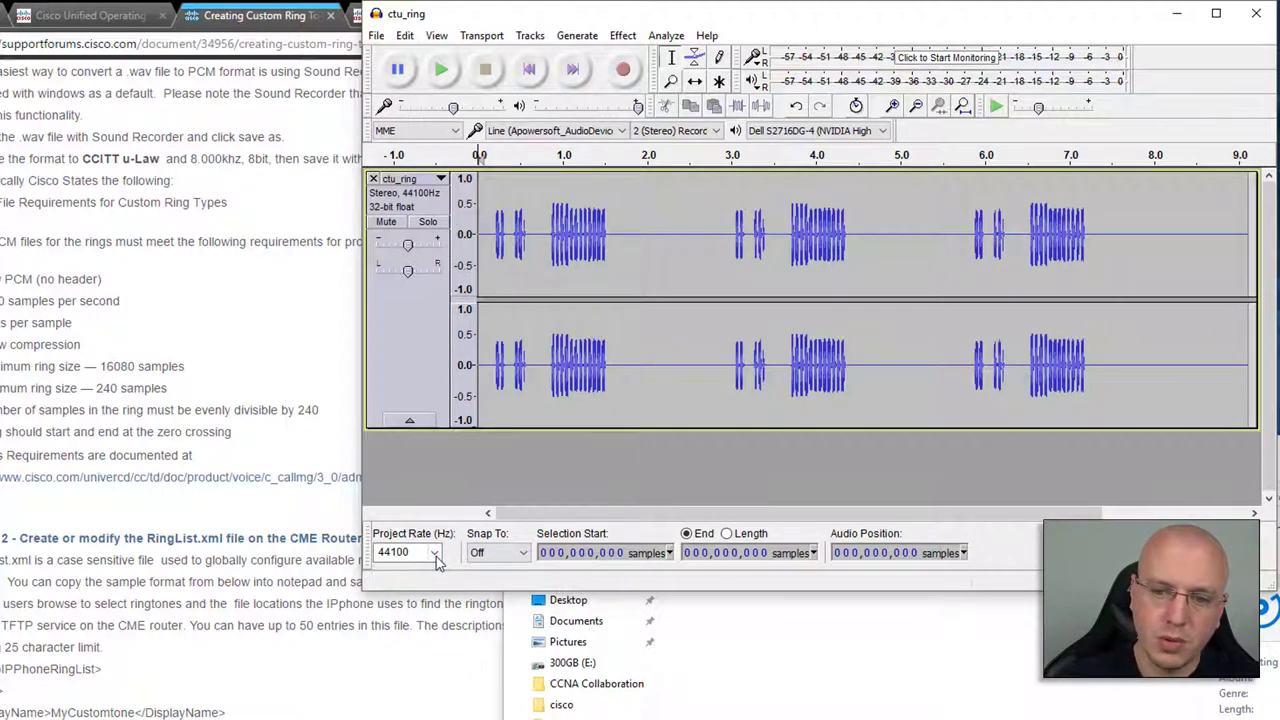
click(434, 552)
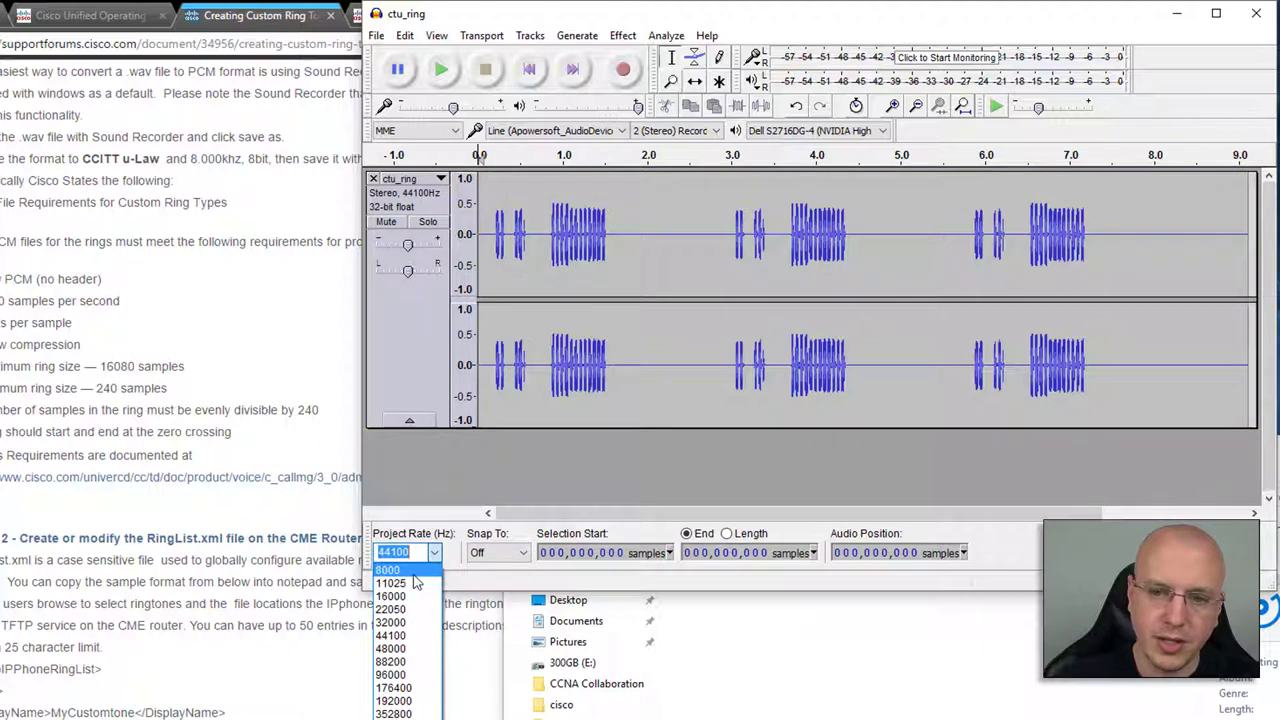
click(440, 178)
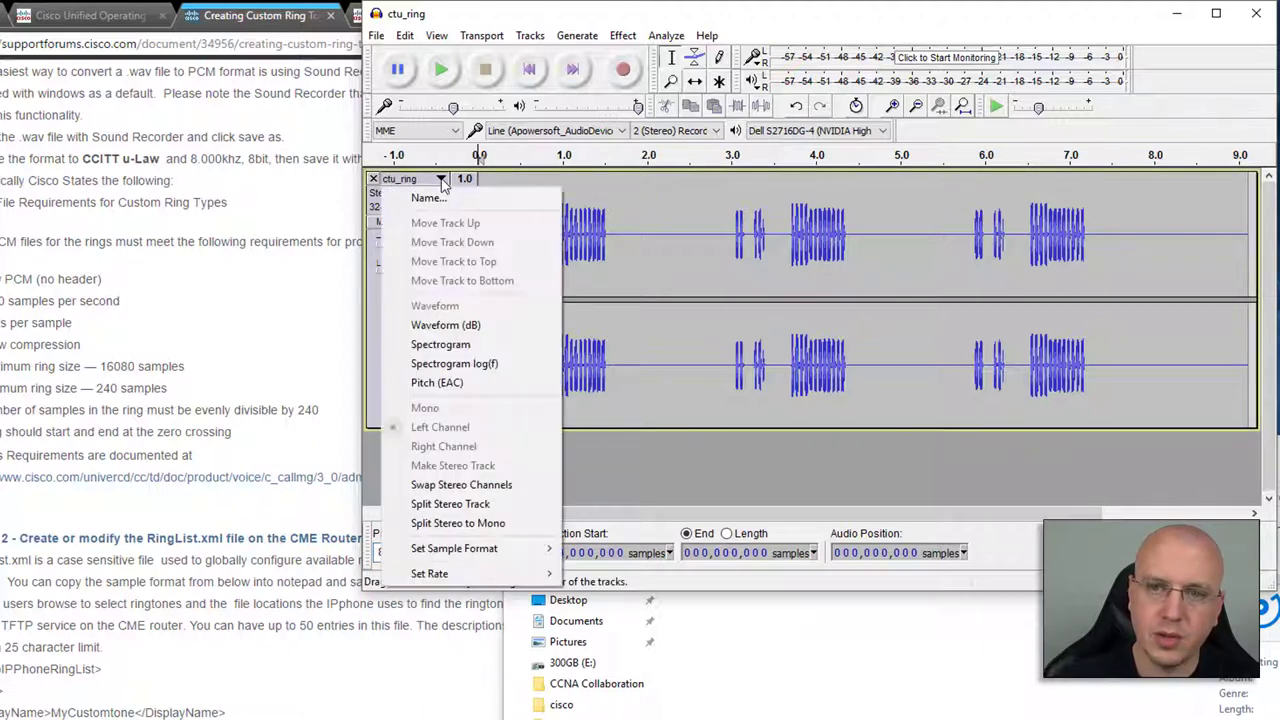
mouse_move(458, 524)
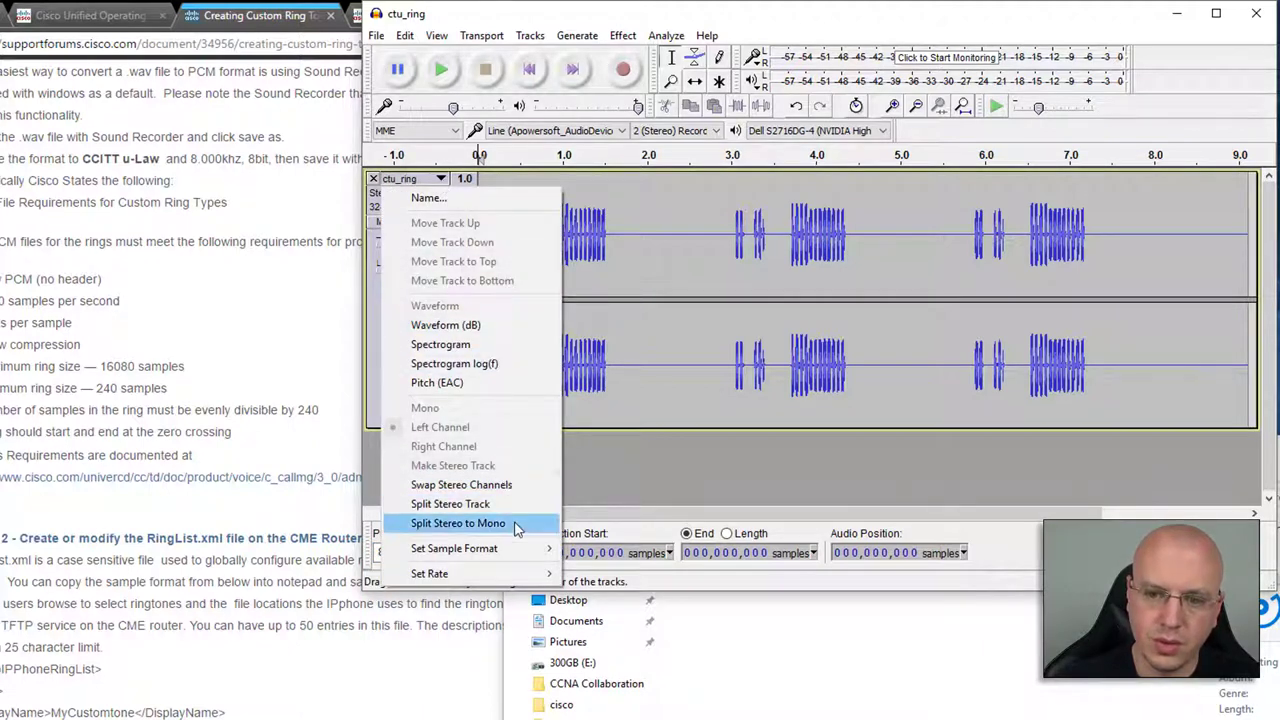
click(458, 524)
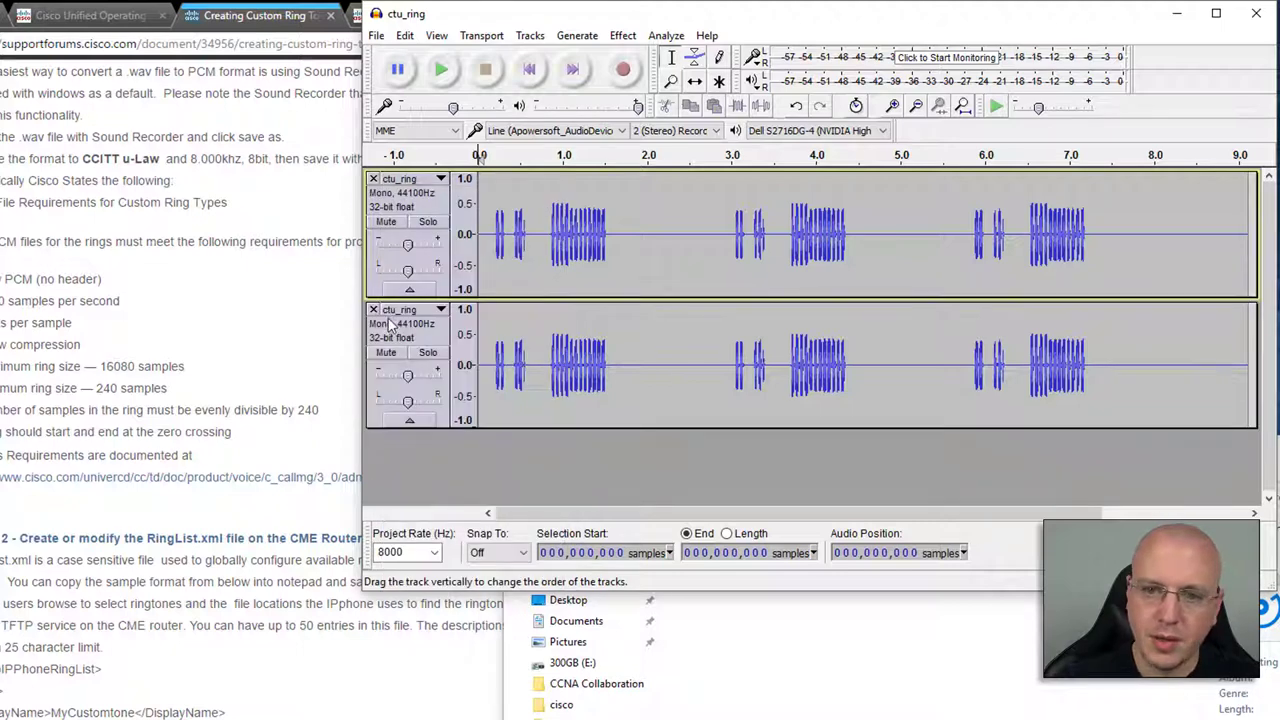
click(372, 308)
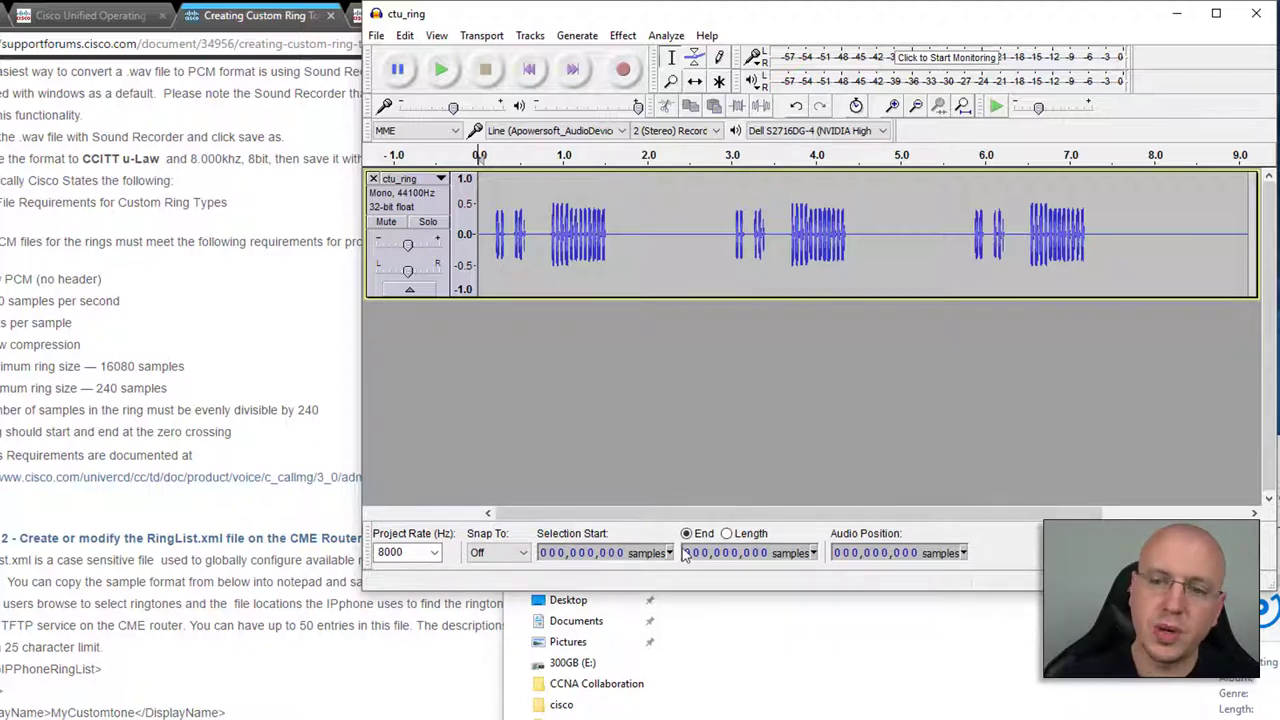
mouse_move(670, 552)
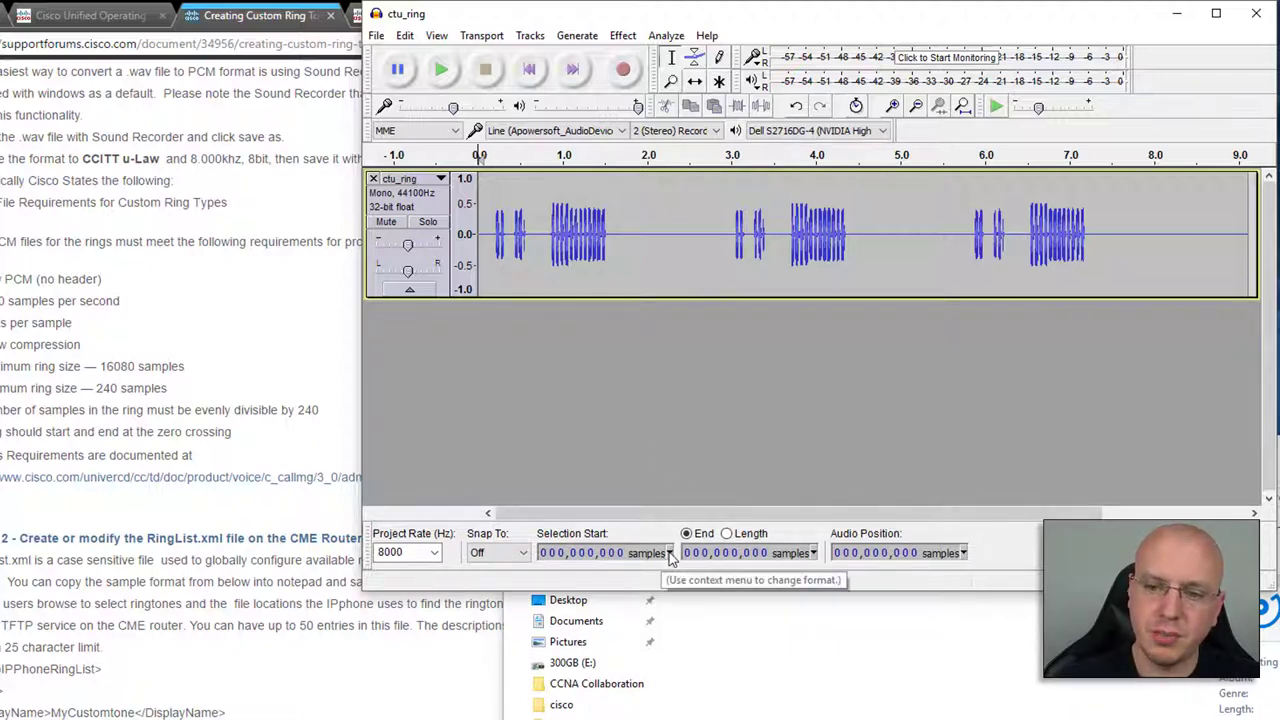
mouse_move(818, 556)
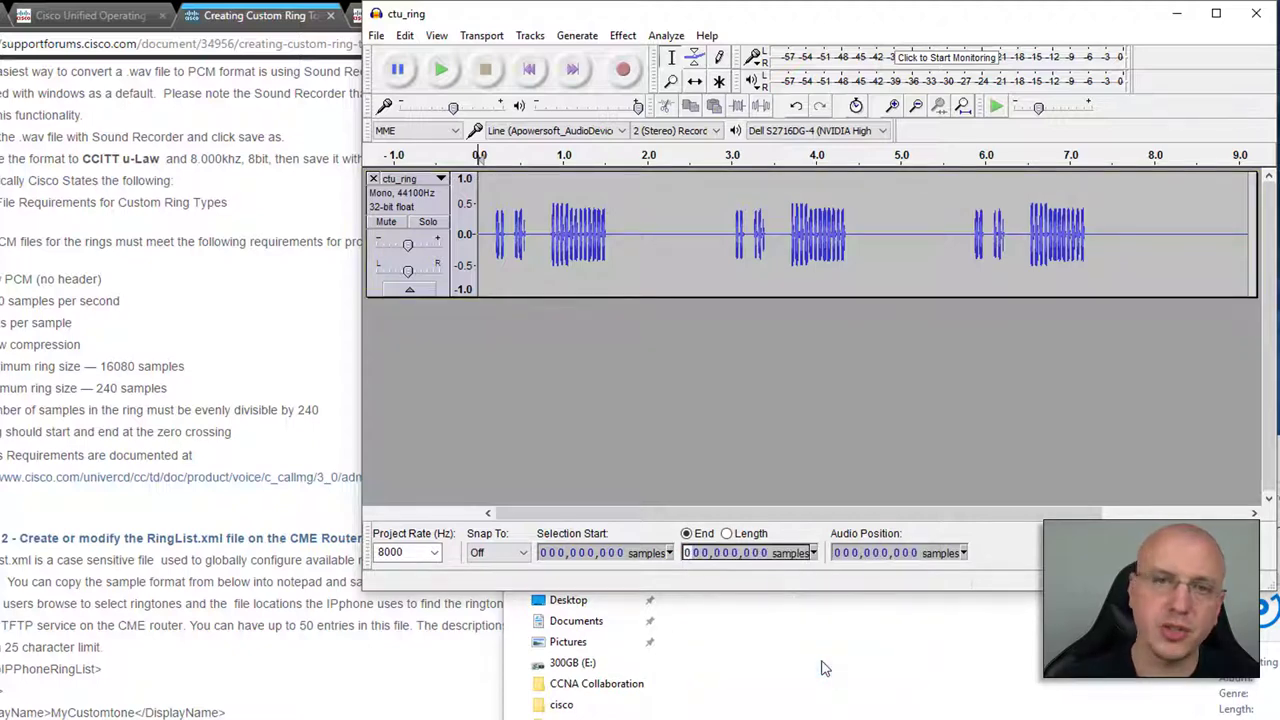
mouse_move(24, 268)
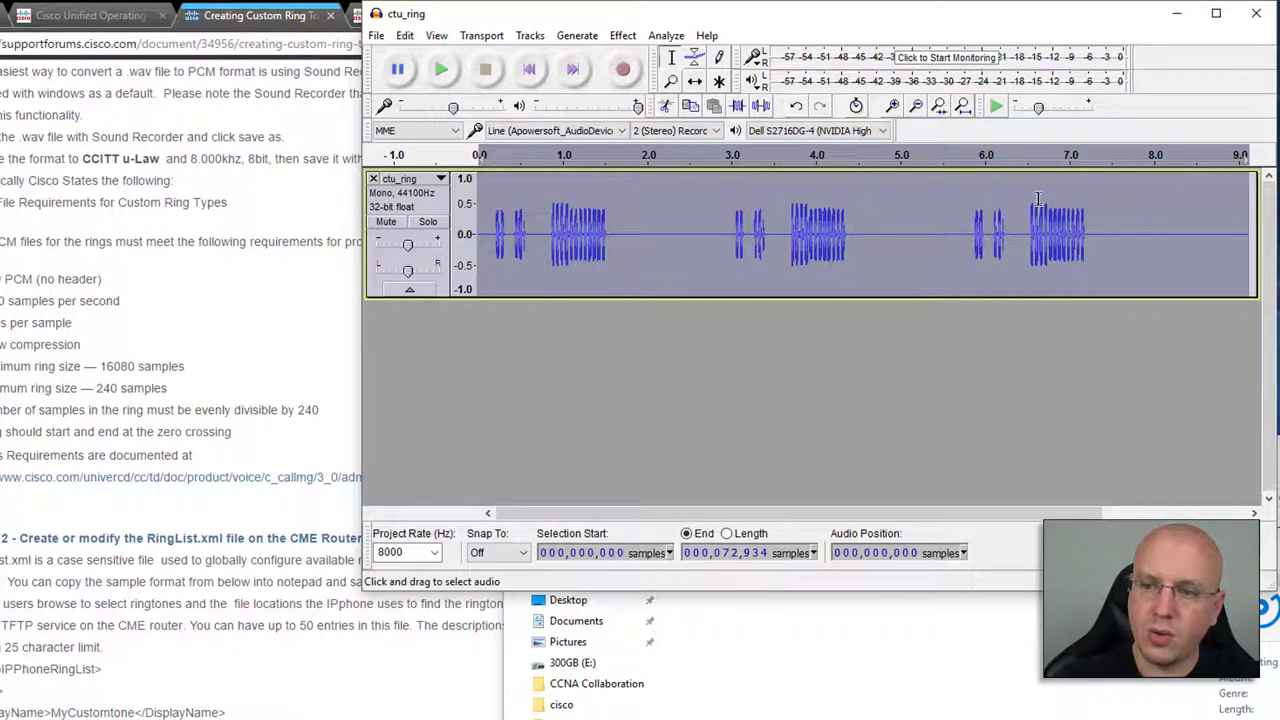
mouse_move(760, 568)
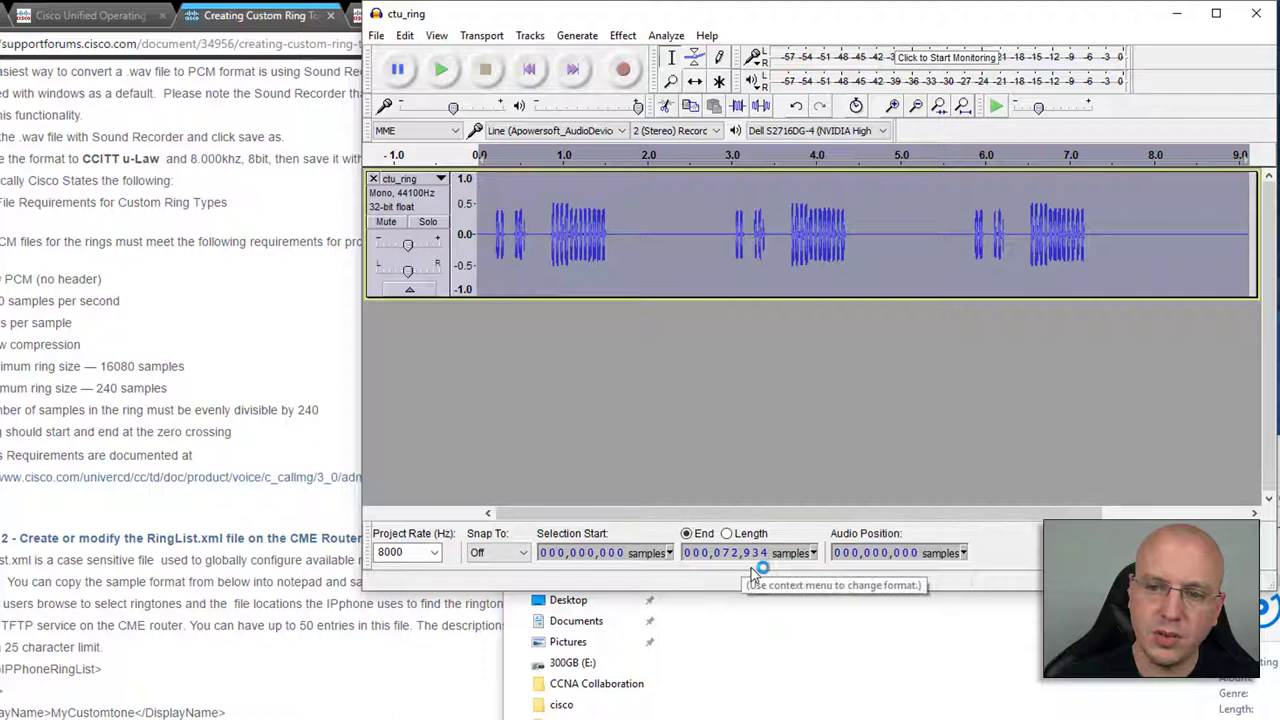
mouse_move(764, 564)
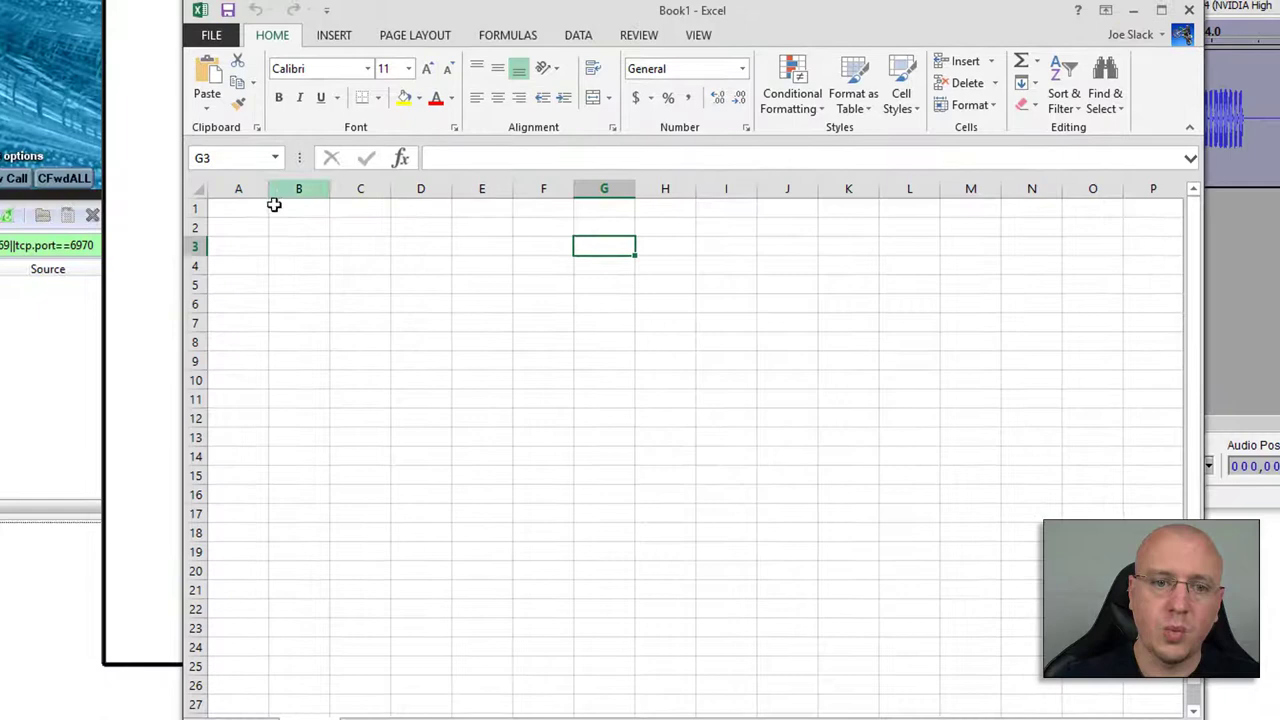
Step: Enter =SUM(A1)*240 in B1 beside the numbered column
text(1)
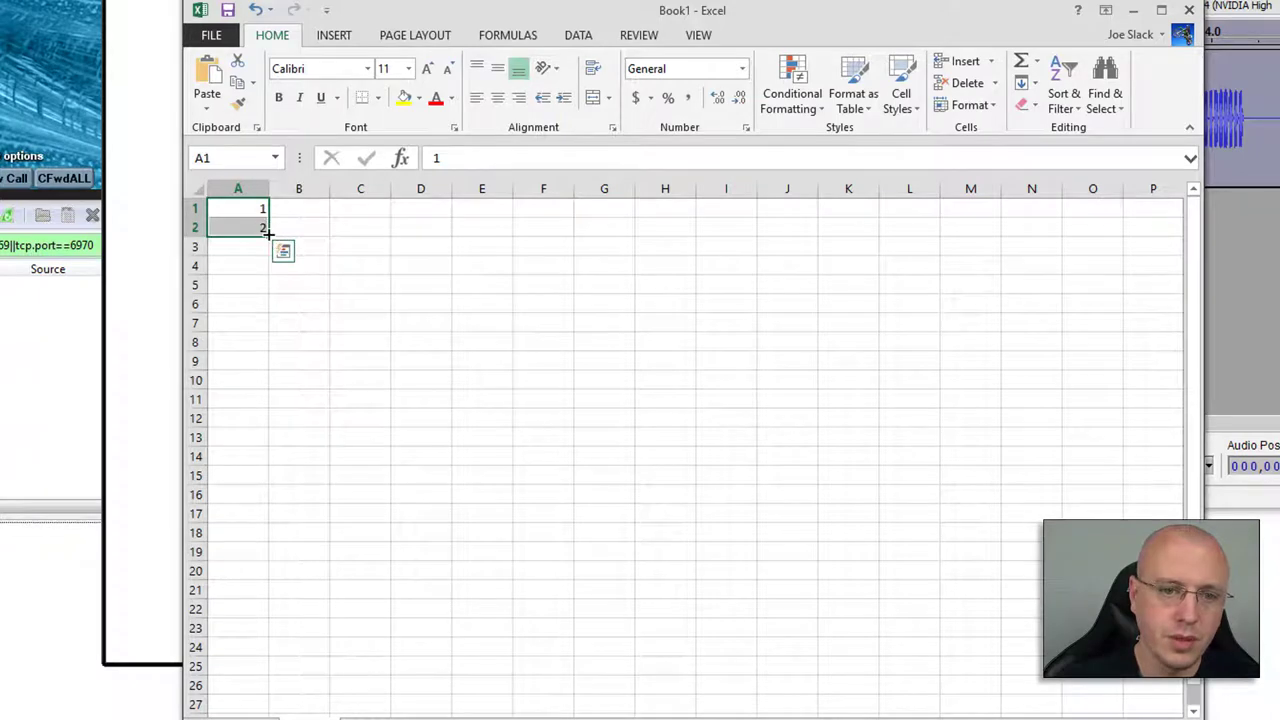
scroll(down, 3)
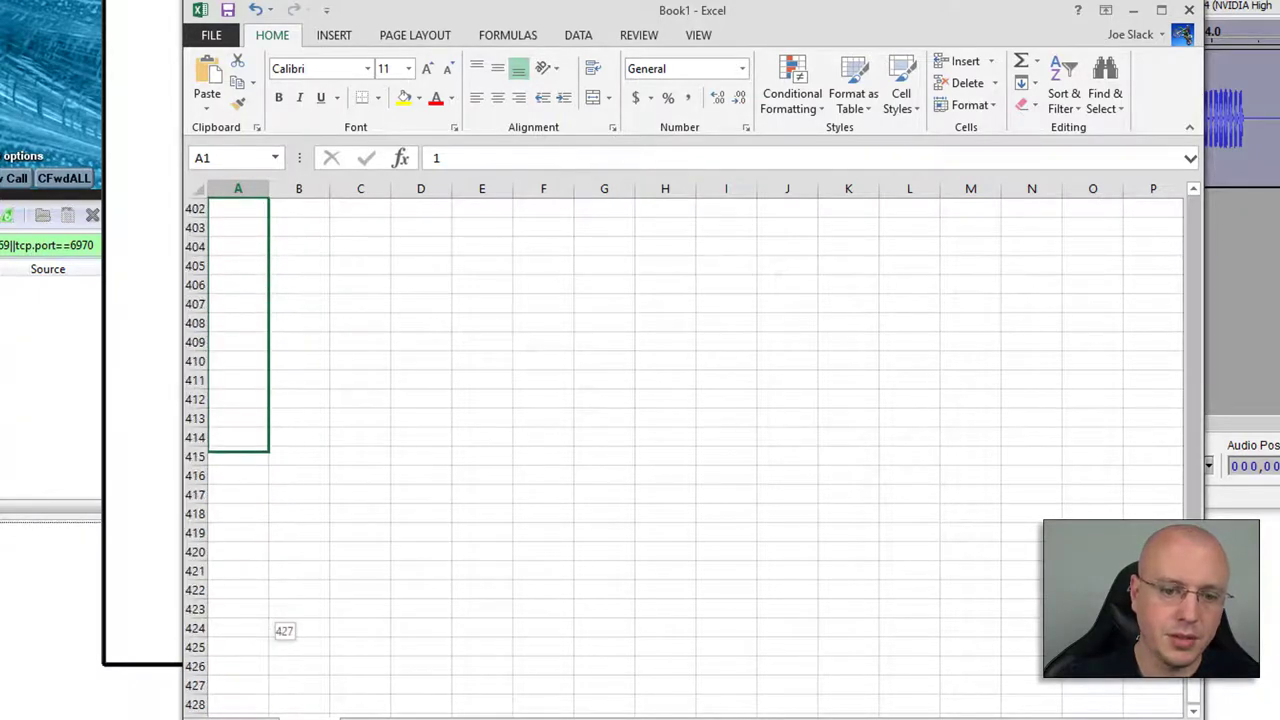
scroll(down, 3)
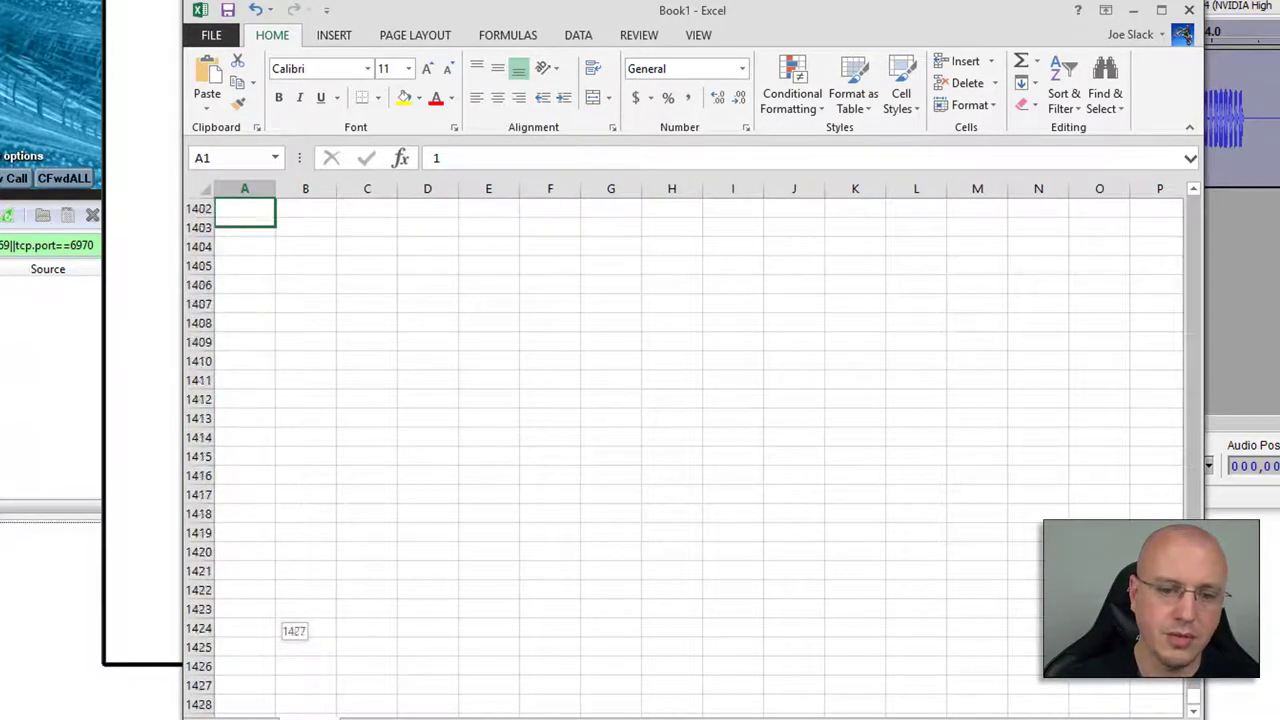
scroll(down, 3)
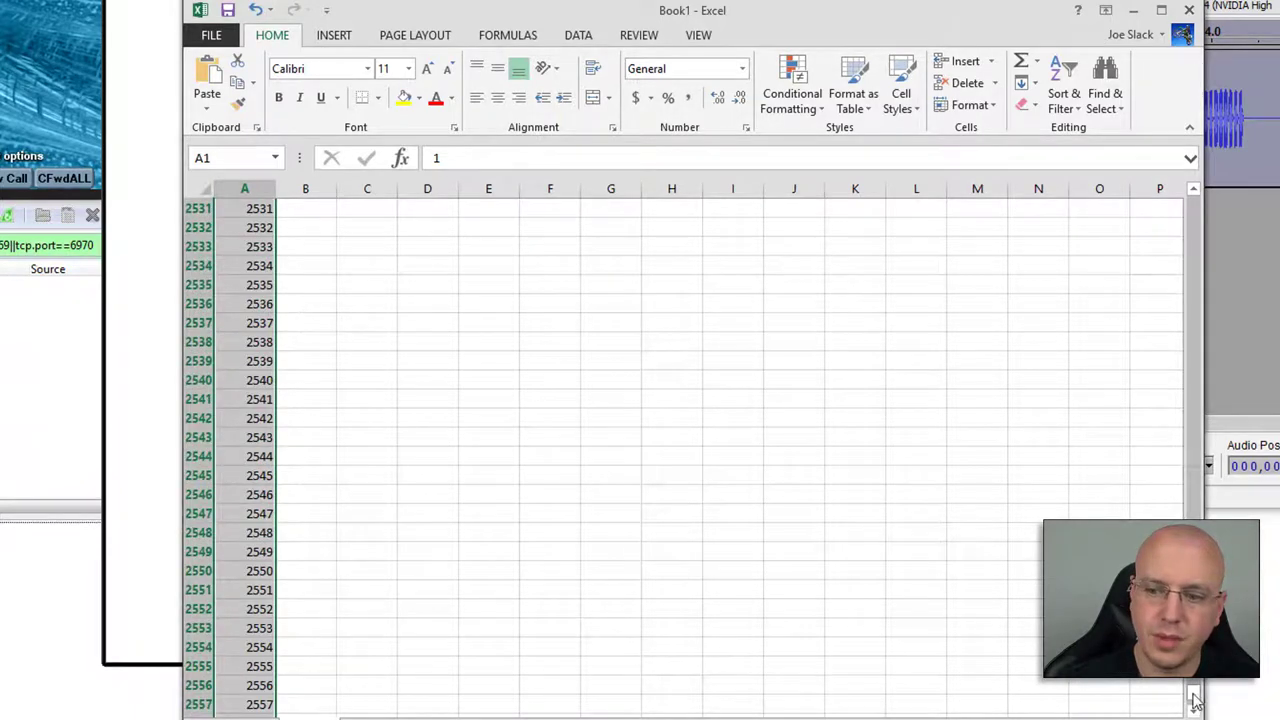
click(300, 228)
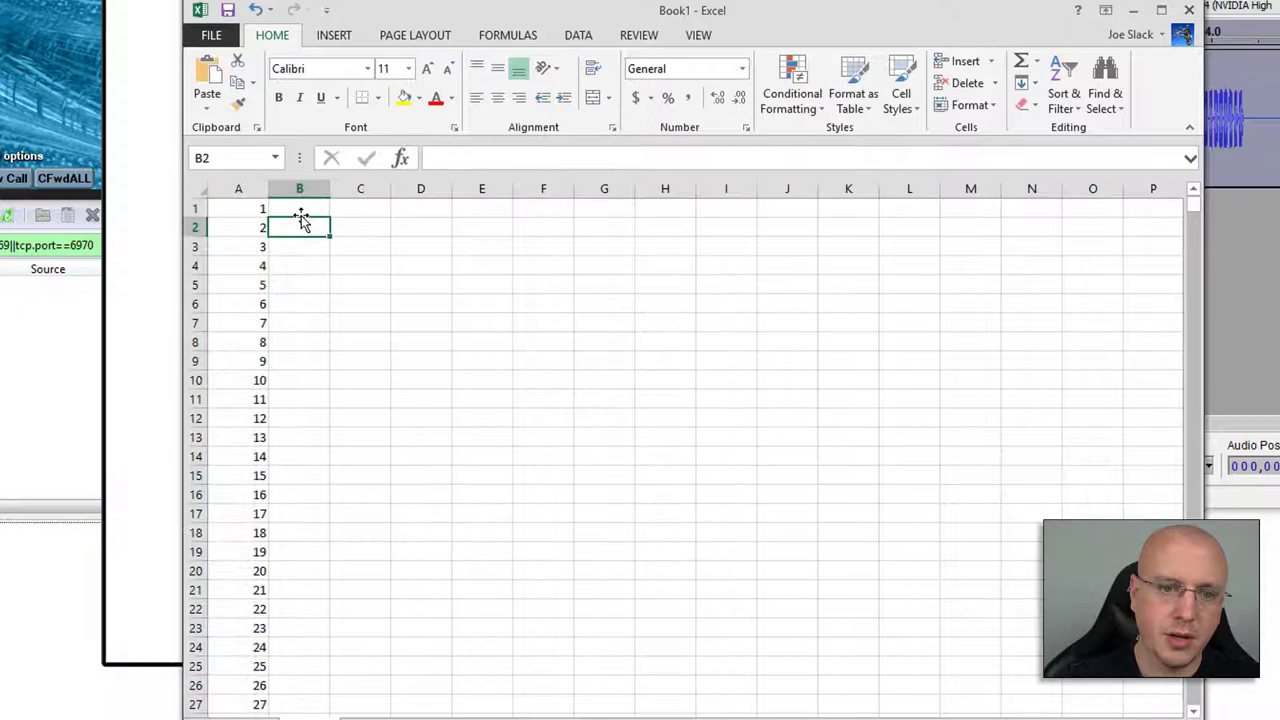
click(300, 208)
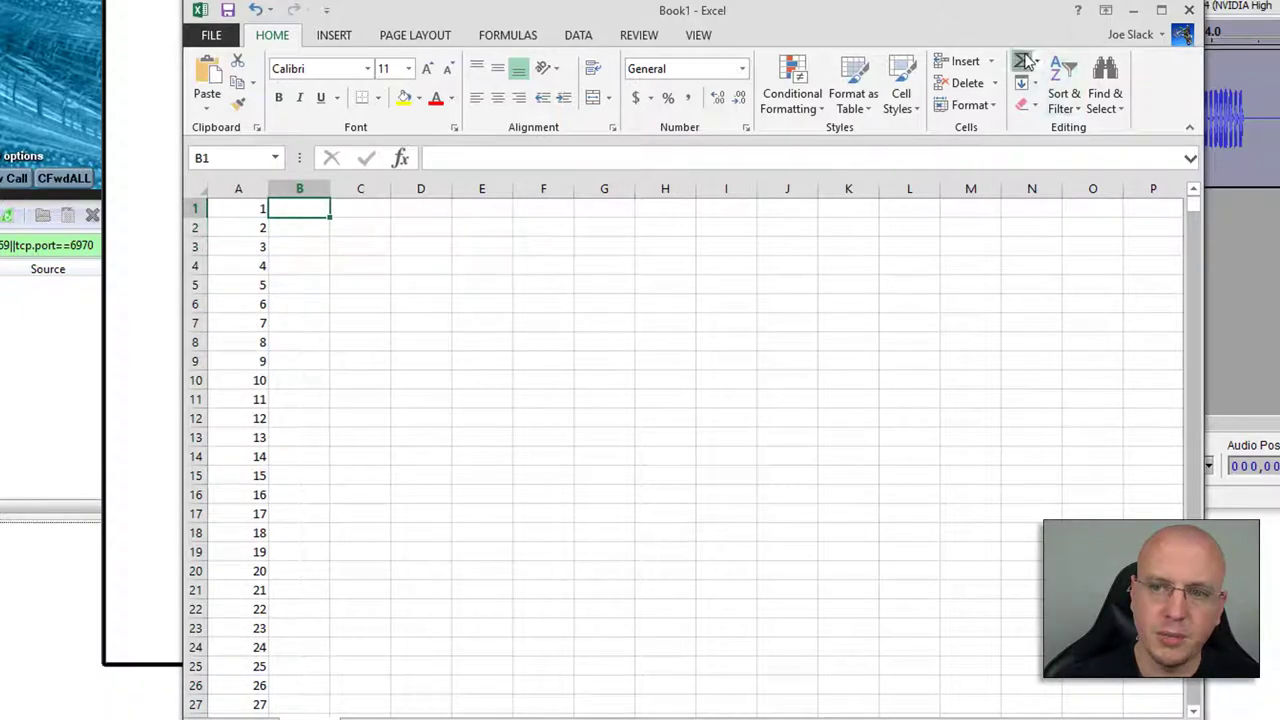
text(=SUM(A1))
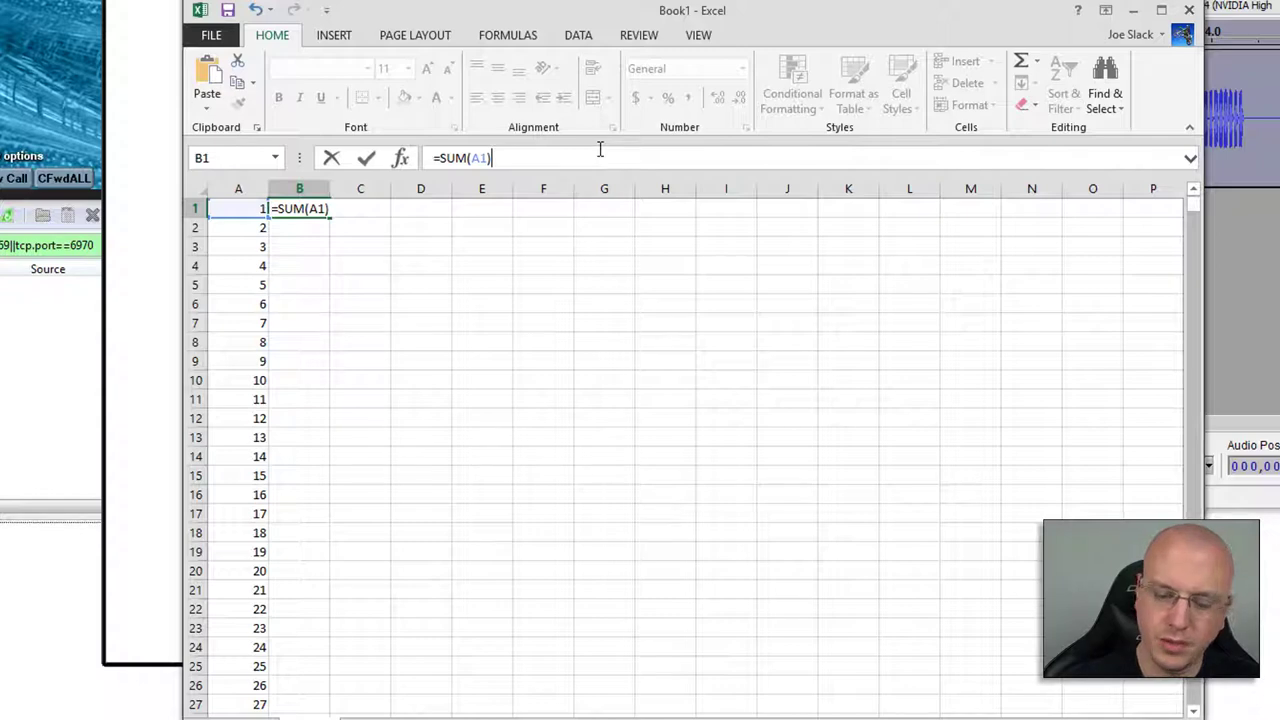
key(Return)
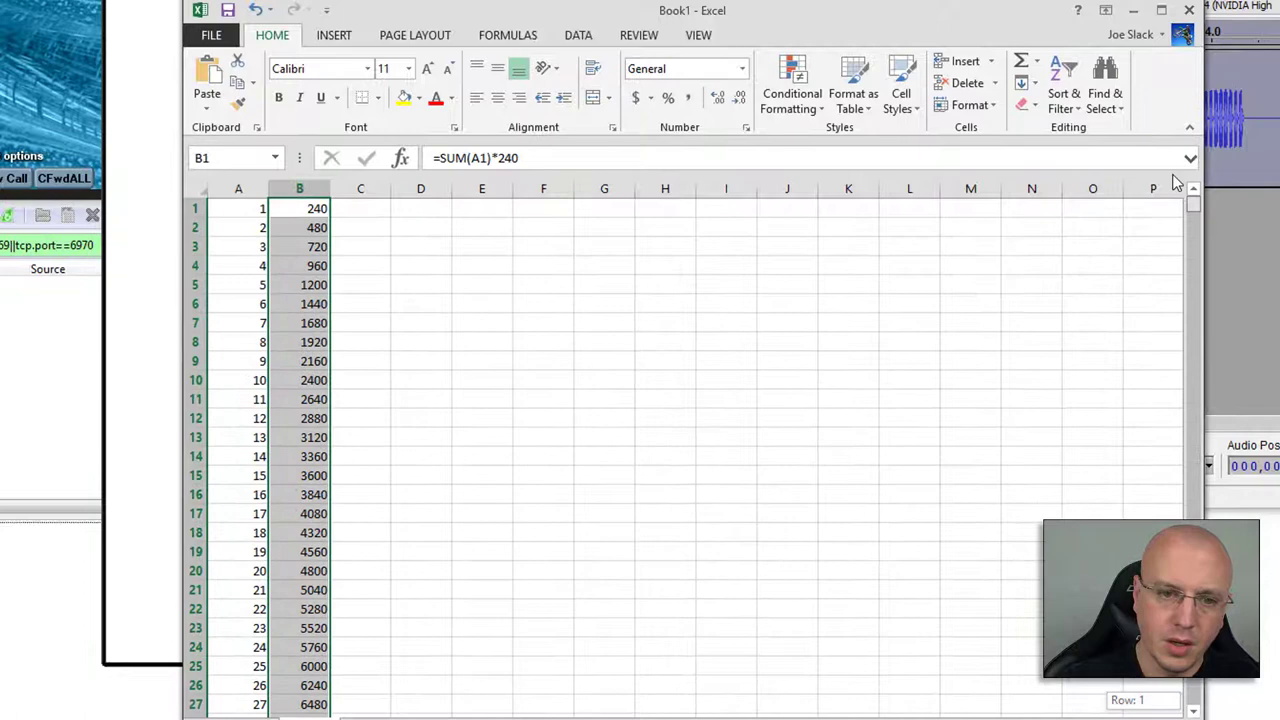
Step: Fill the formula down past row 300 and locate 72720 in row 303
click(848, 284)
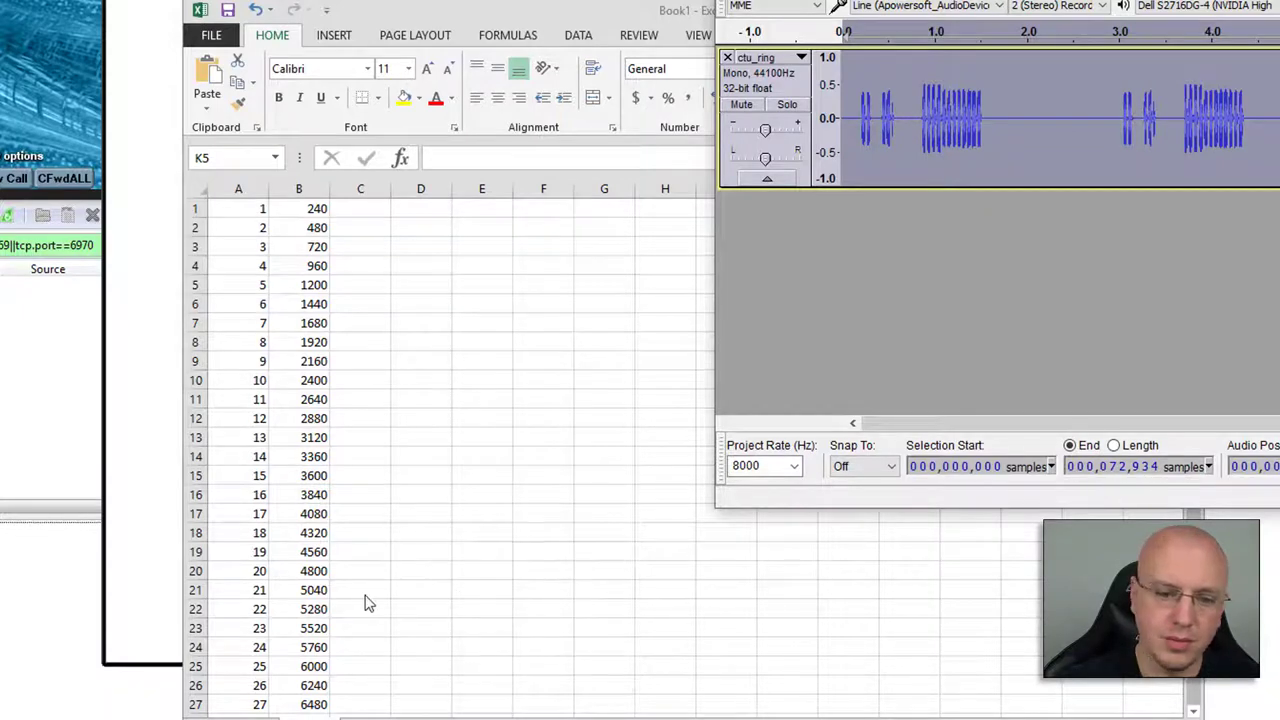
scroll(down, 3)
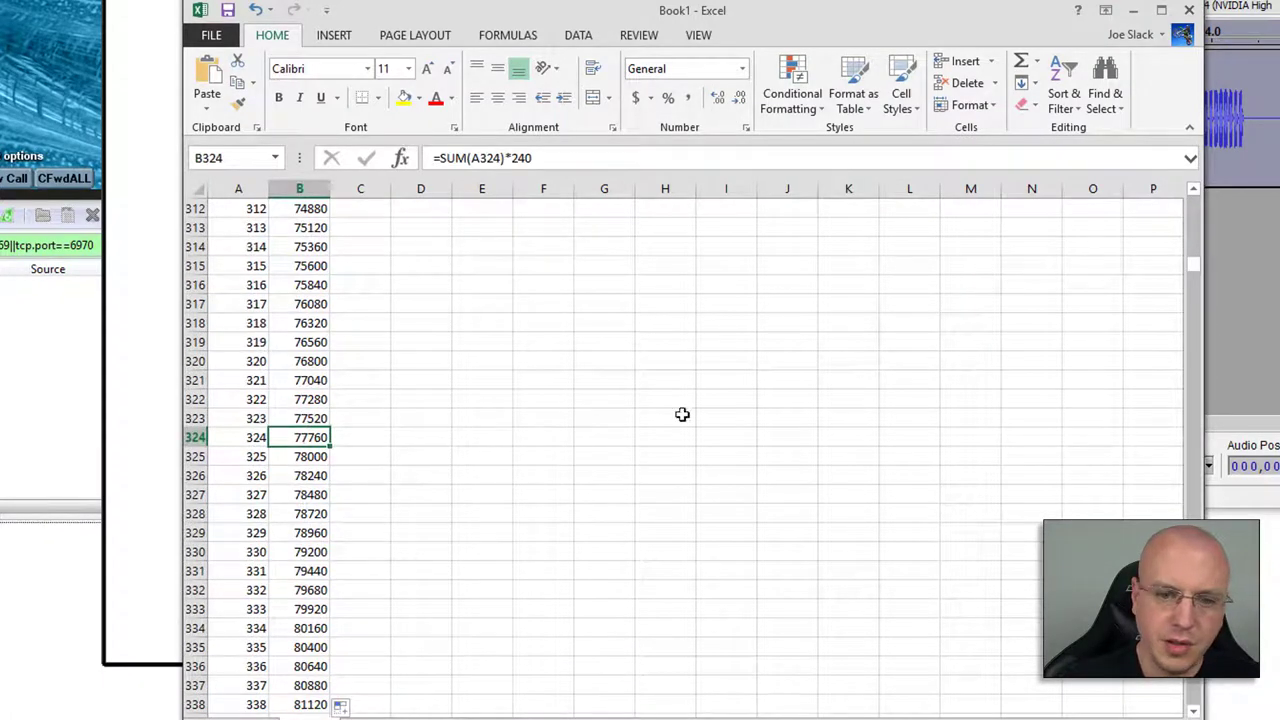
mouse_move(316, 360)
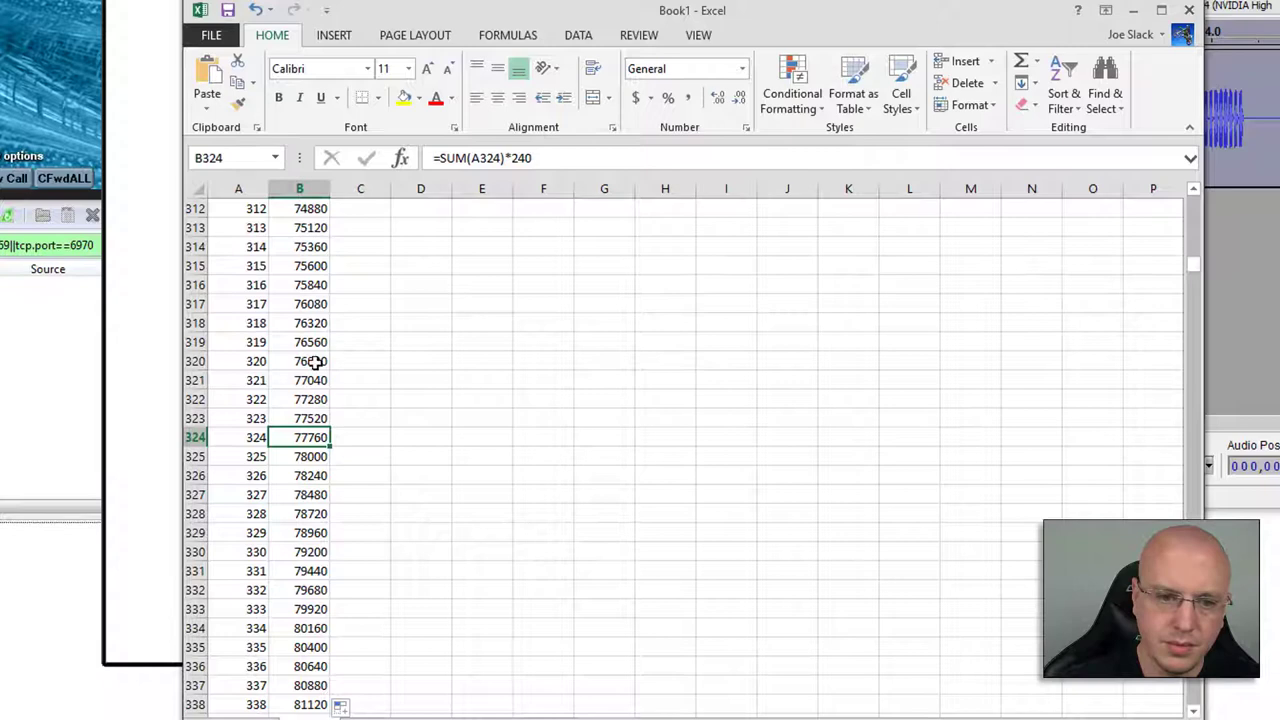
scroll(up, 3)
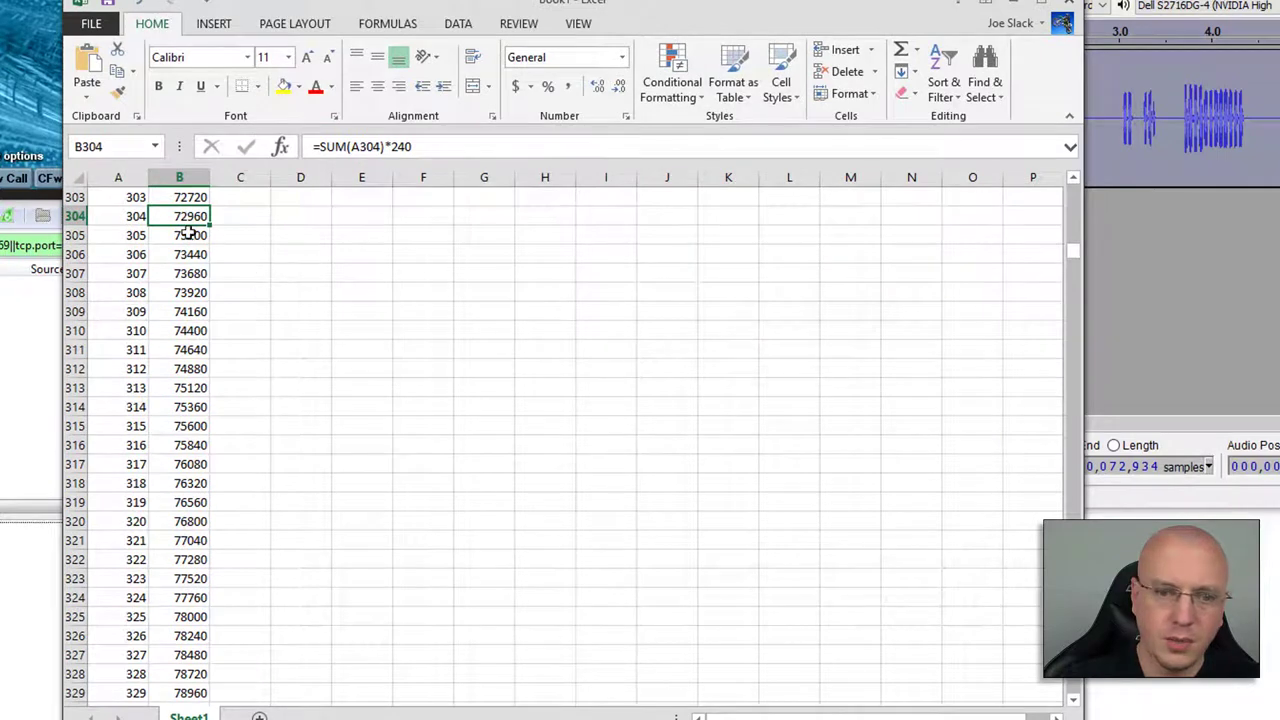
click(180, 198)
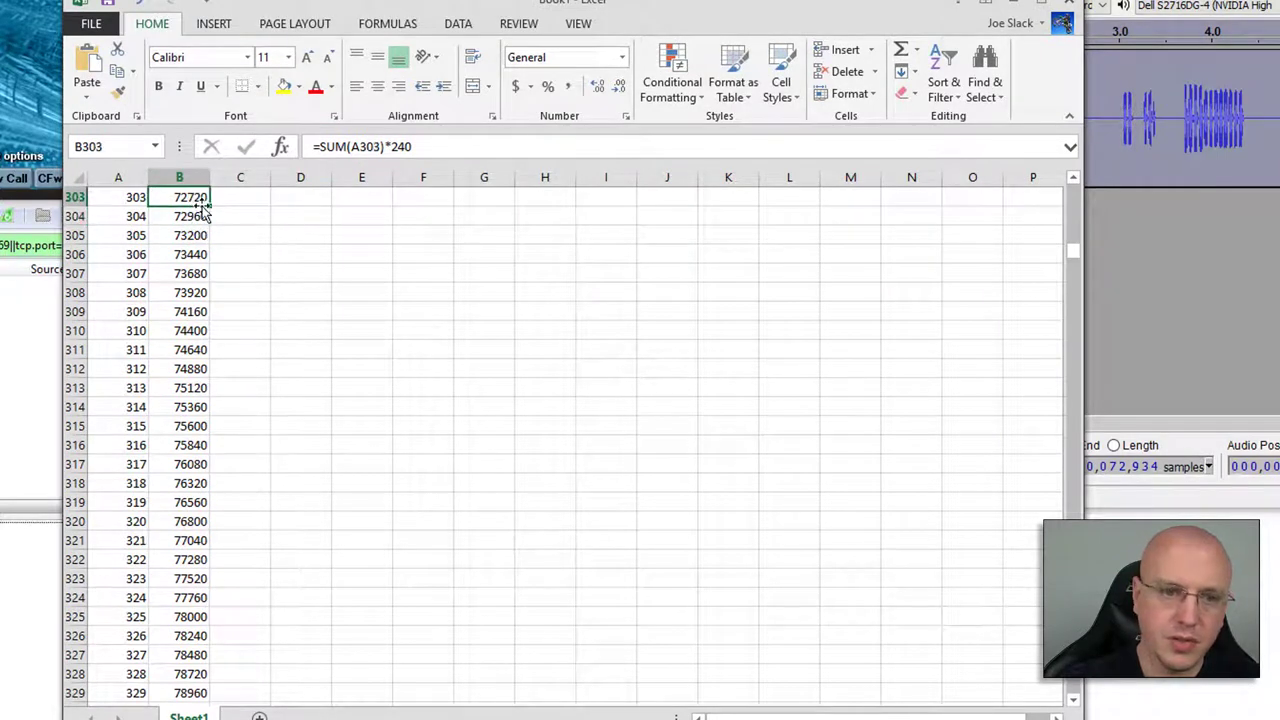
mouse_move(276, 272)
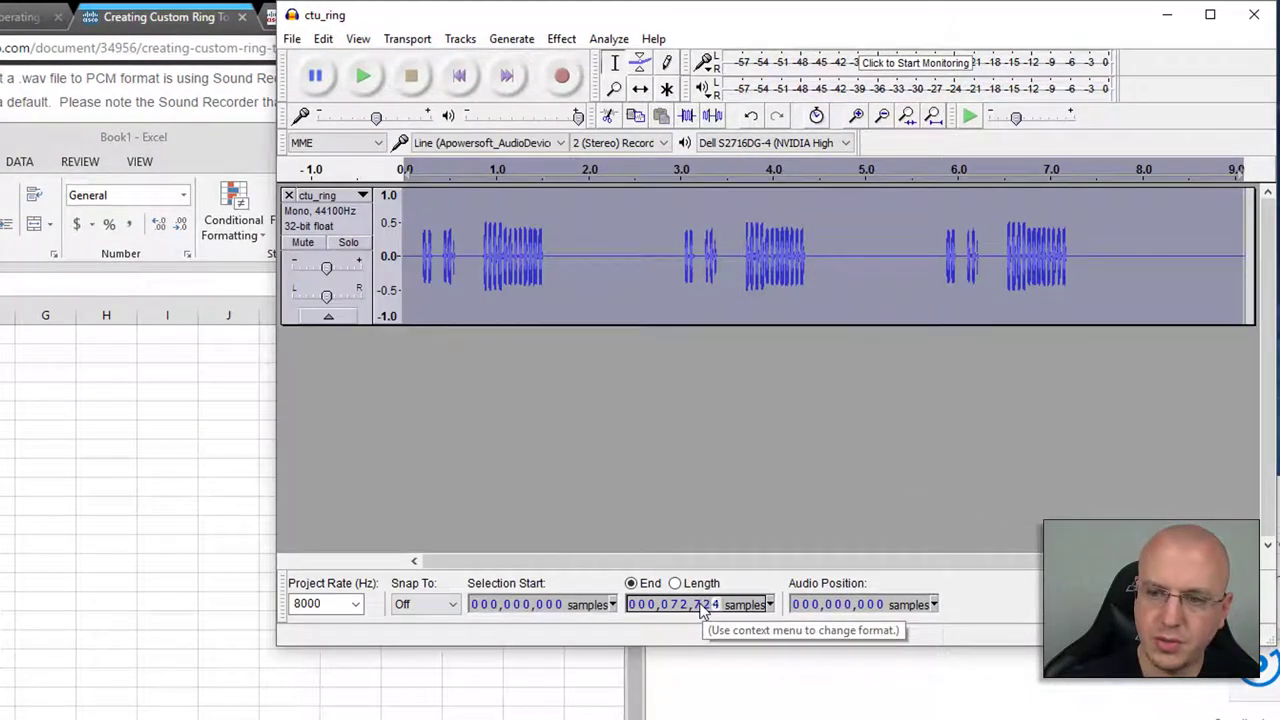
mouse_move(1116, 398)
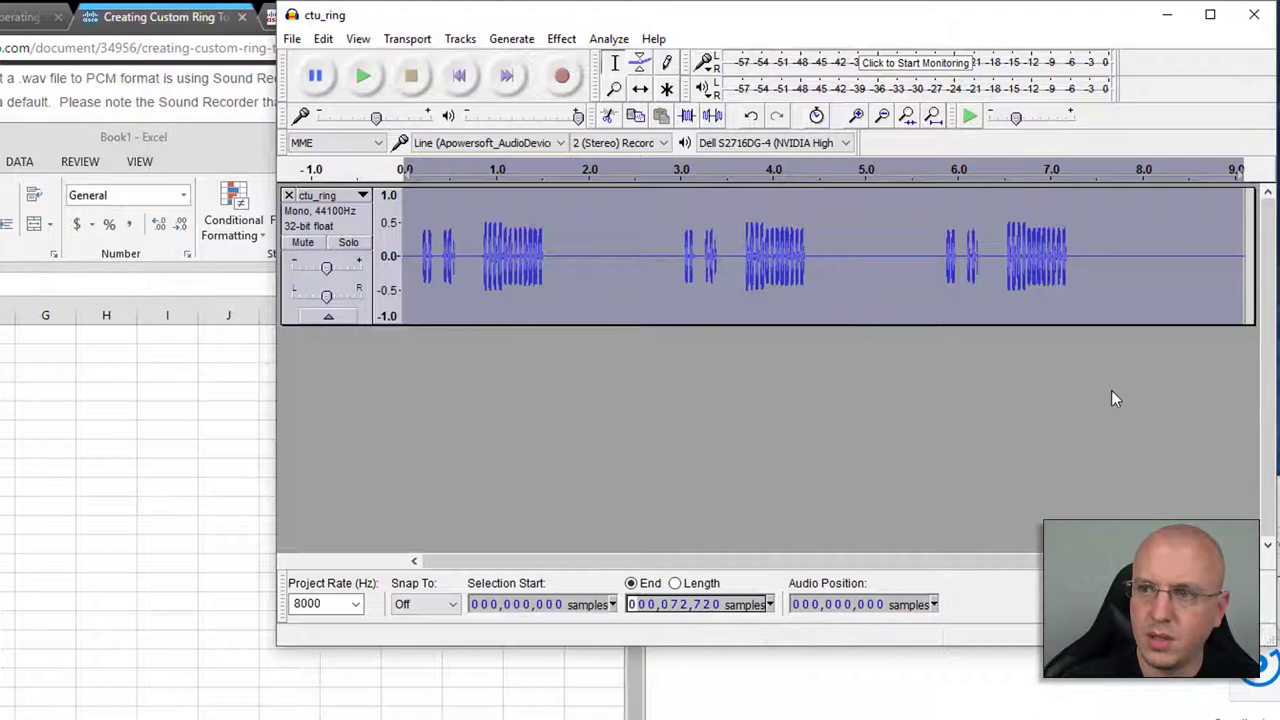
mouse_move(252, 424)
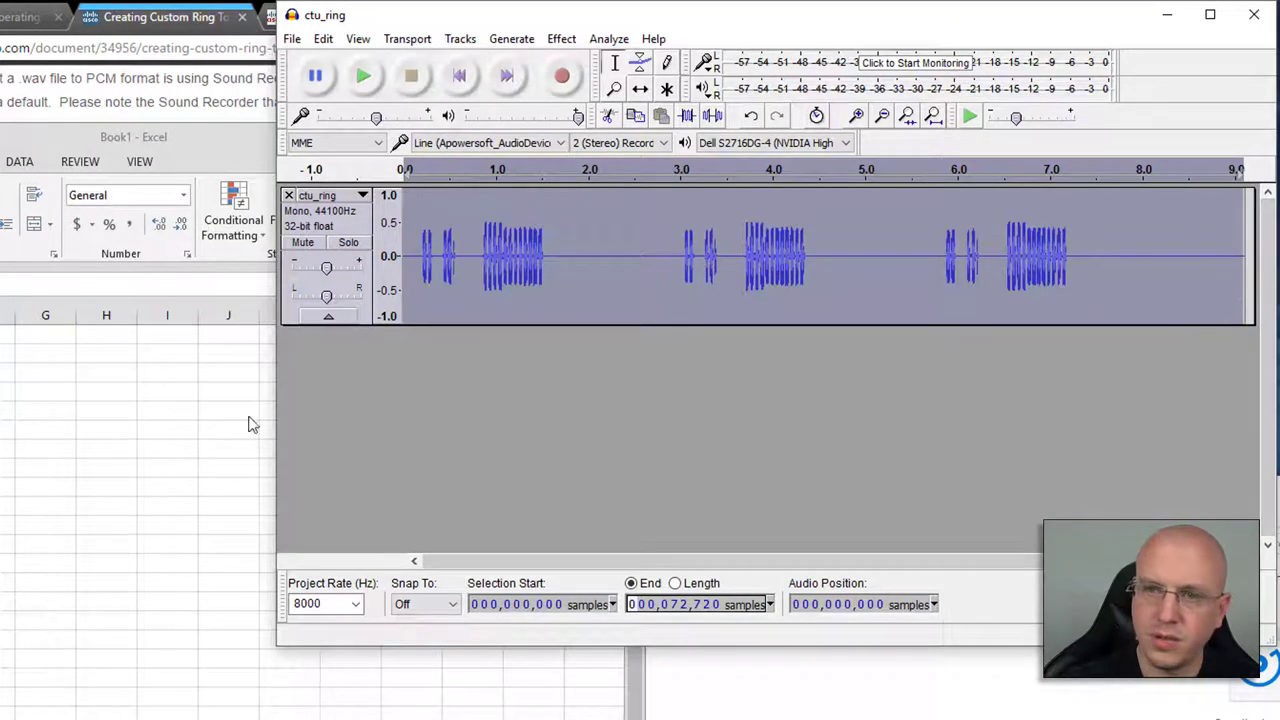
Step: Export the selected audio as ctu in header-less RAW format with U-Law encoding
click(292, 38)
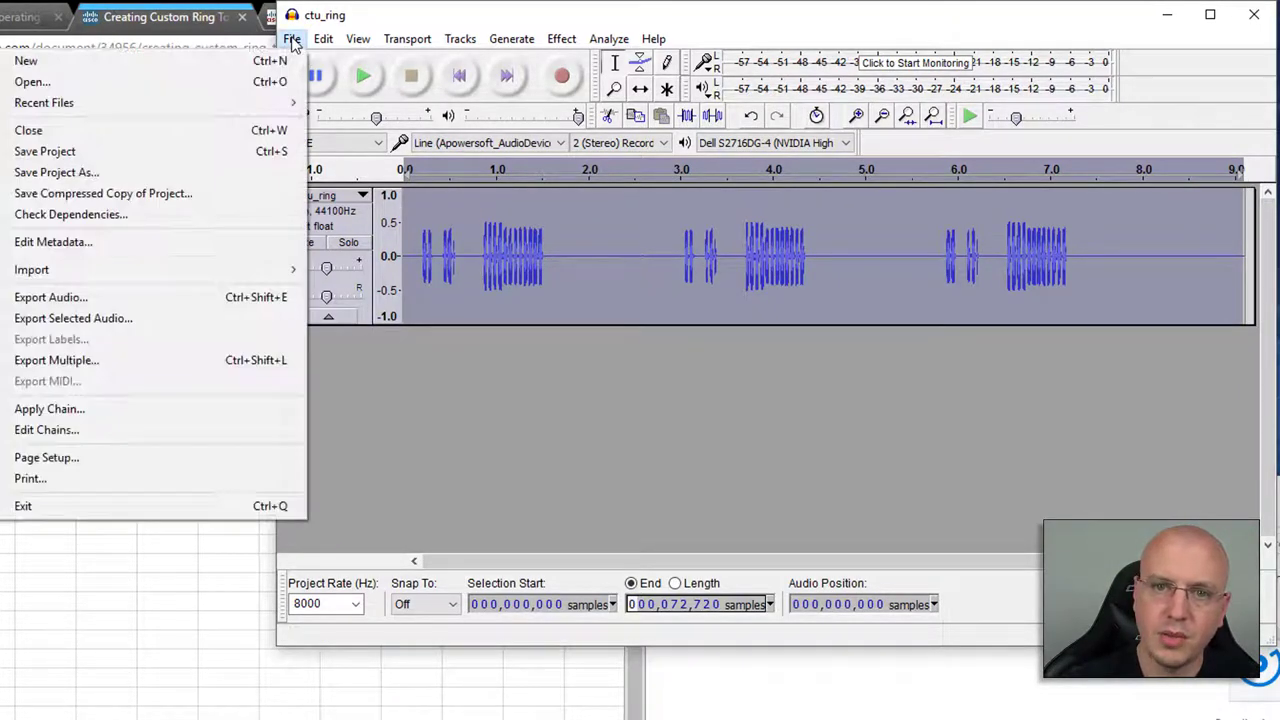
mouse_move(56, 172)
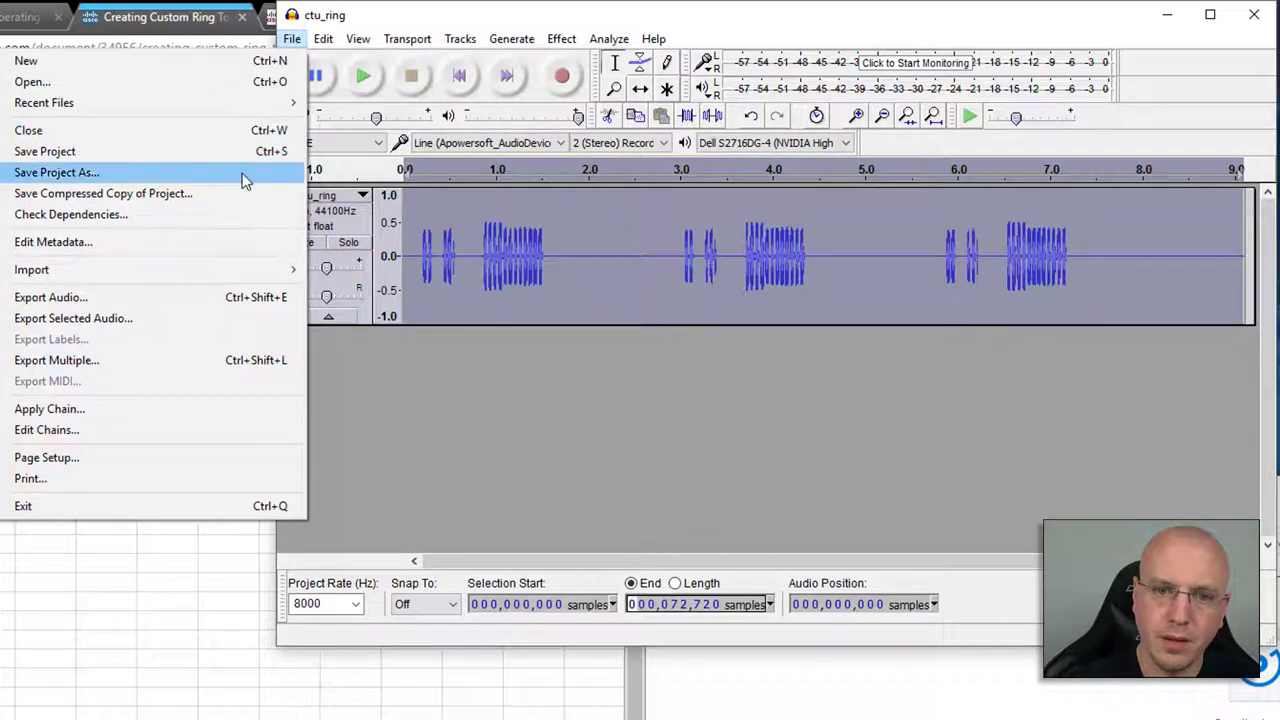
click(72, 318)
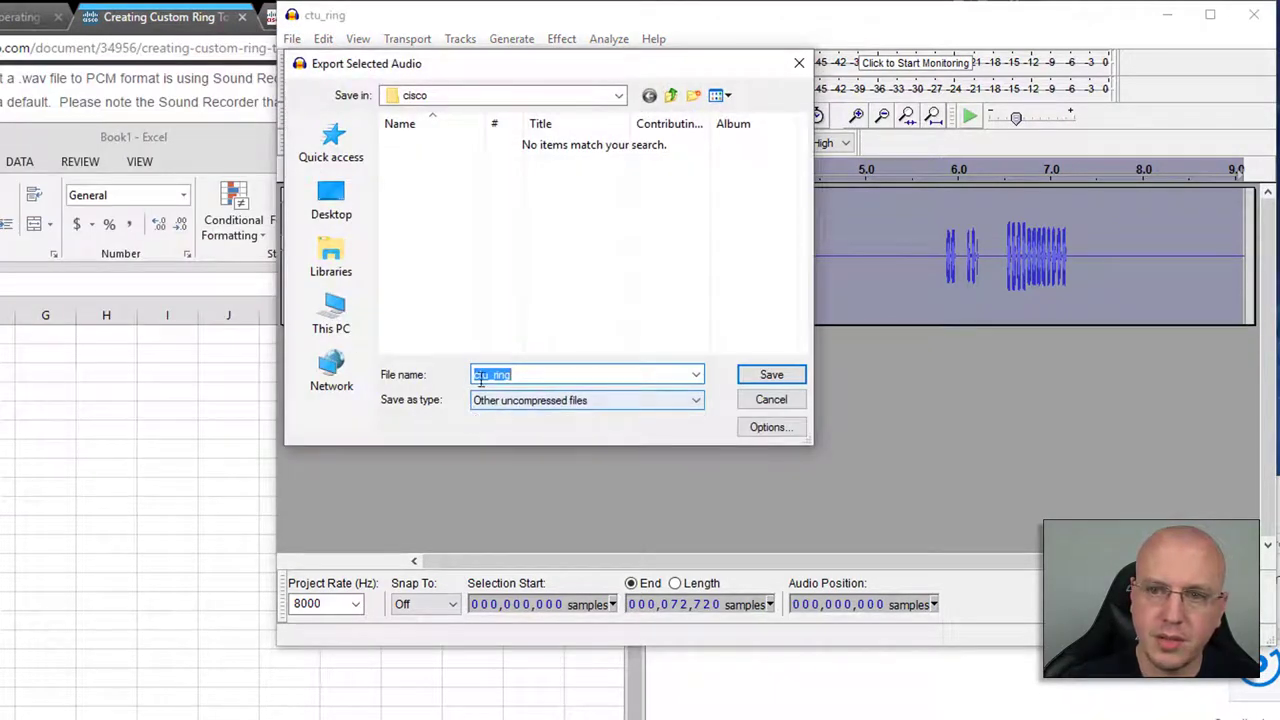
text(ctu)
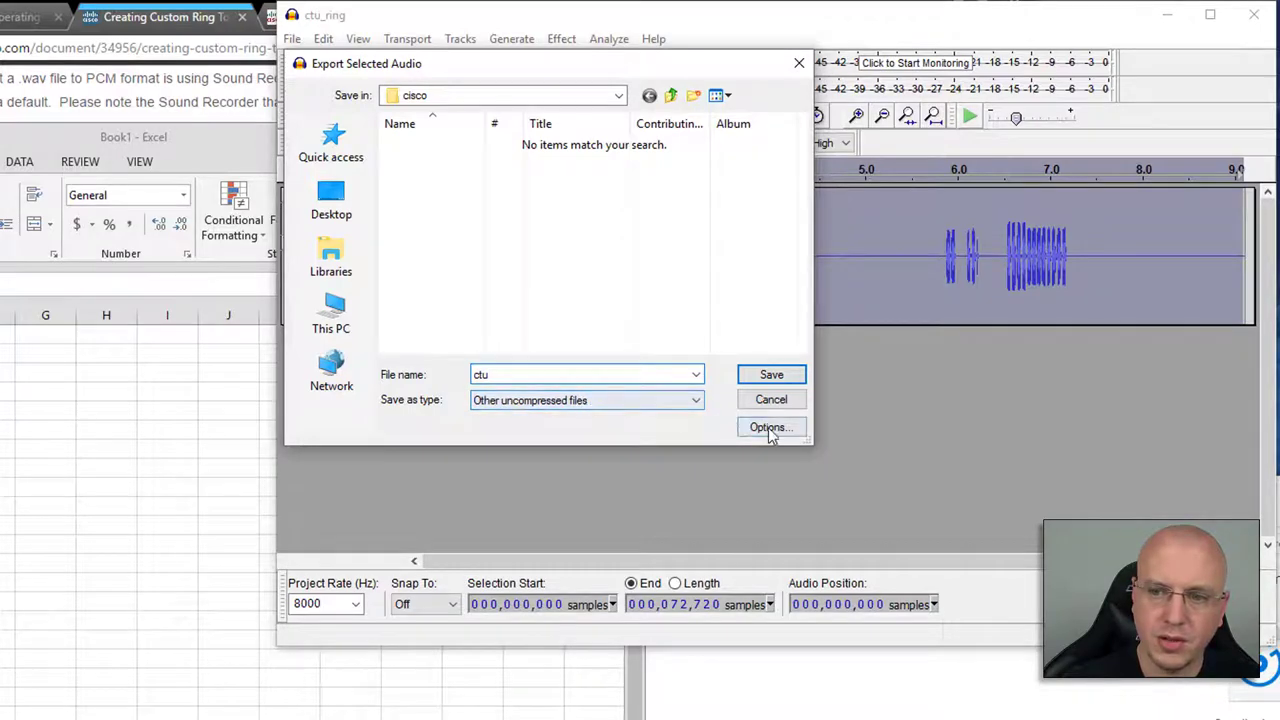
click(770, 428)
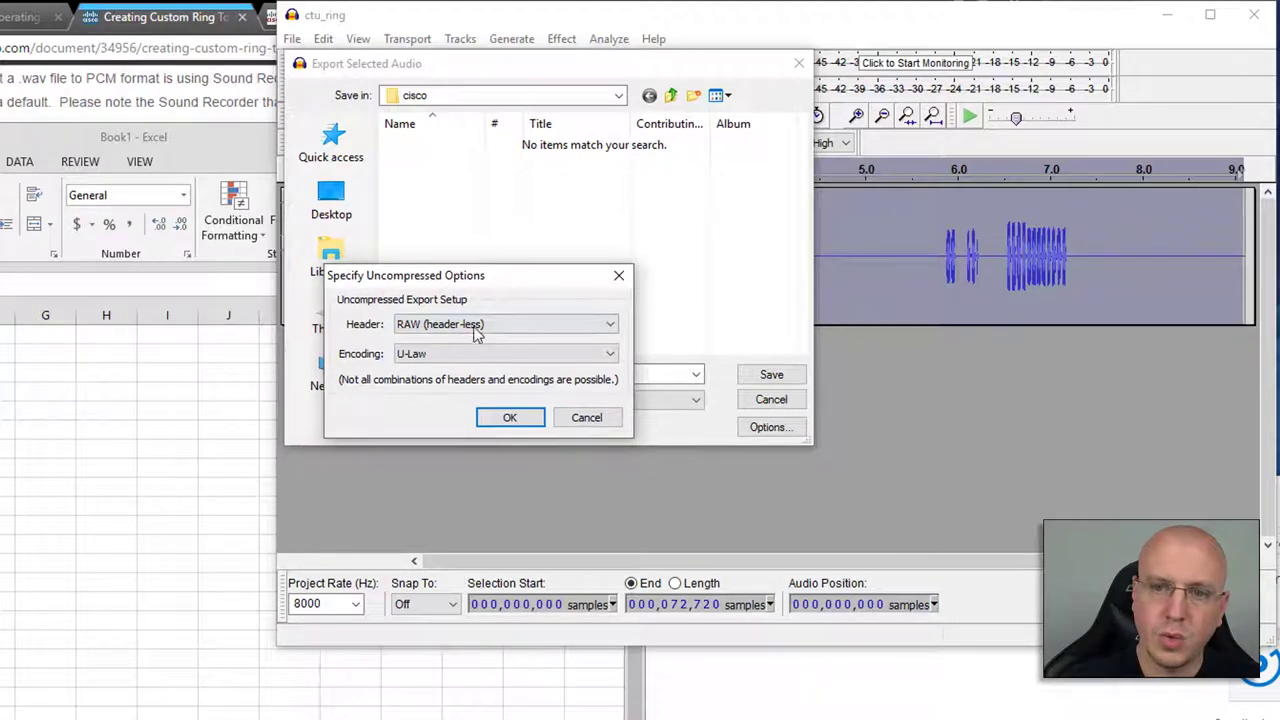
click(608, 324)
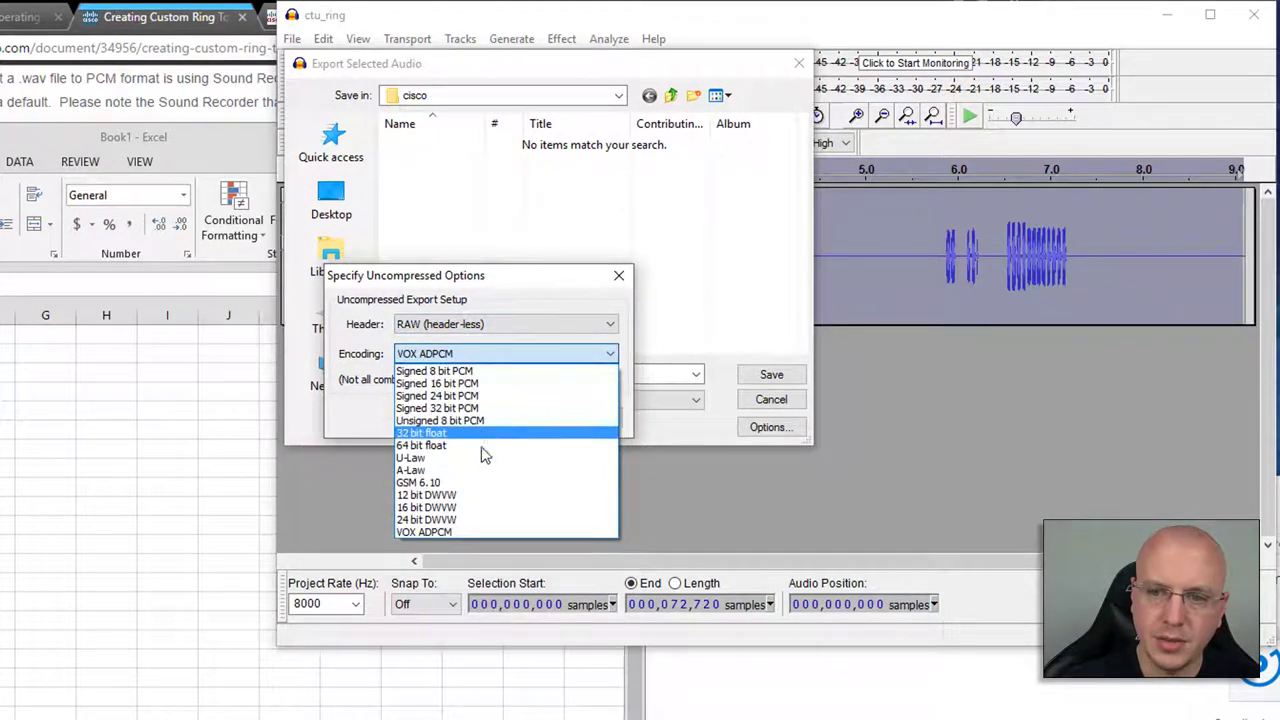
click(410, 456)
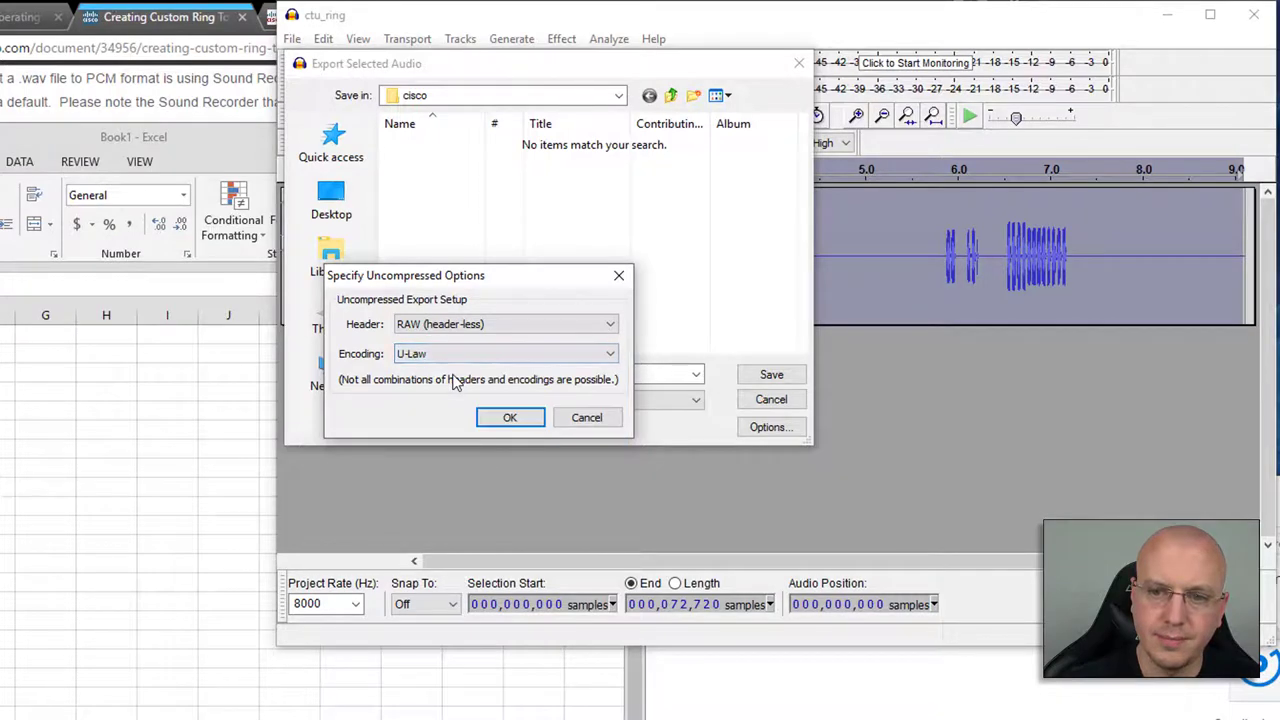
click(508, 418)
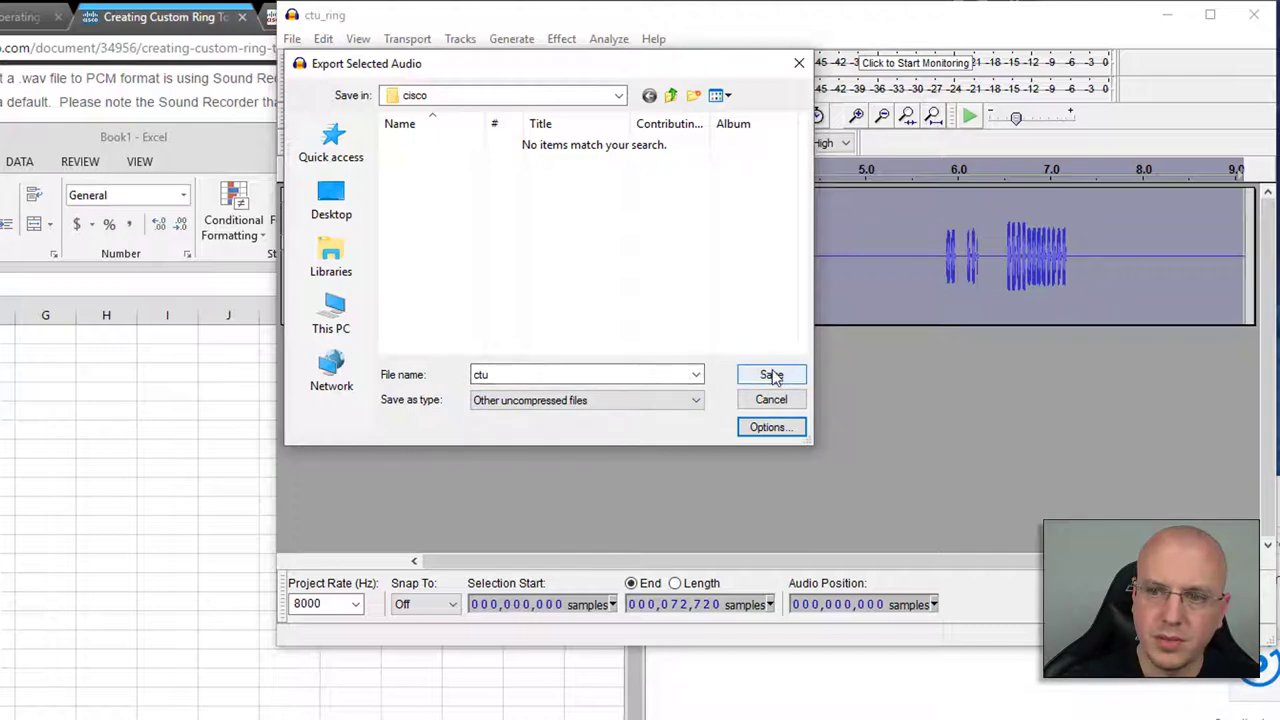
Step: Save the ctu export with all metadata tags cleared
click(772, 374)
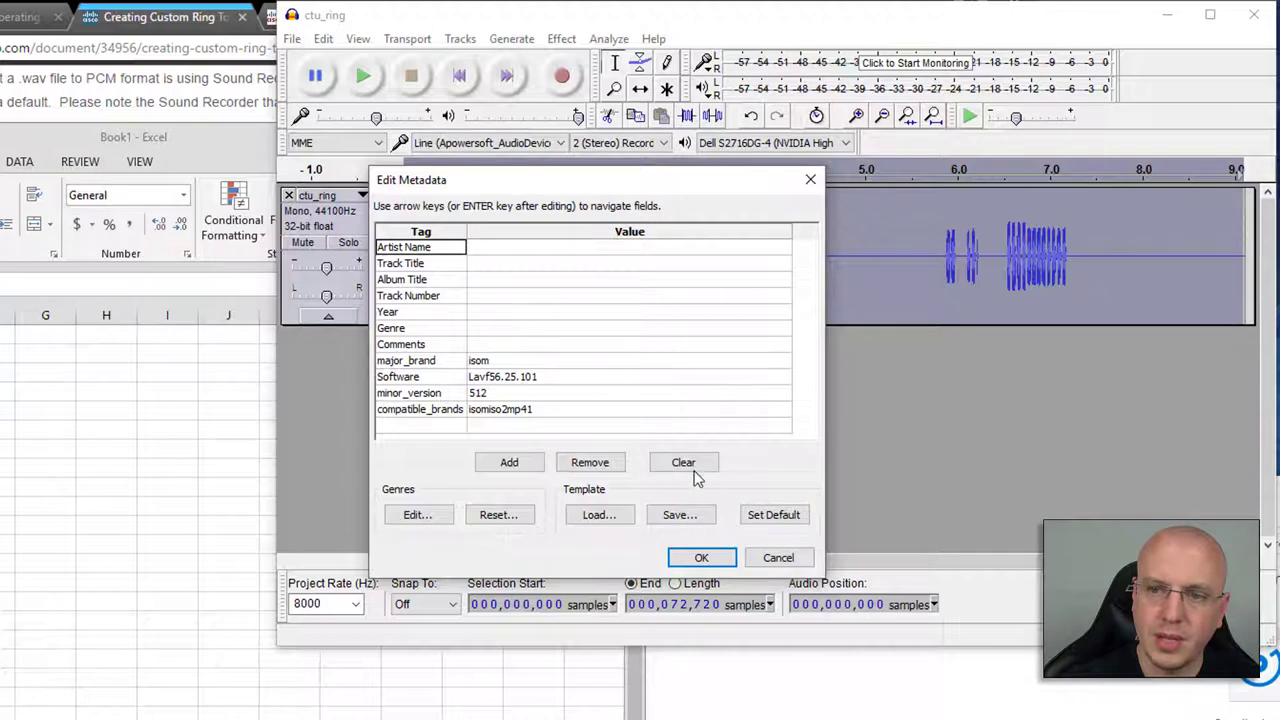
click(684, 462)
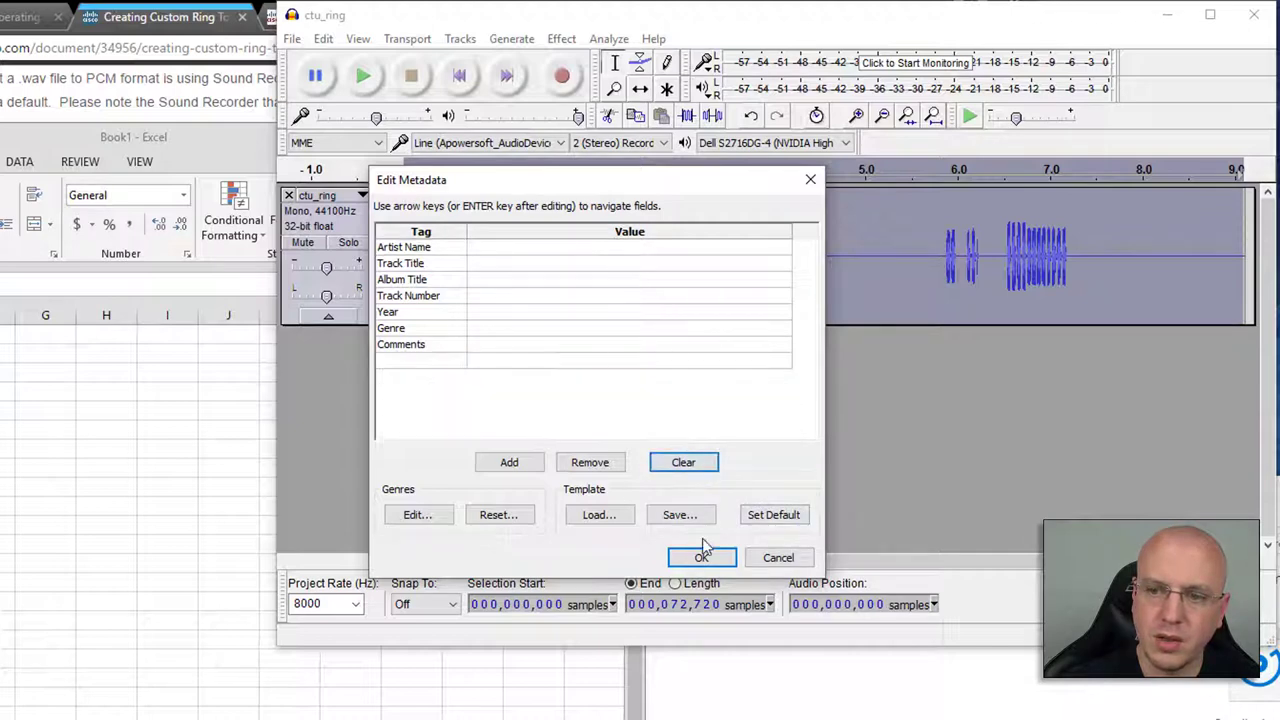
click(700, 556)
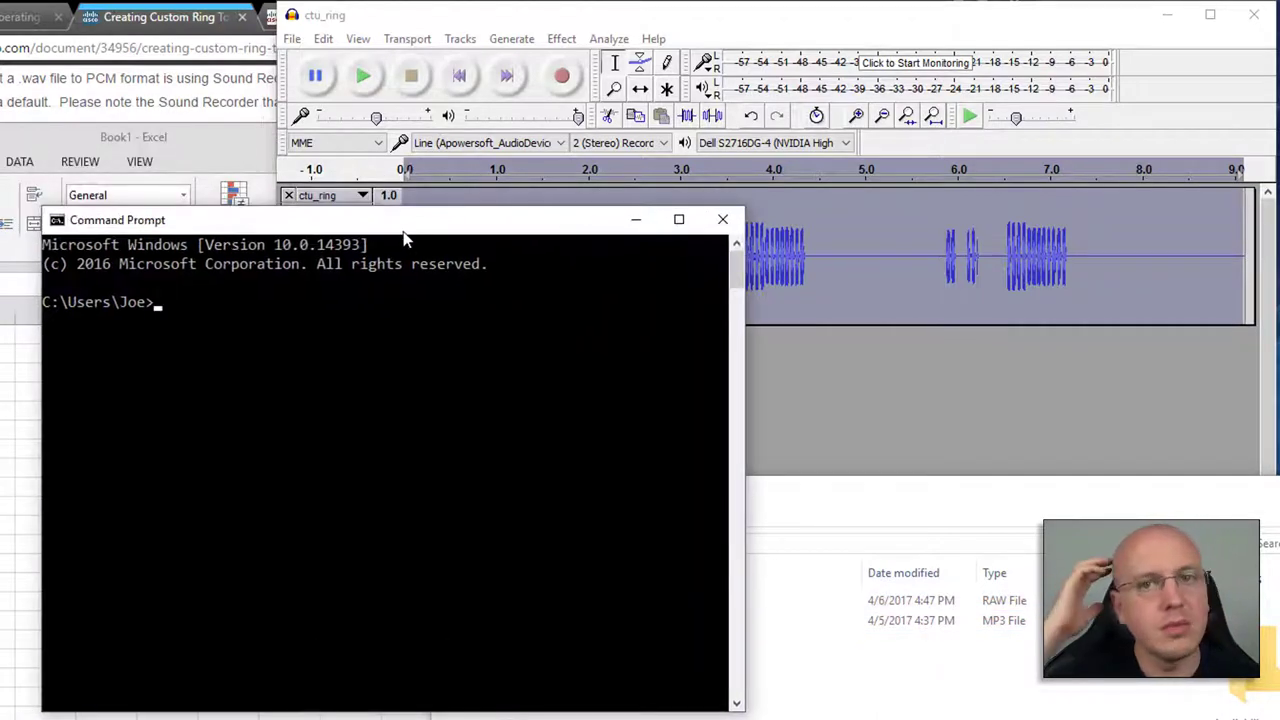
Step: Change directory to desktop\cisco in Command Prompt
text(cd)
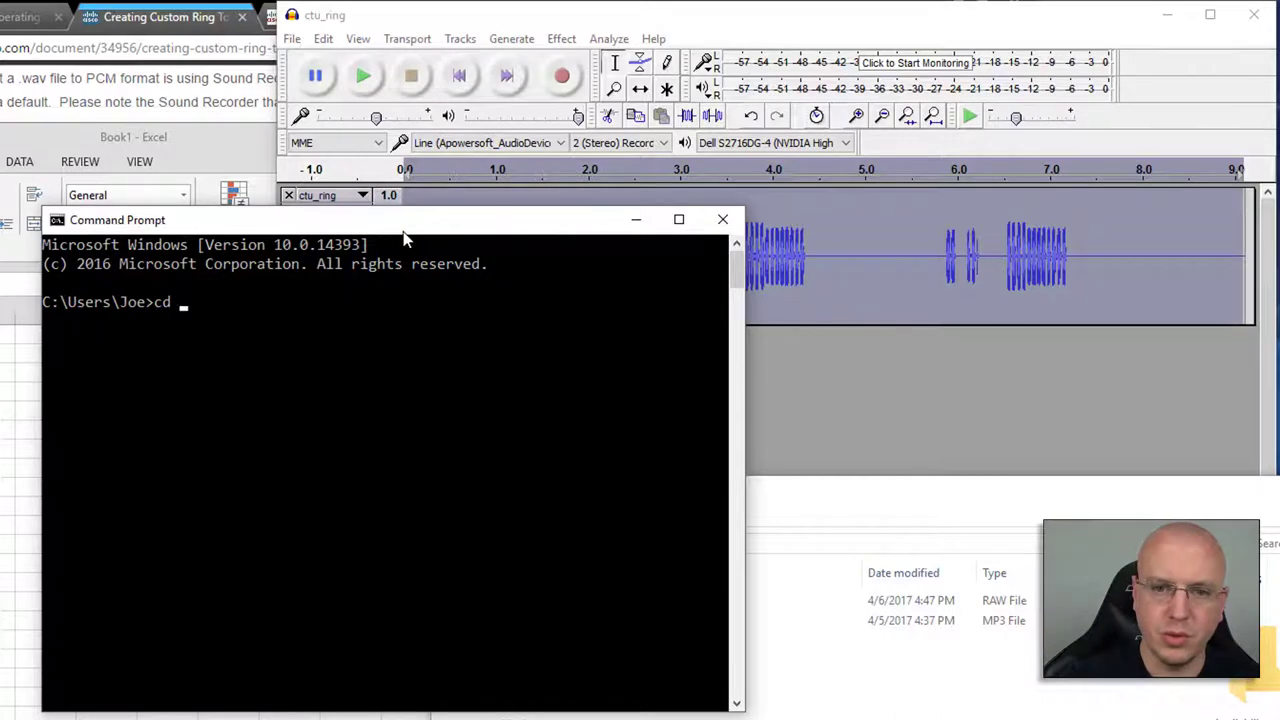
text(desktop\cisco)
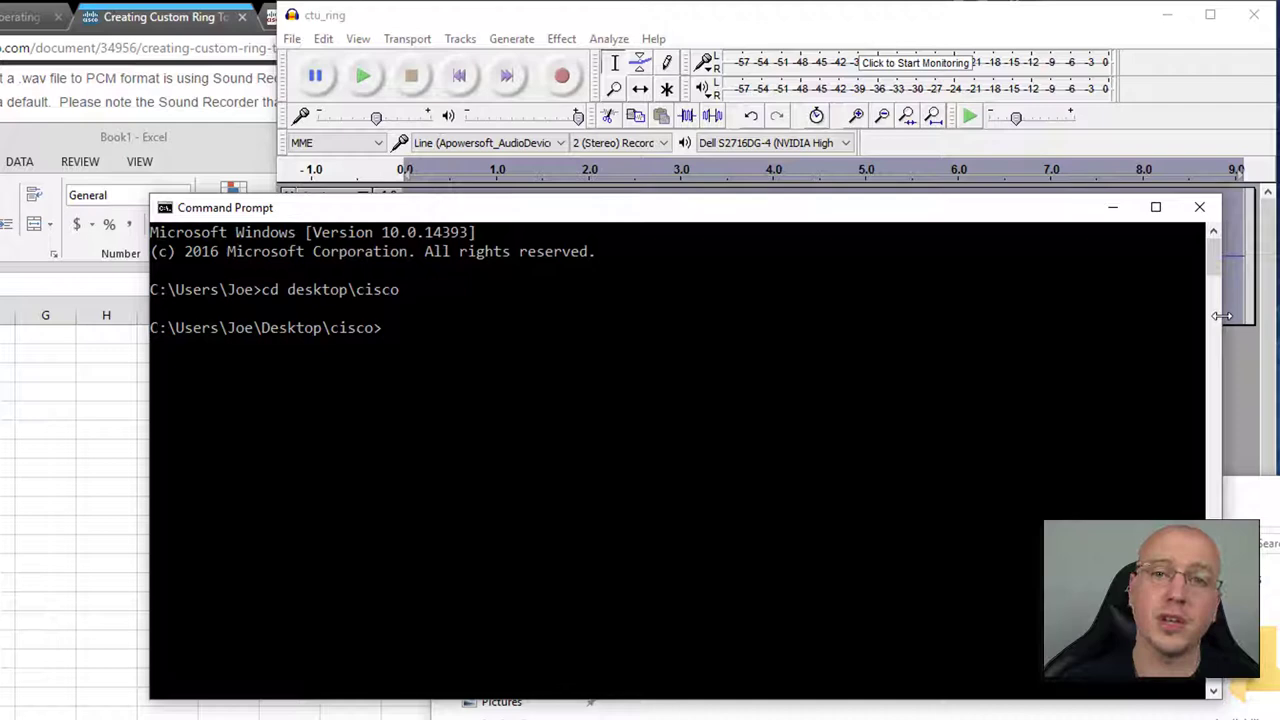
click(1156, 206)
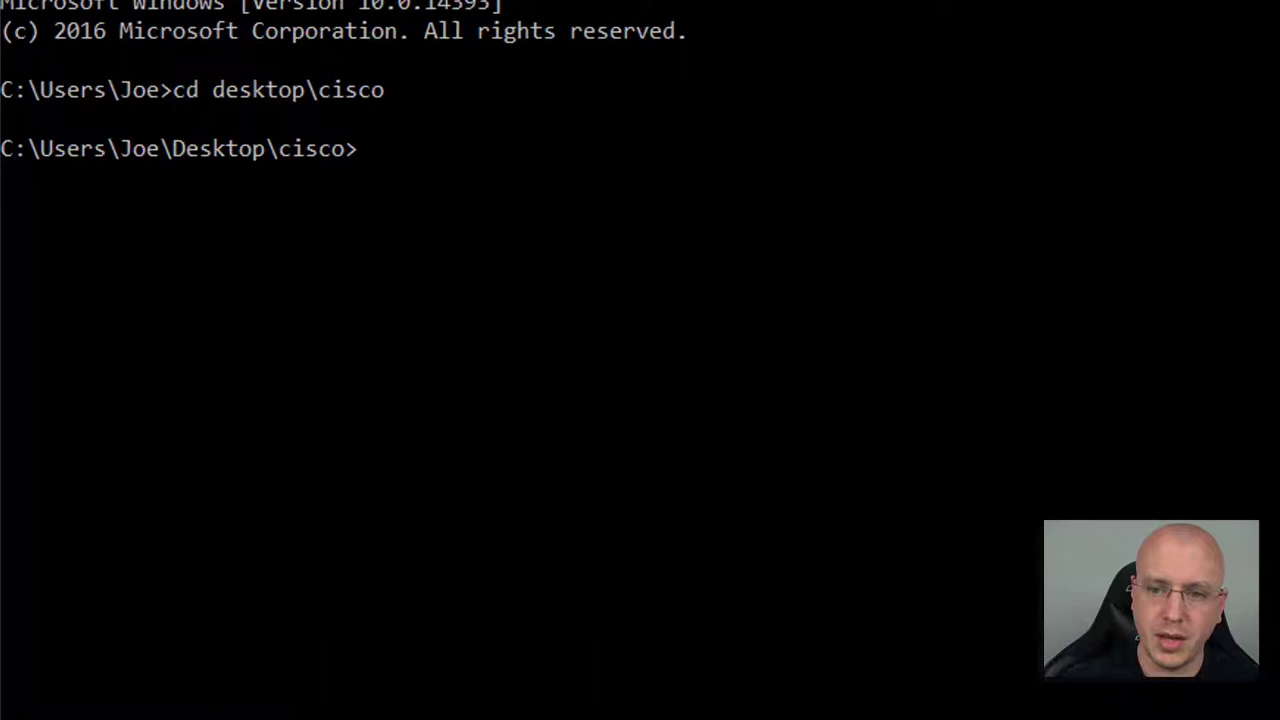
Step: Download ringlist.xml and ringlist.dat via tftp -i 192.168.202.211 get
text(tftp -)
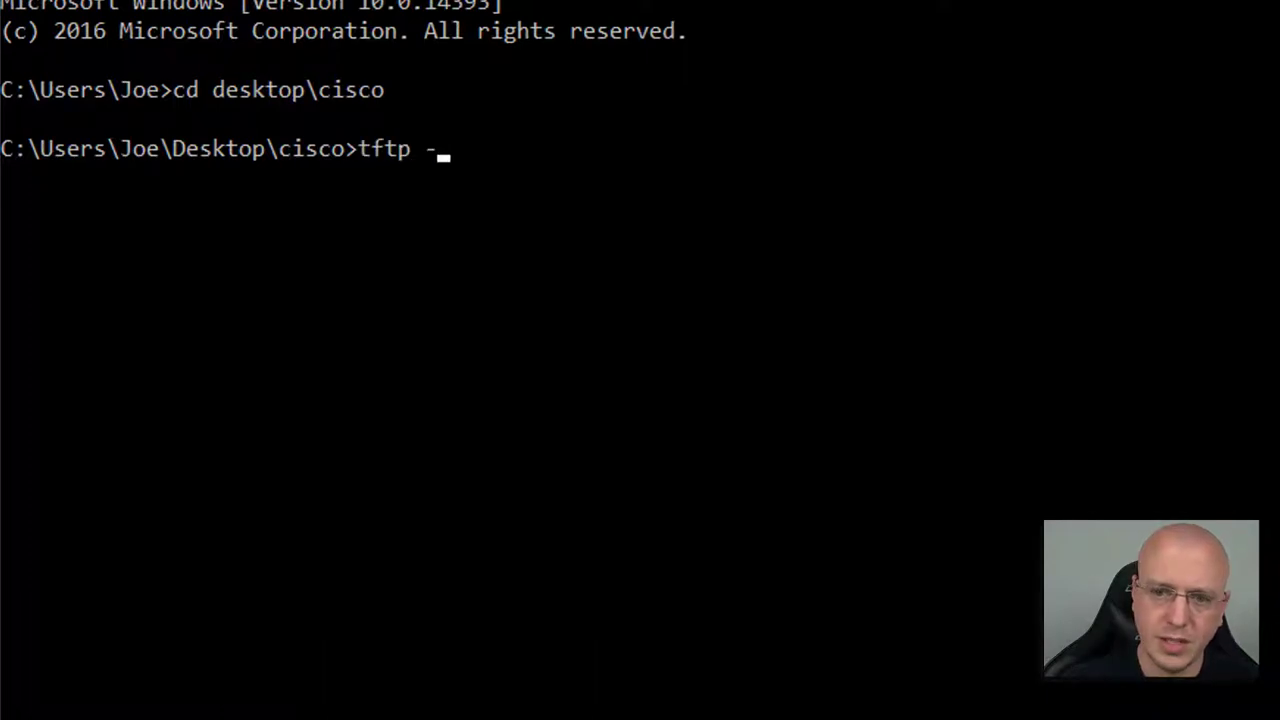
text(i 1)
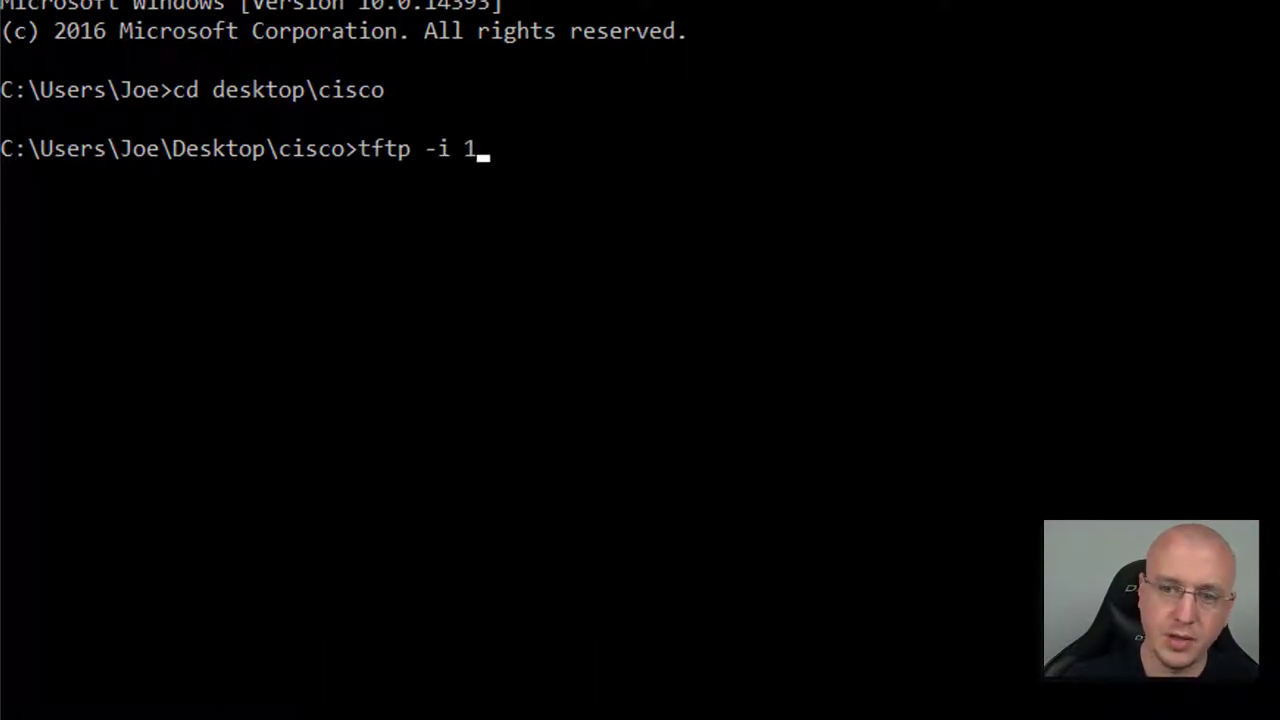
text(921)
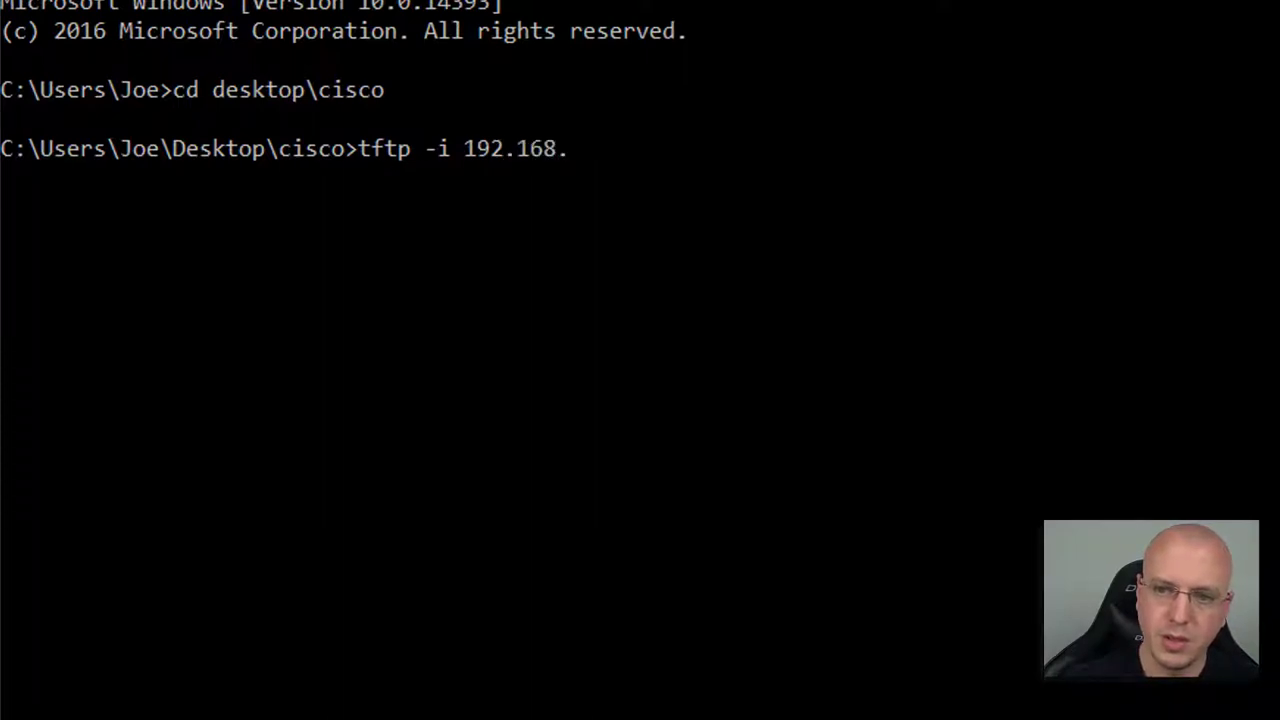
text(202.211 g)
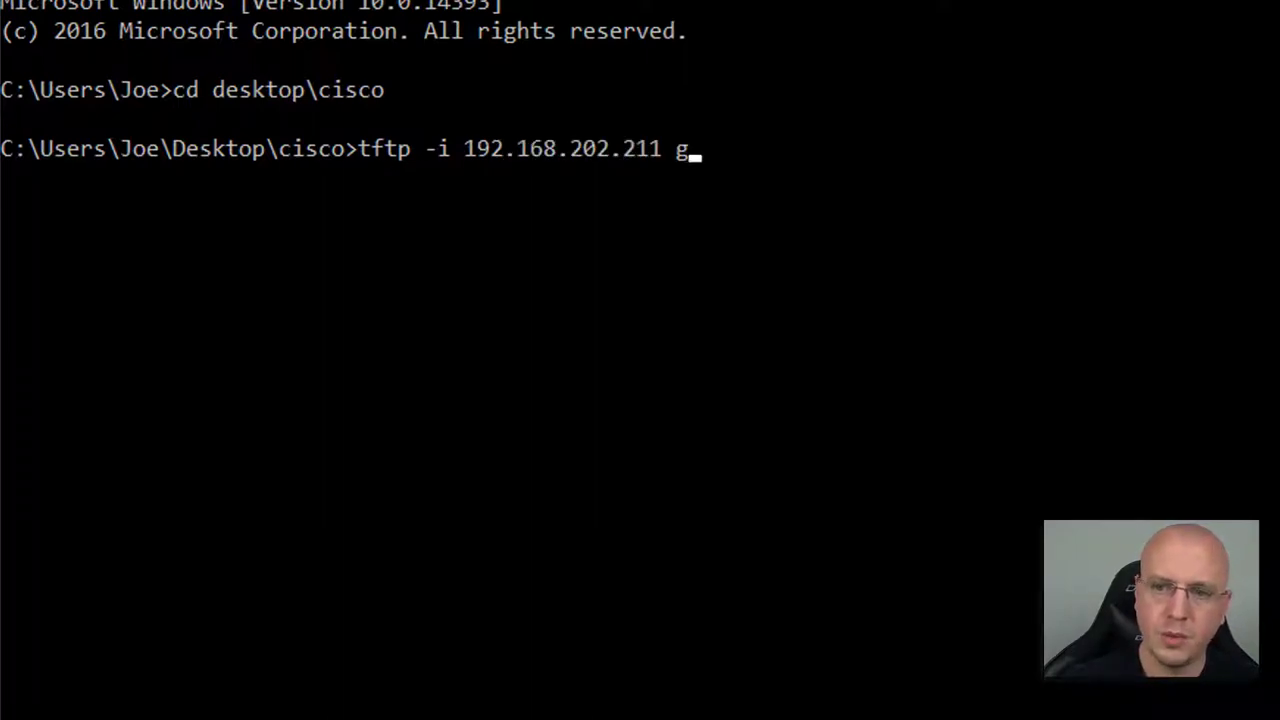
text(et ringlist.xml)
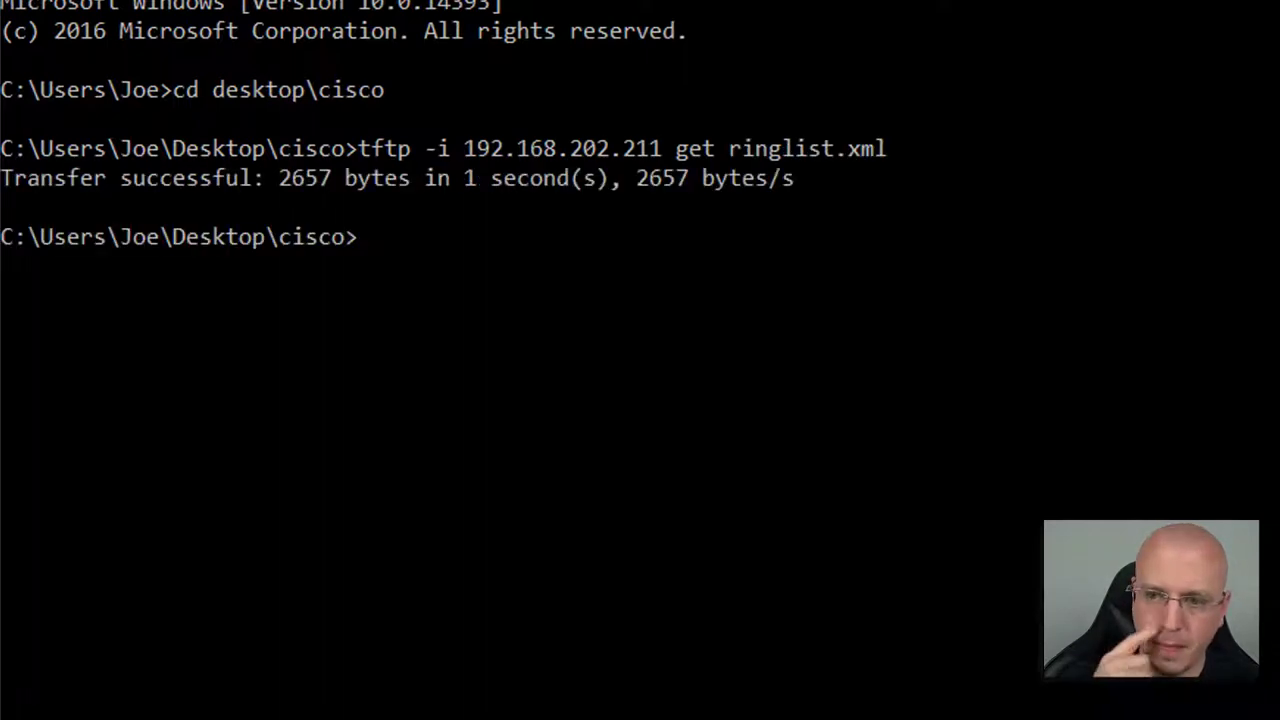
text(tftp -i 192.168.202.211 get ringlist.dat)
text(att)
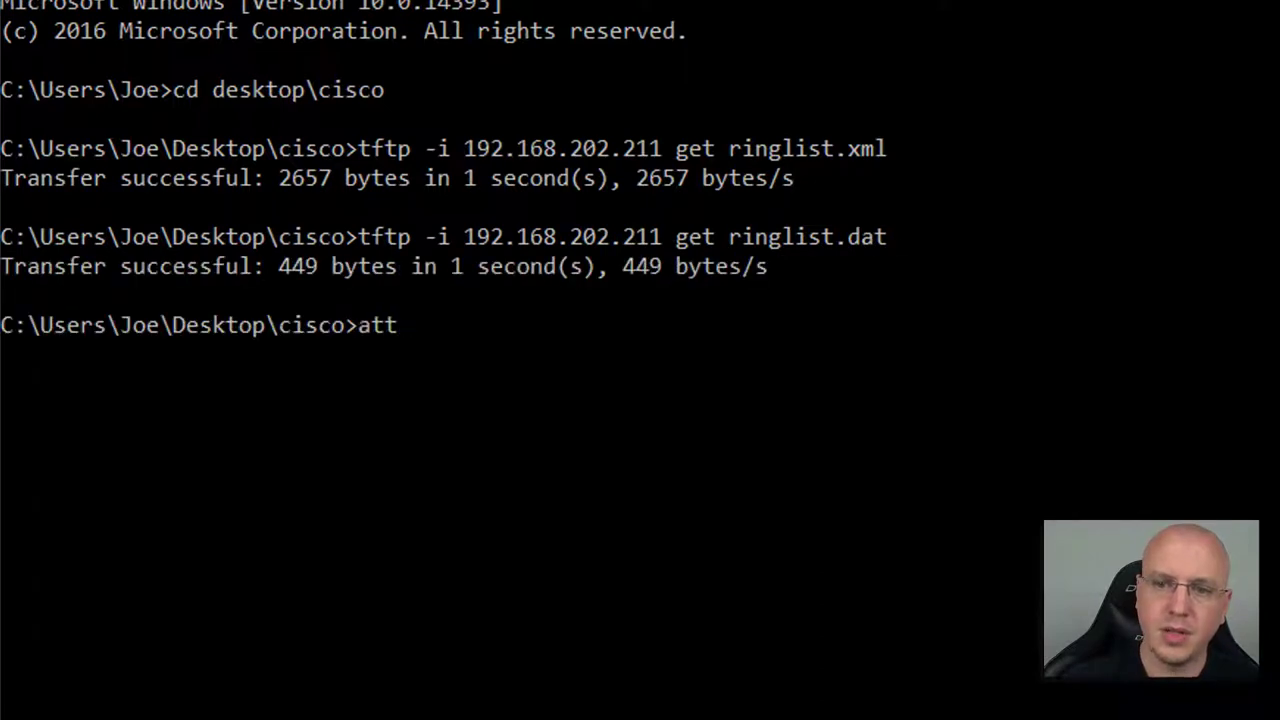
text(rib -r)
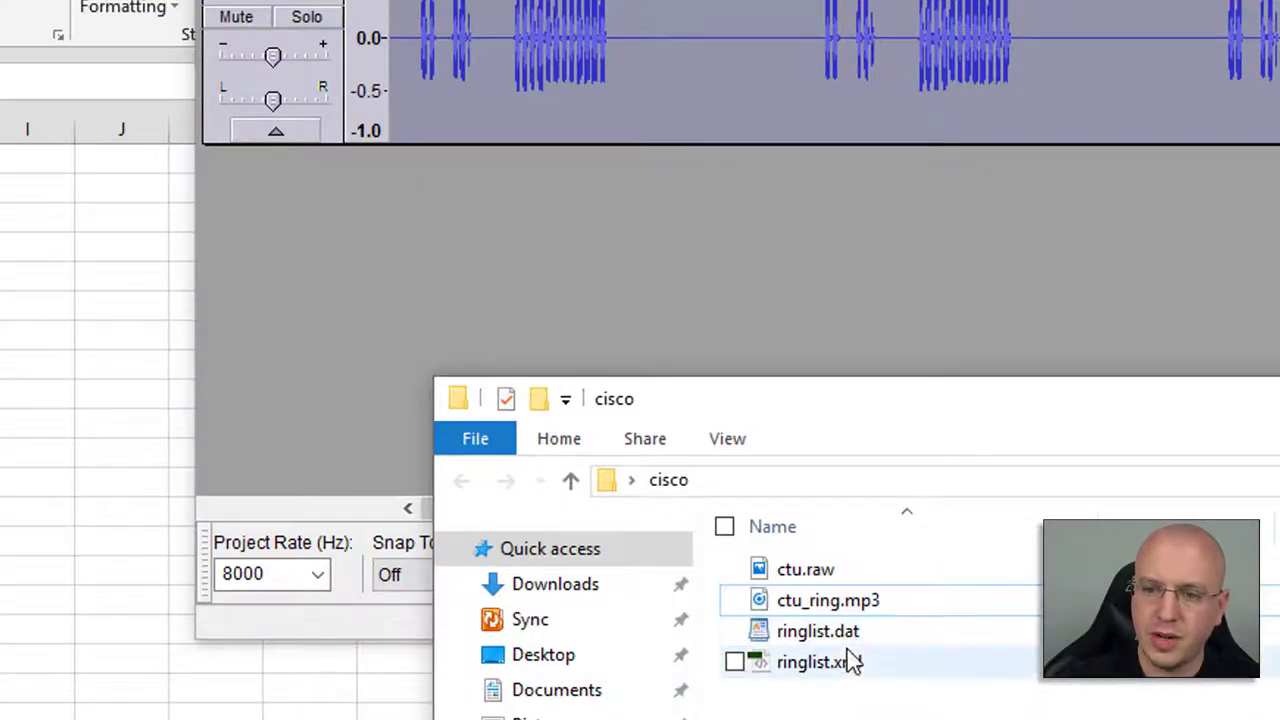
Step: Edit ringlist.dat in Notepad++, add the line '24 CTU,ctu.raw' after Chime and save
right_click(818, 632)
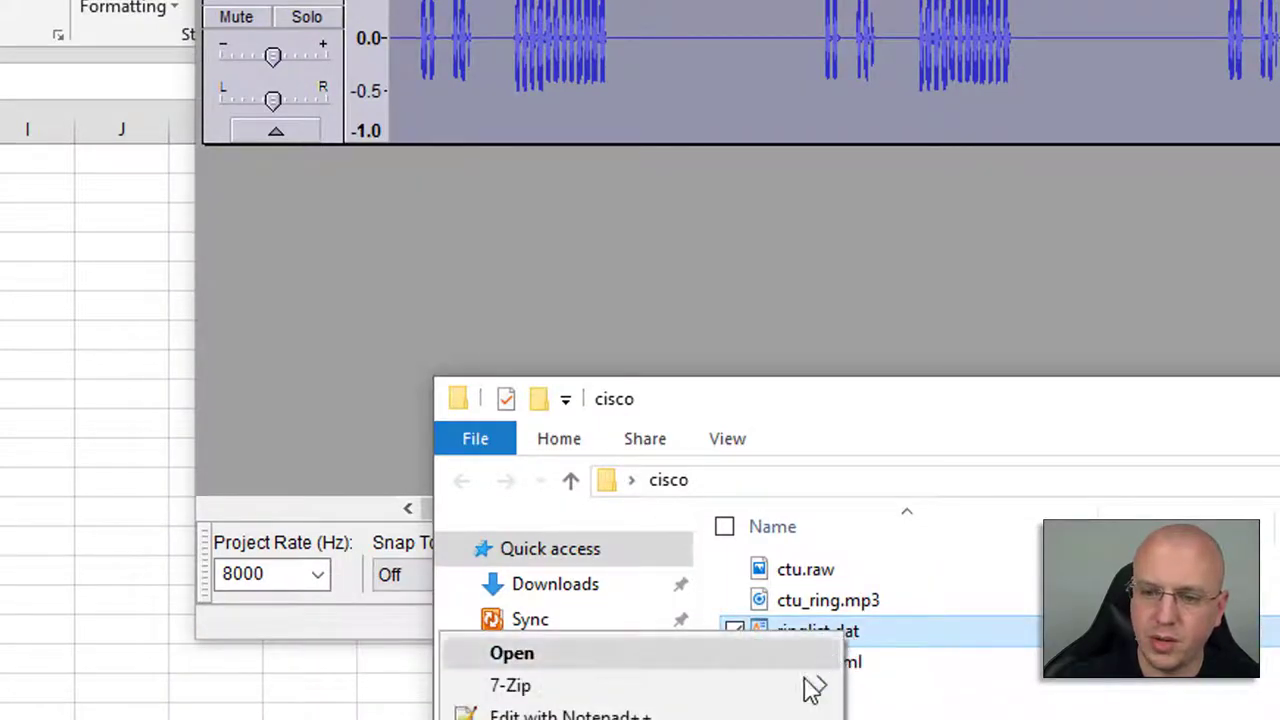
click(512, 652)
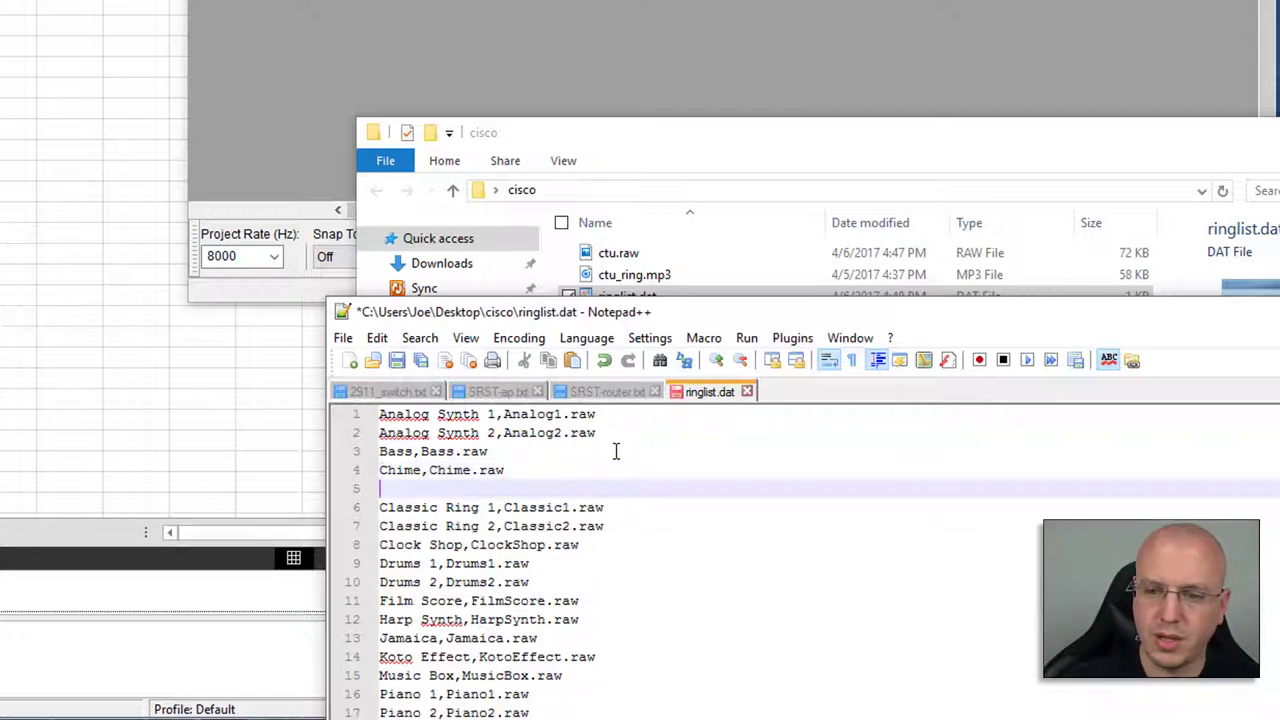
text(24 CTU,)
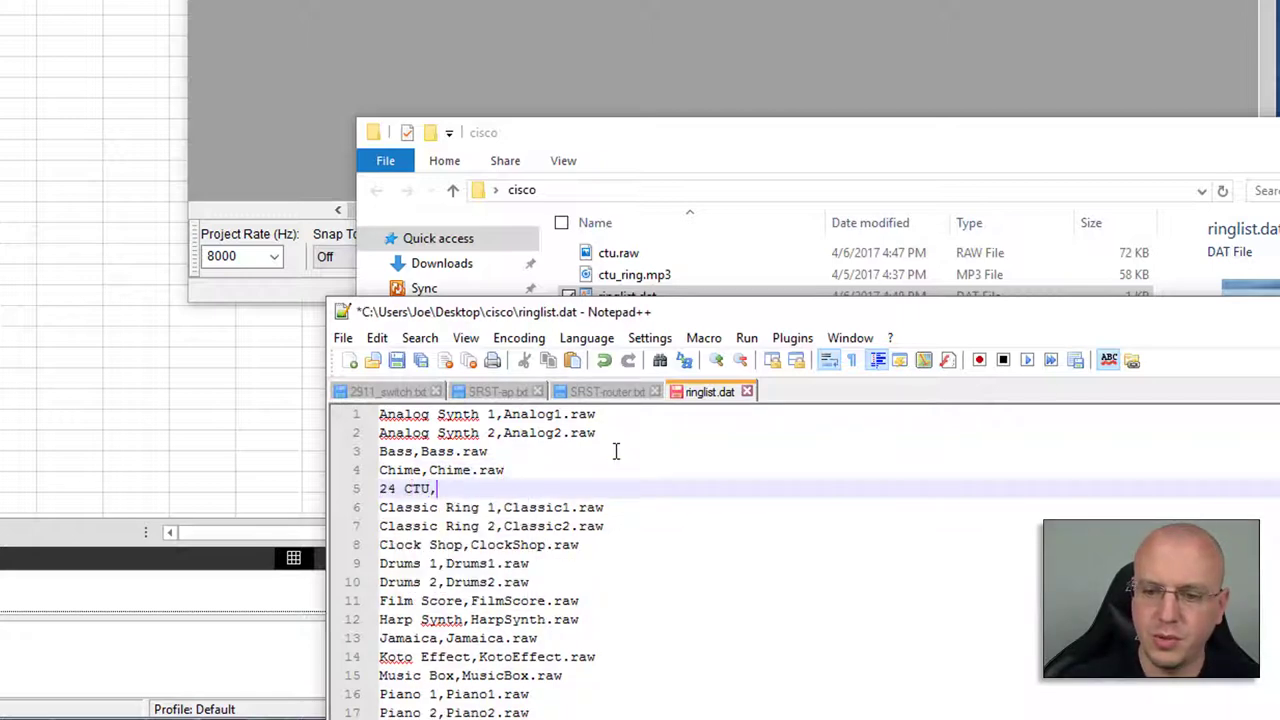
text(ctu.raw)
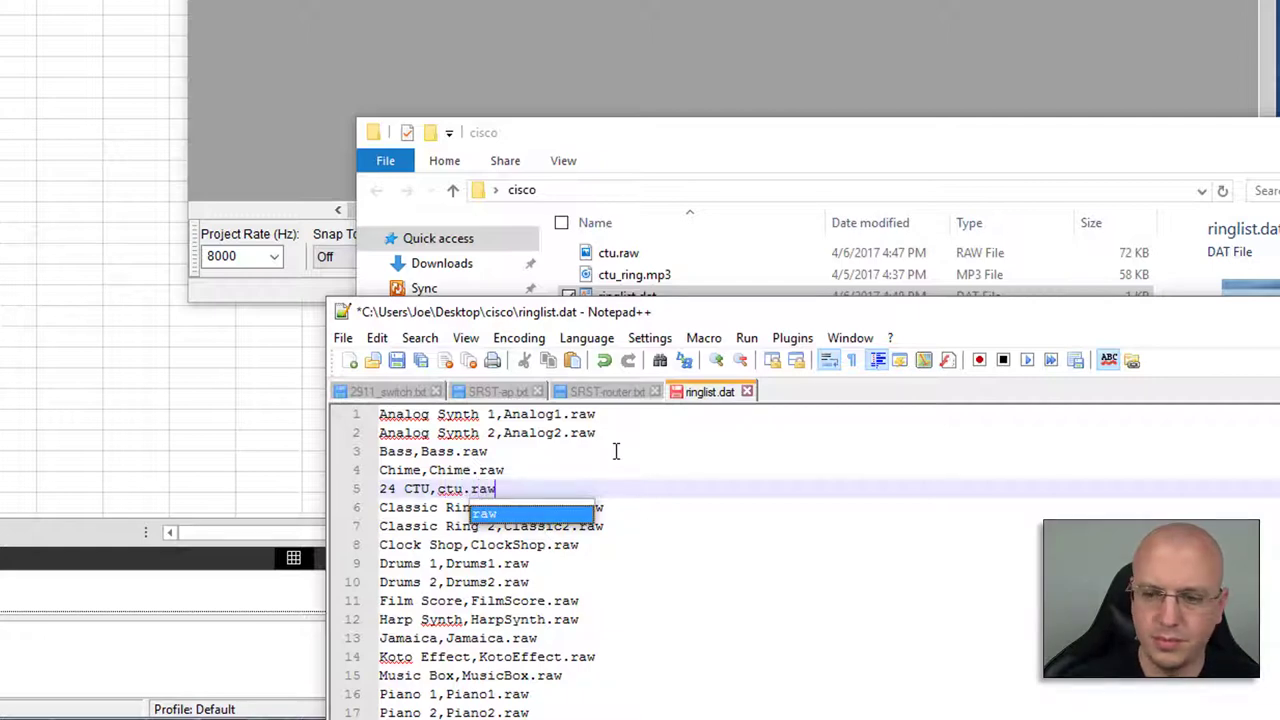
click(396, 360)
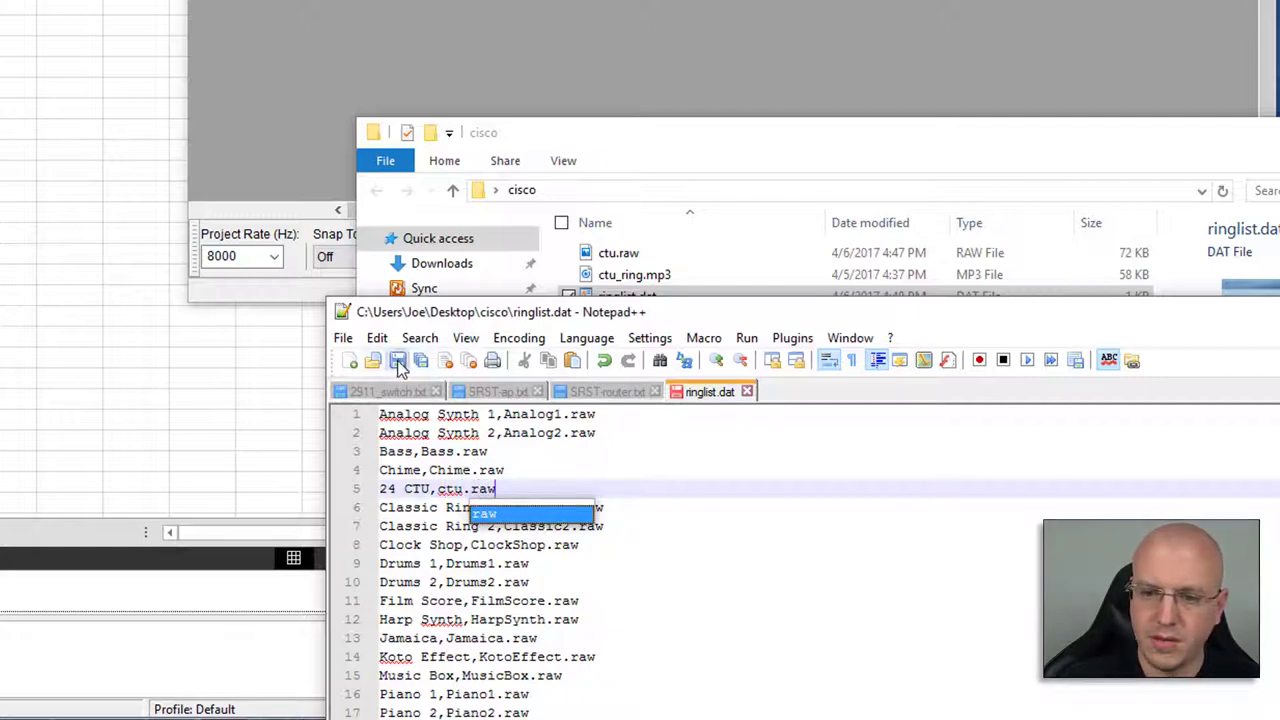
mouse_move(708, 330)
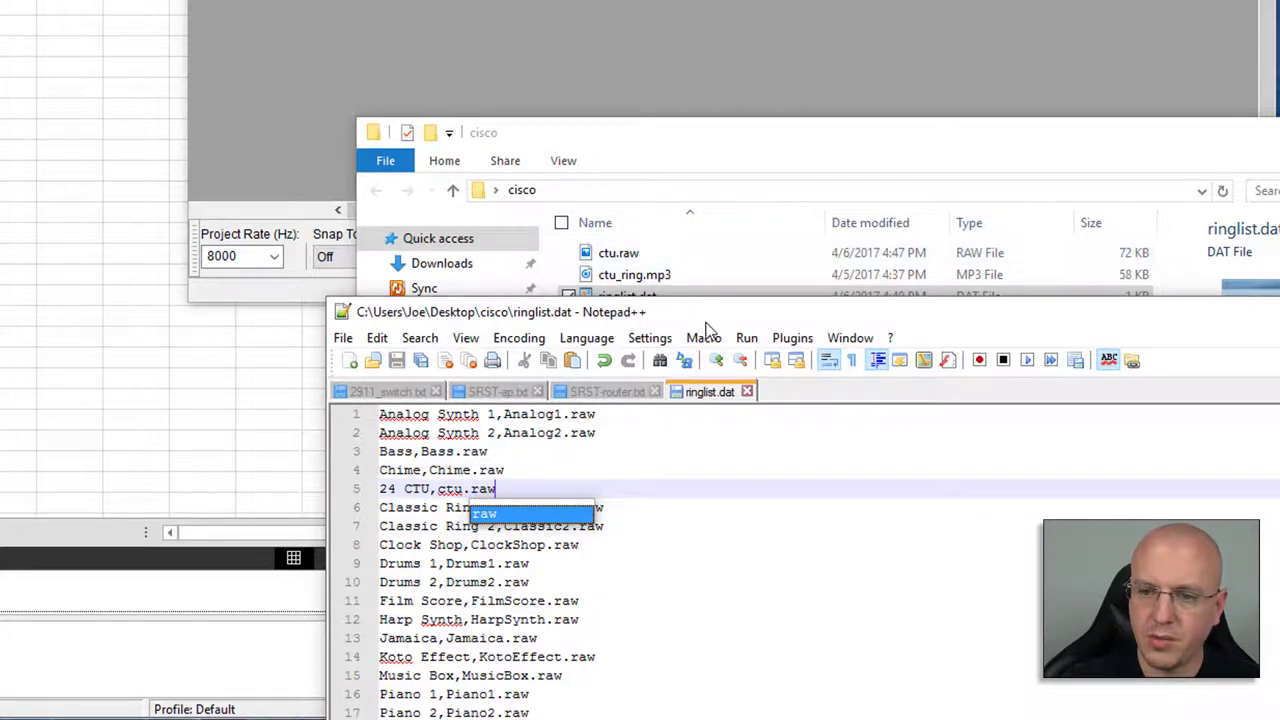
right_click(628, 318)
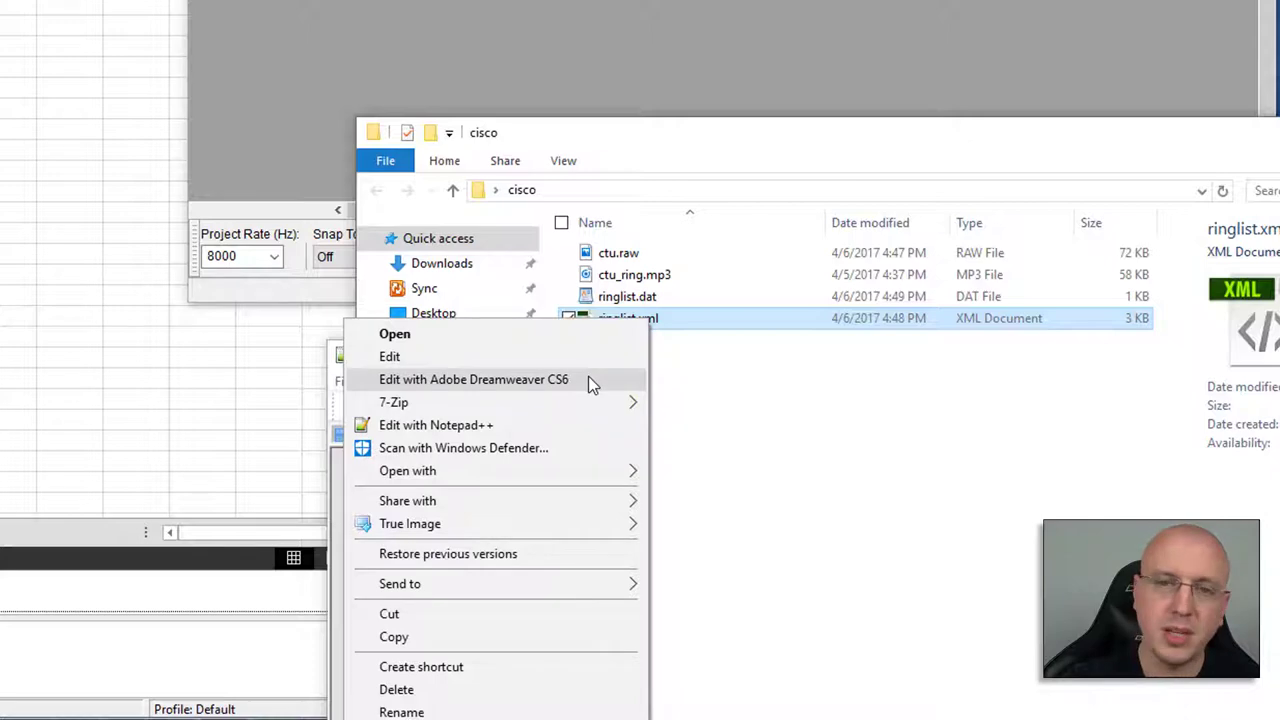
mouse_move(560, 424)
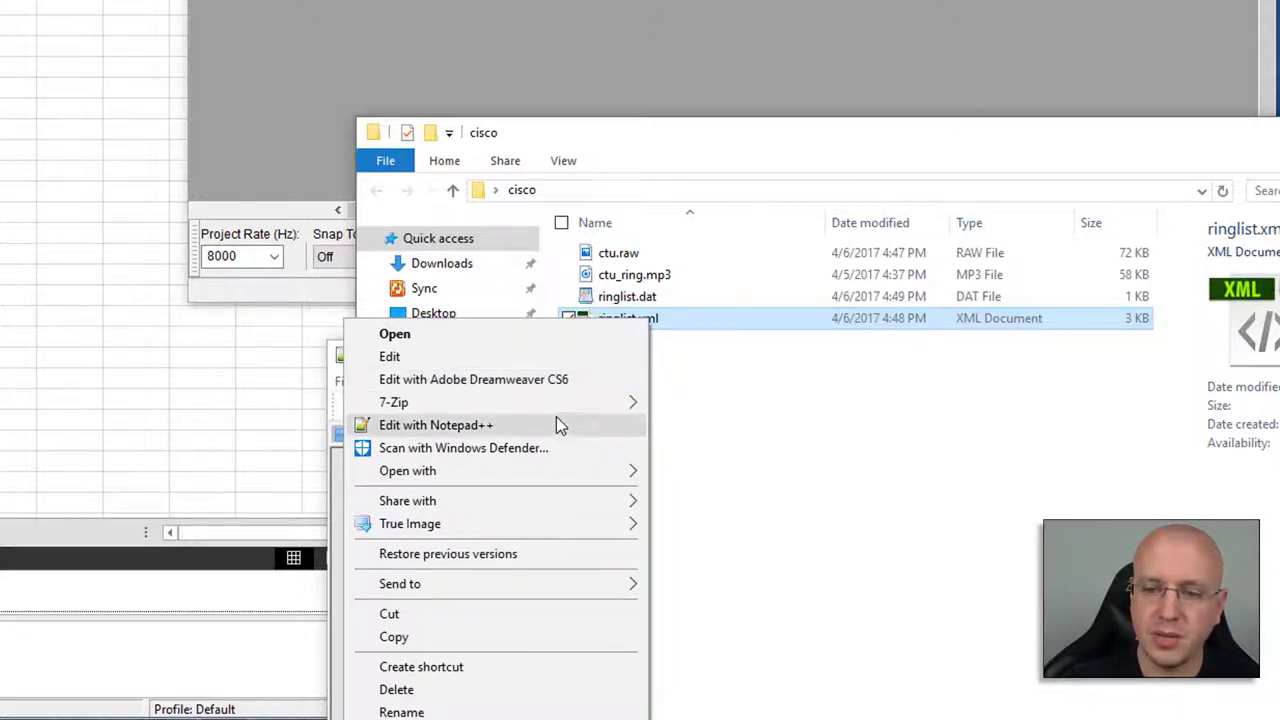
Step: Duplicate the first <Ring> block in ringlist.xml as DisplayName '24 CTU', FileName 'ctu.raw', and save
click(436, 424)
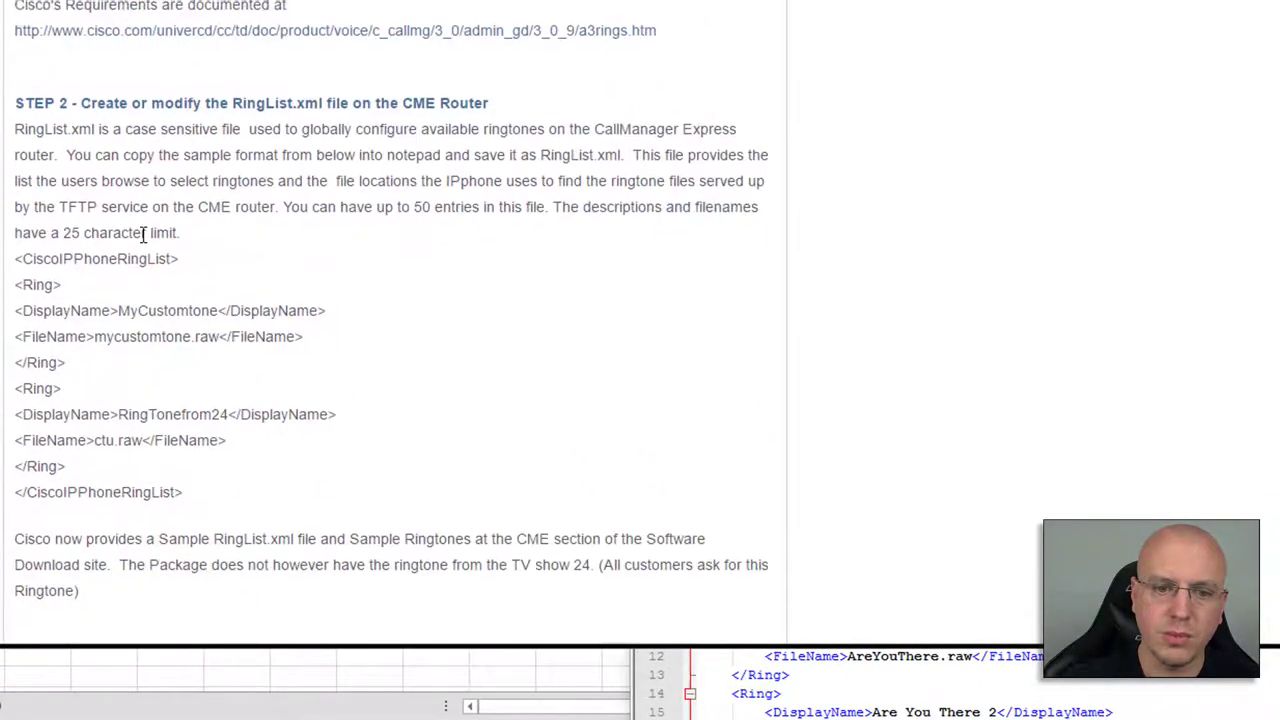
drag(14, 256, 184, 492)
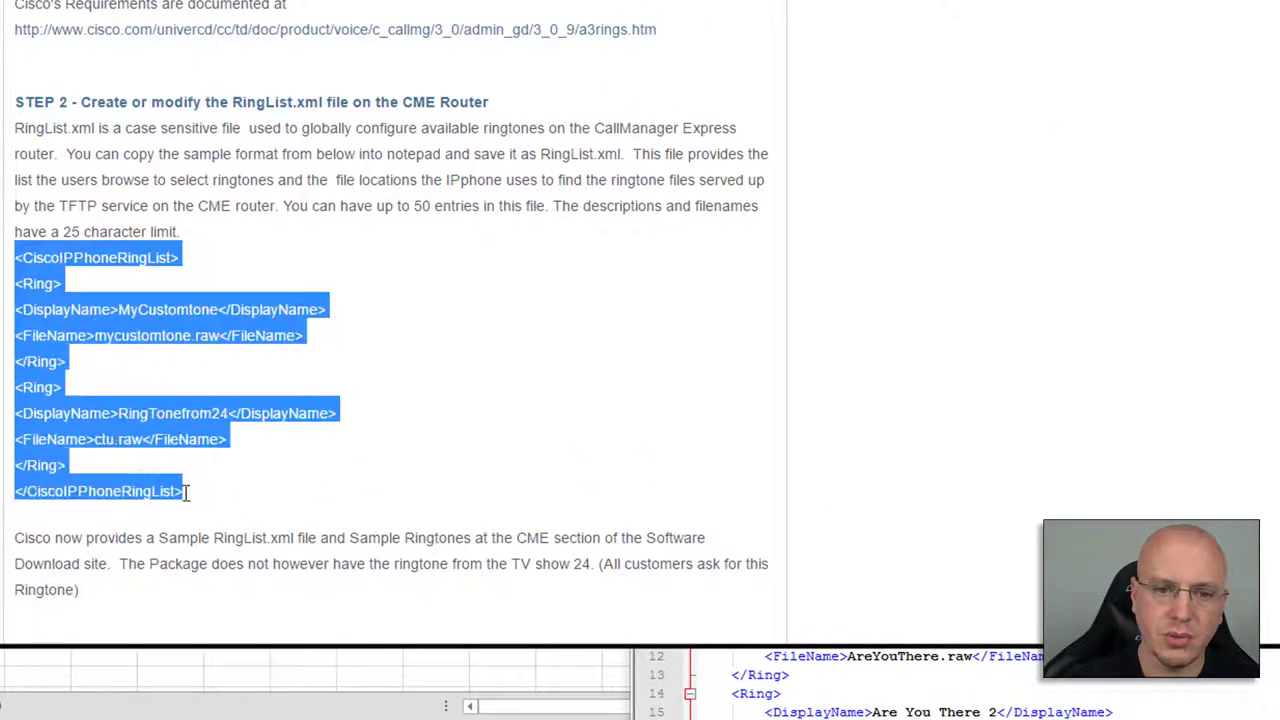
mouse_move(852, 480)
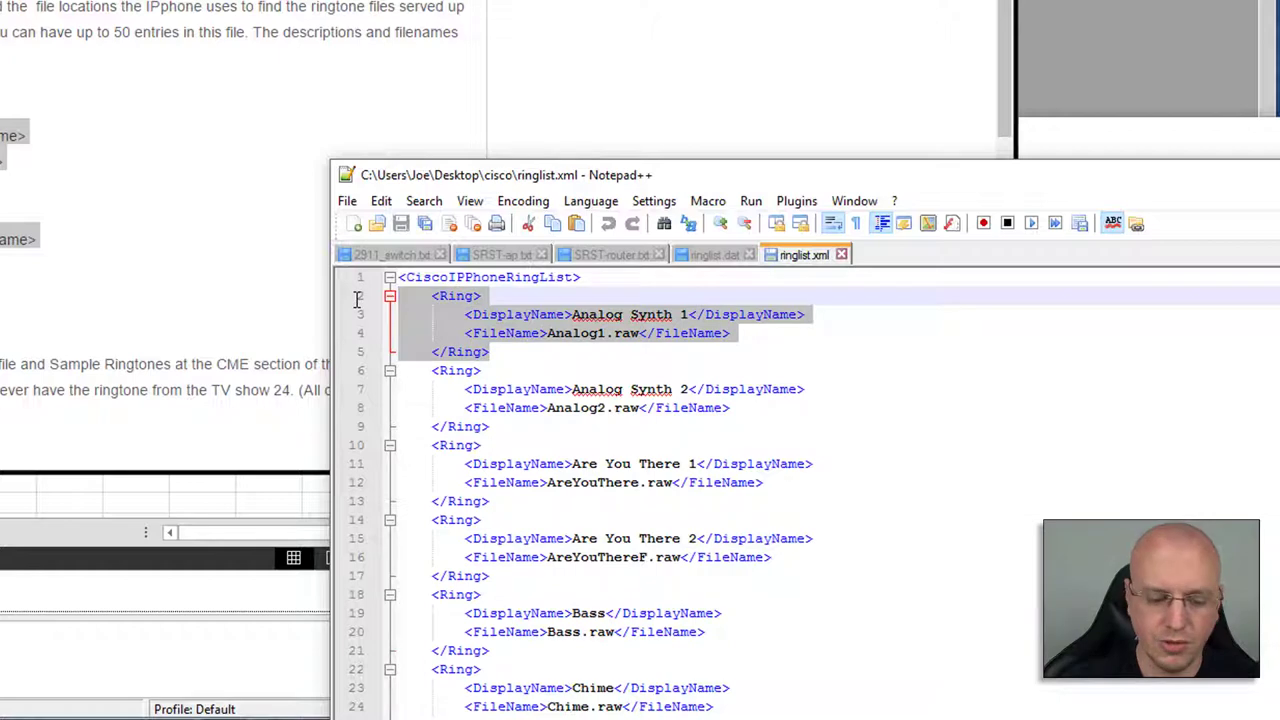
click(580, 276)
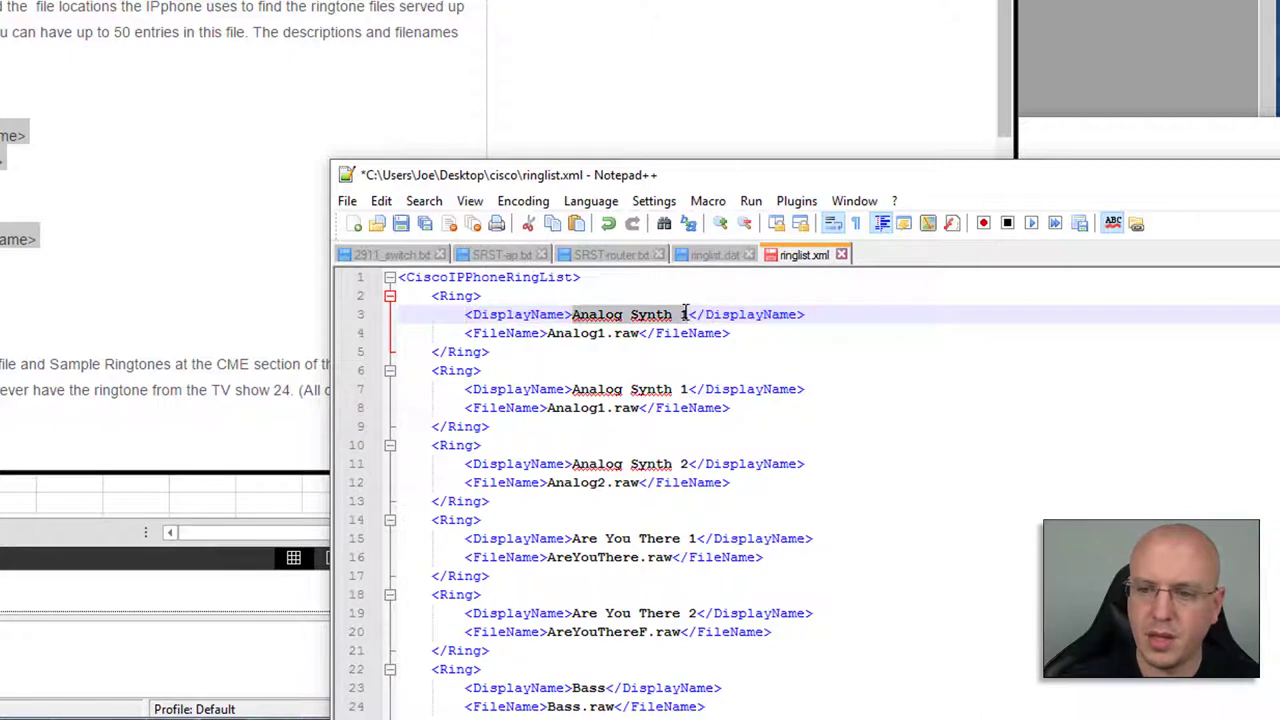
text(24 CTU)
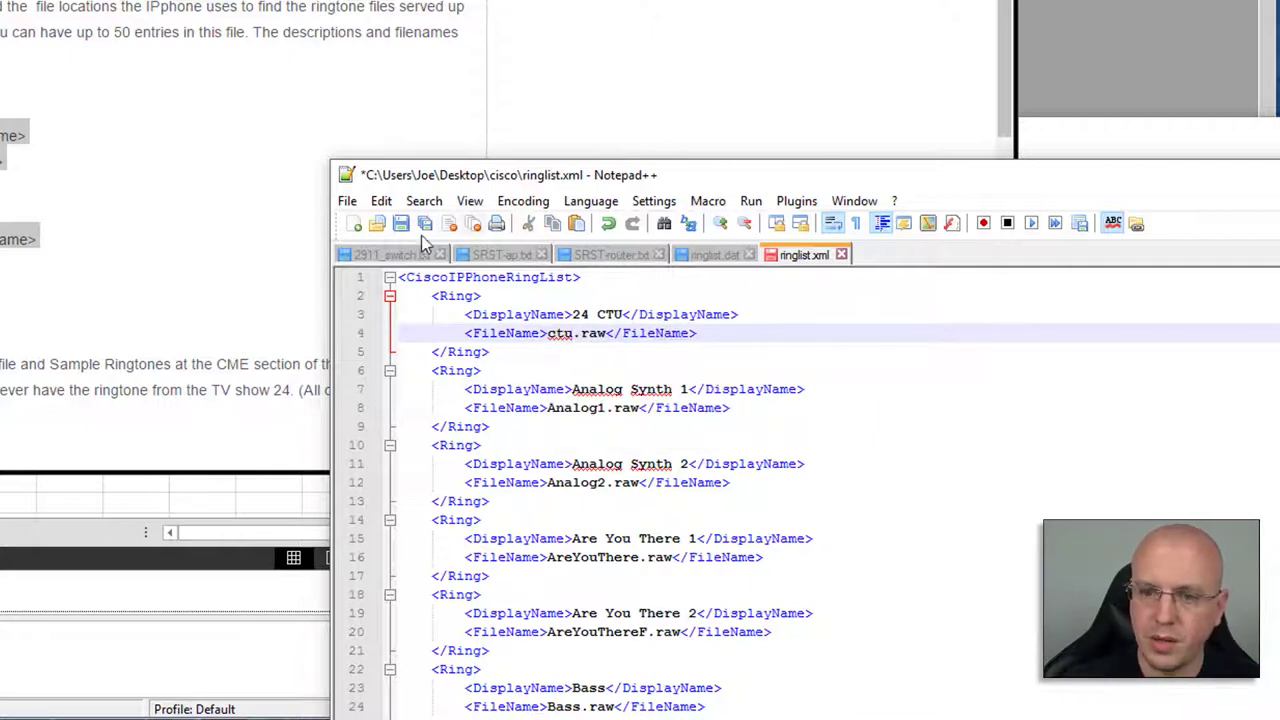
click(400, 224)
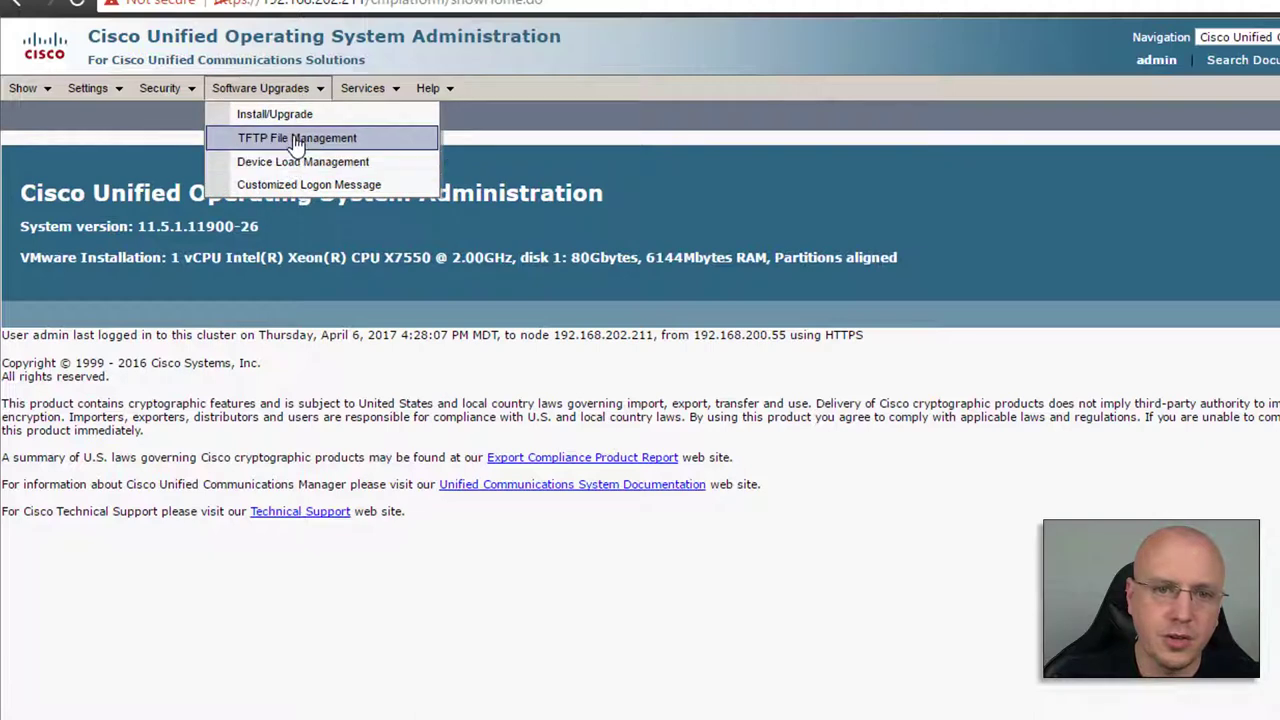
Step: In TFTP File Management, find files whose name begins with 'ringlist'
click(296, 136)
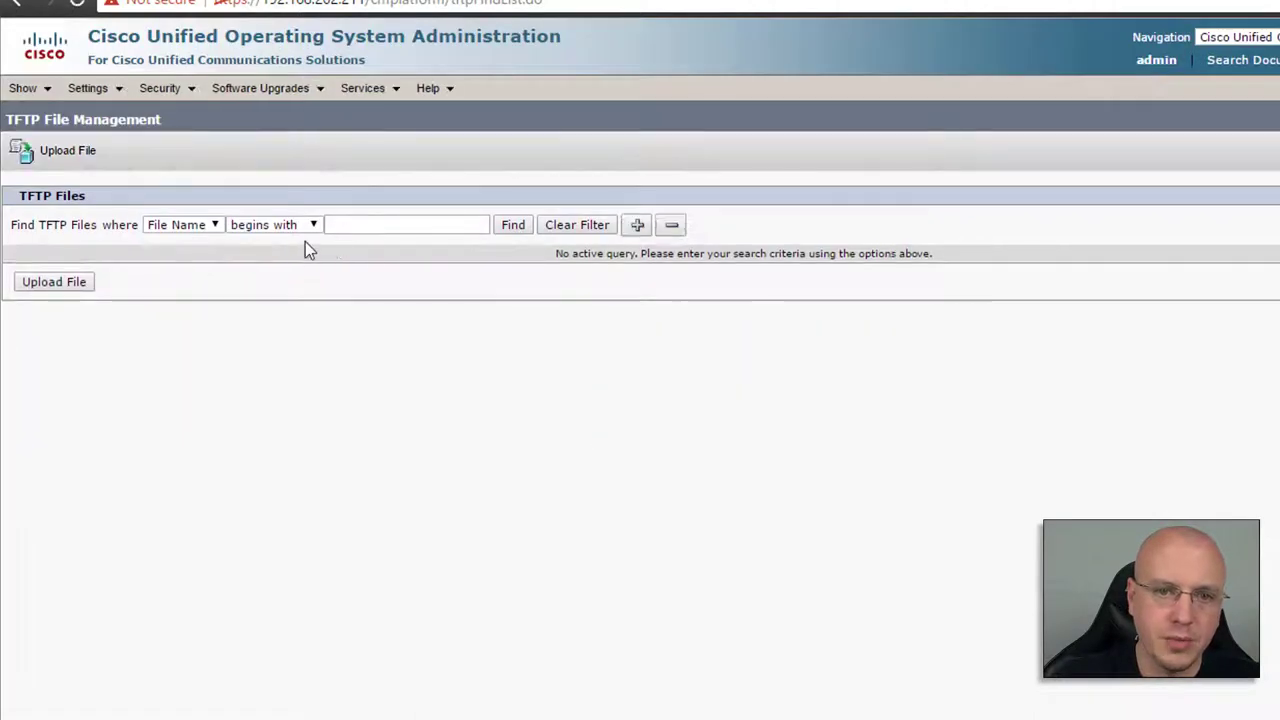
click(408, 224)
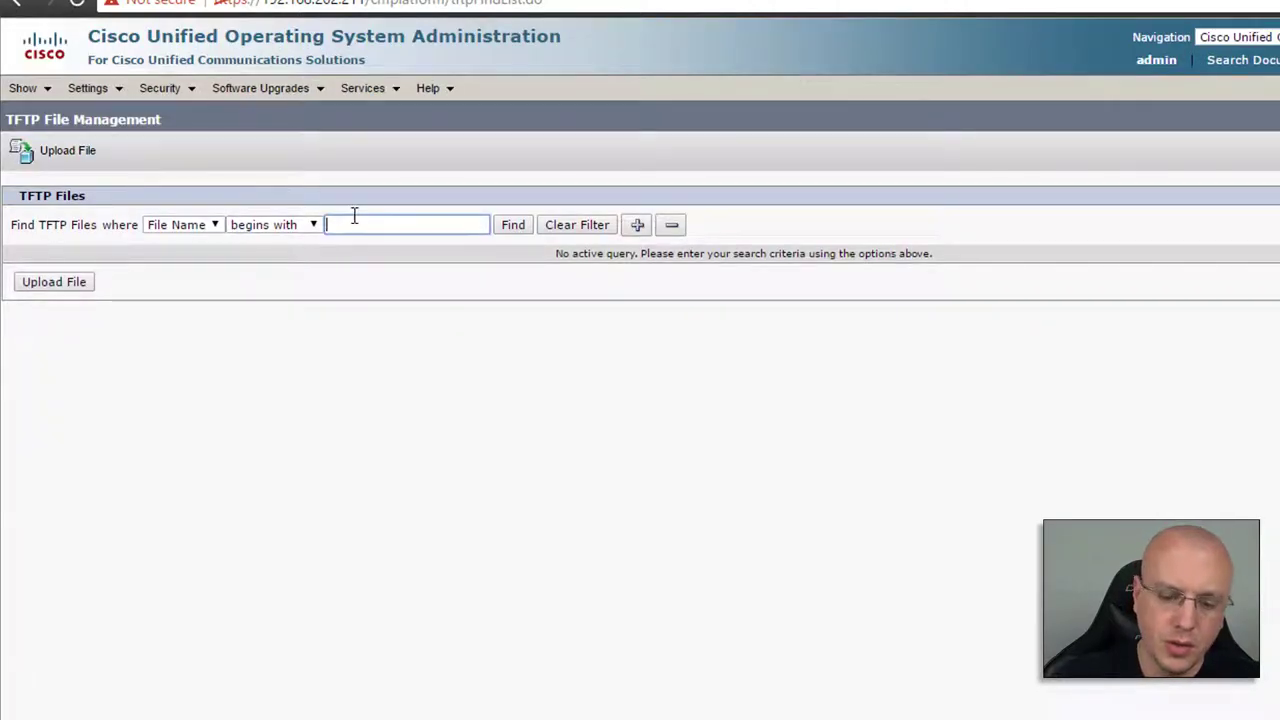
text(ring)
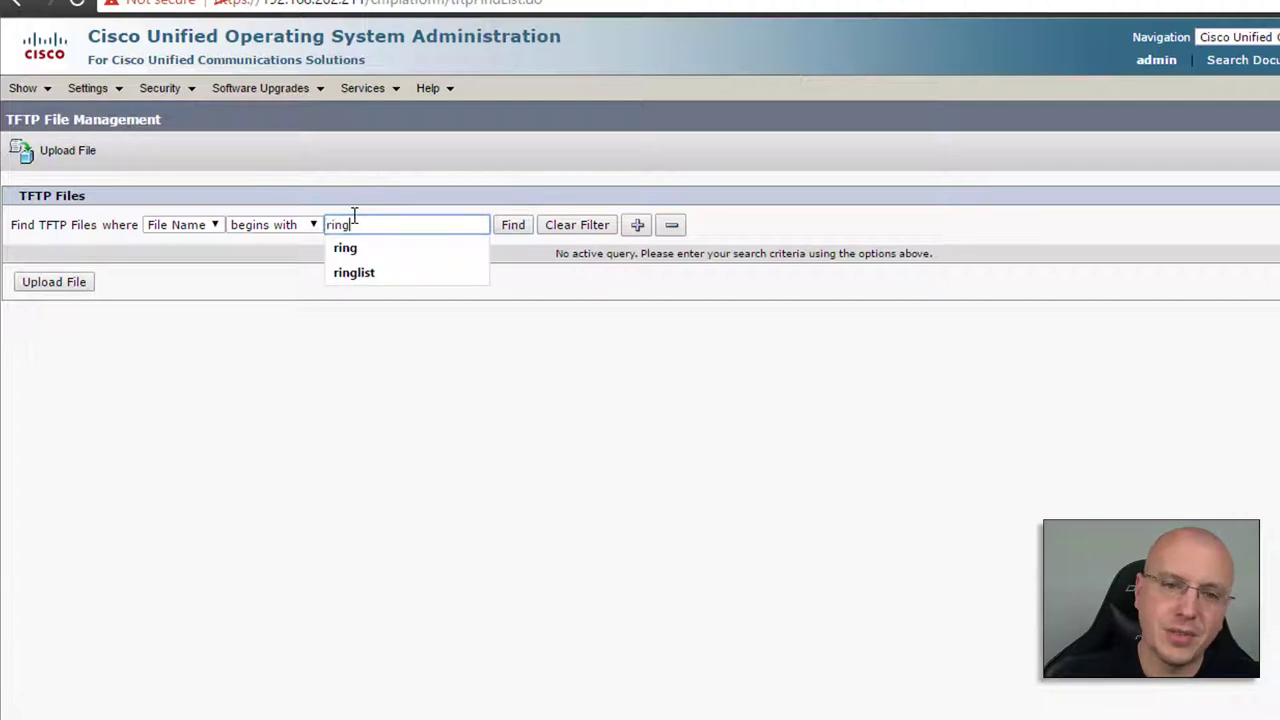
click(354, 272)
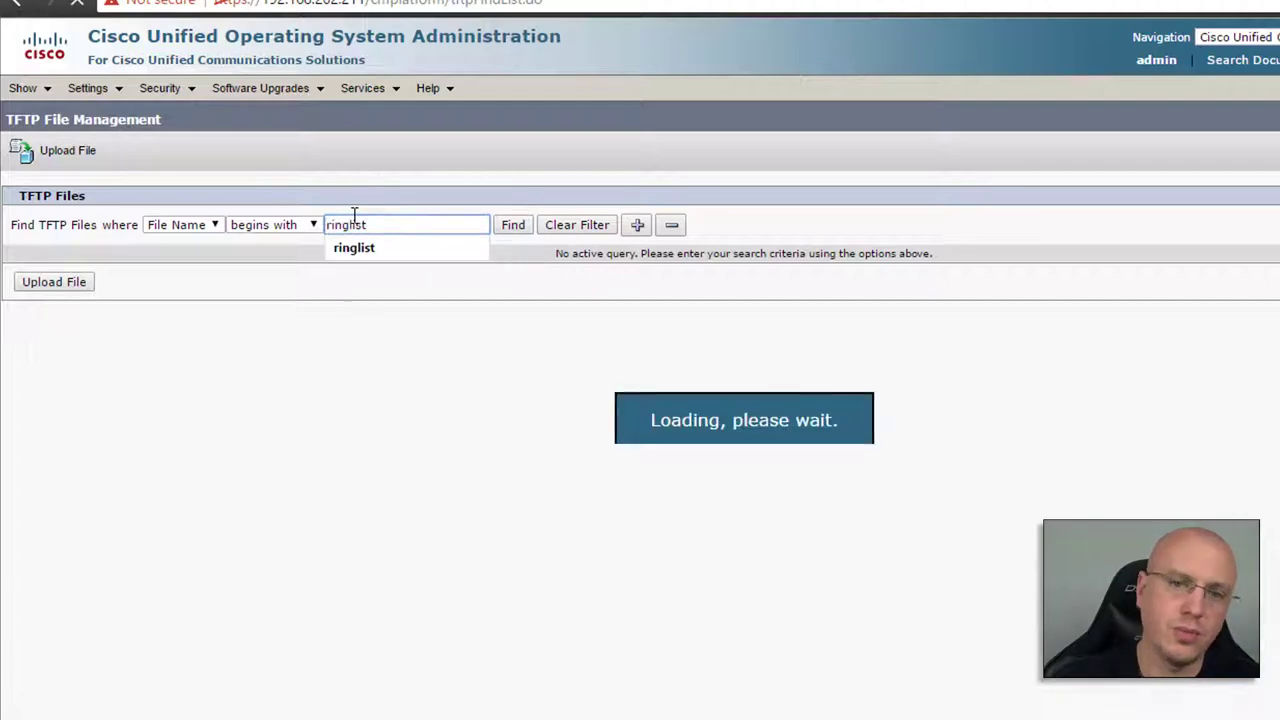
click(512, 224)
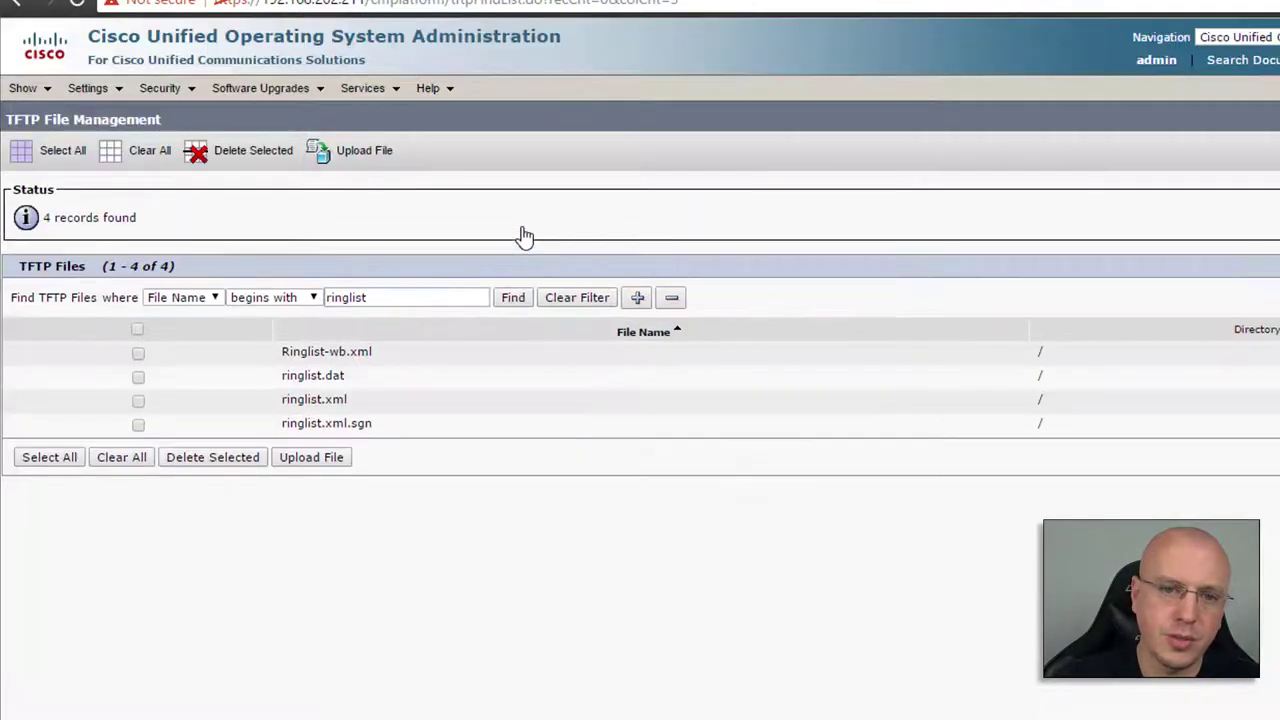
mouse_move(172, 442)
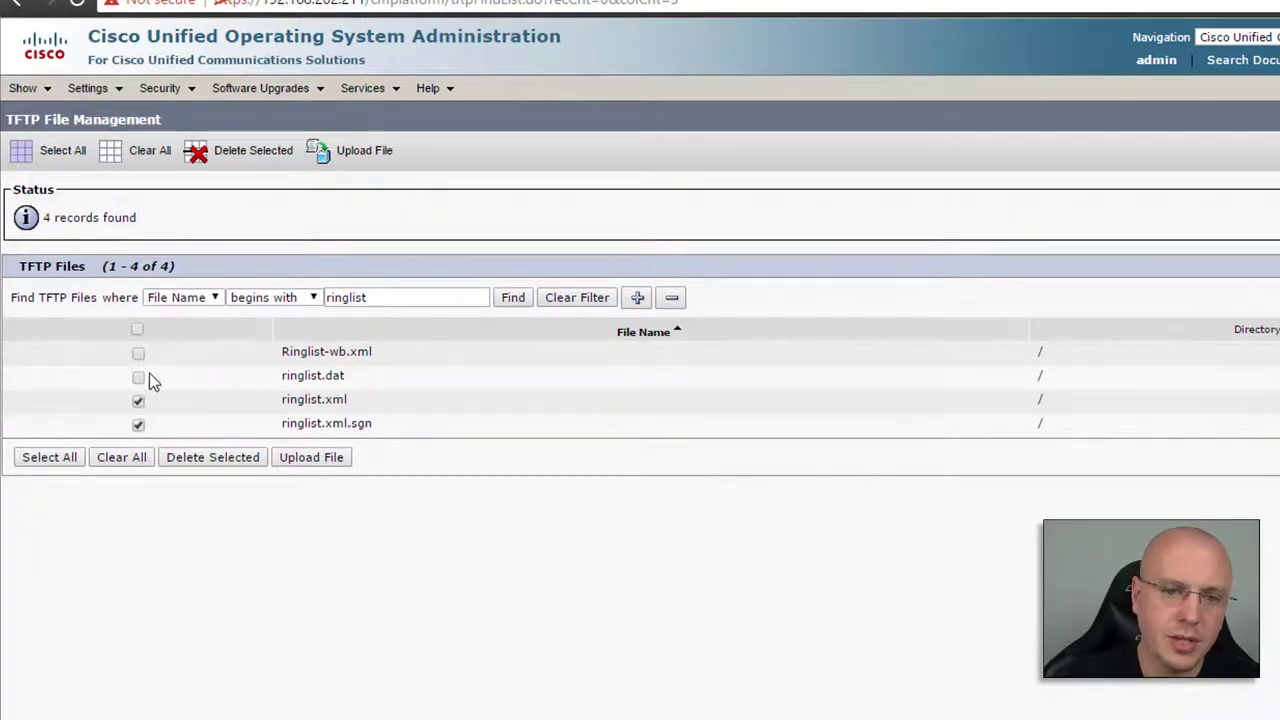
Step: Delete ringlist.dat, ringlist.xml and ringlist.xml.sgn from the TFTP server and confirm
click(212, 456)
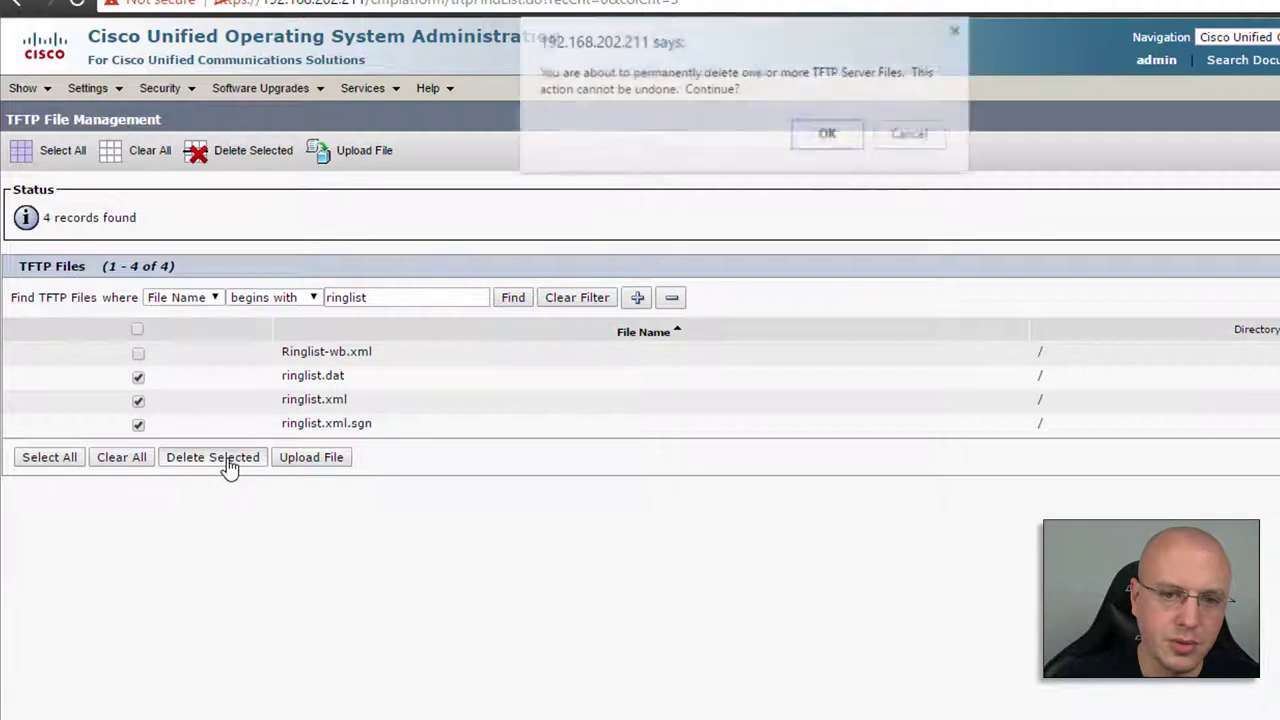
click(828, 132)
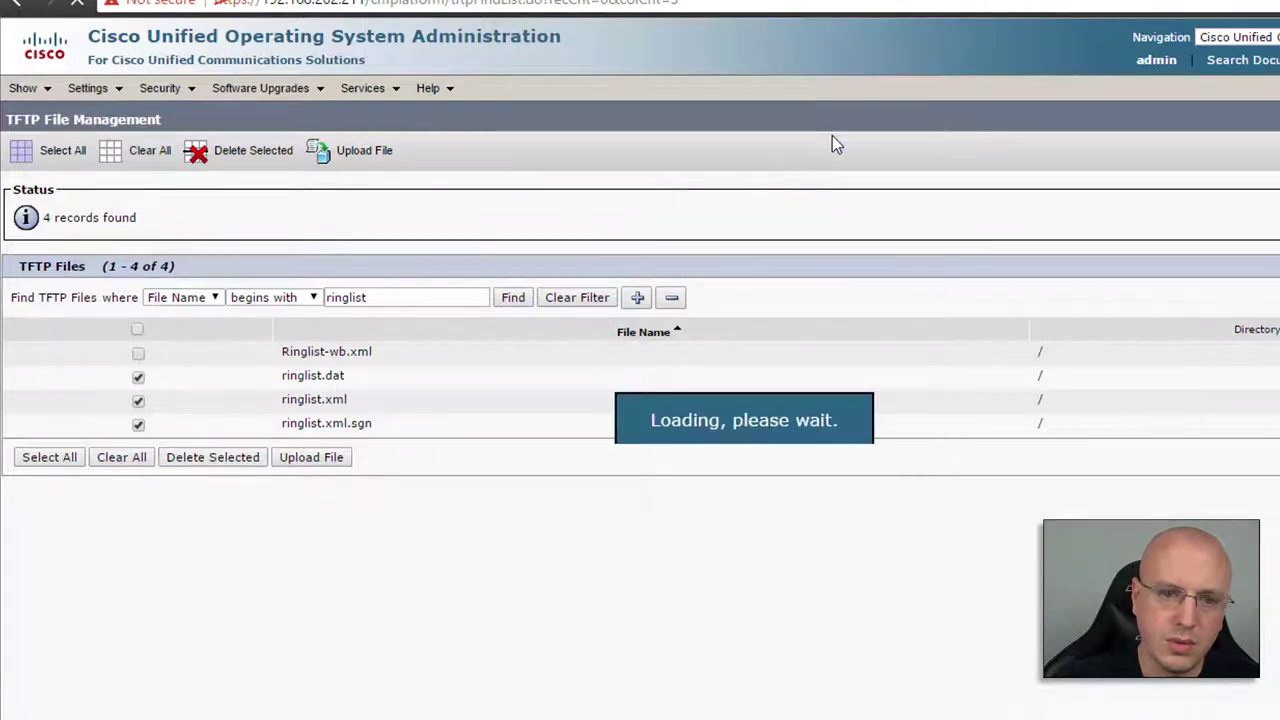
click(212, 456)
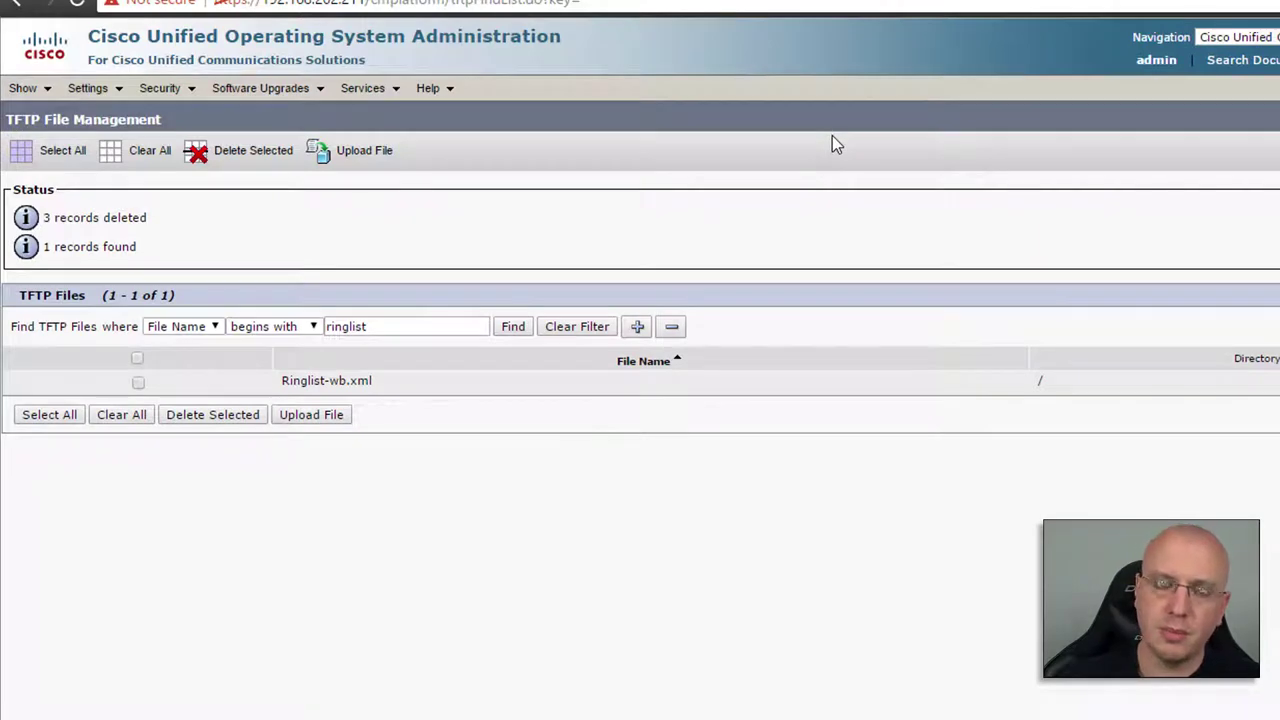
mouse_move(812, 70)
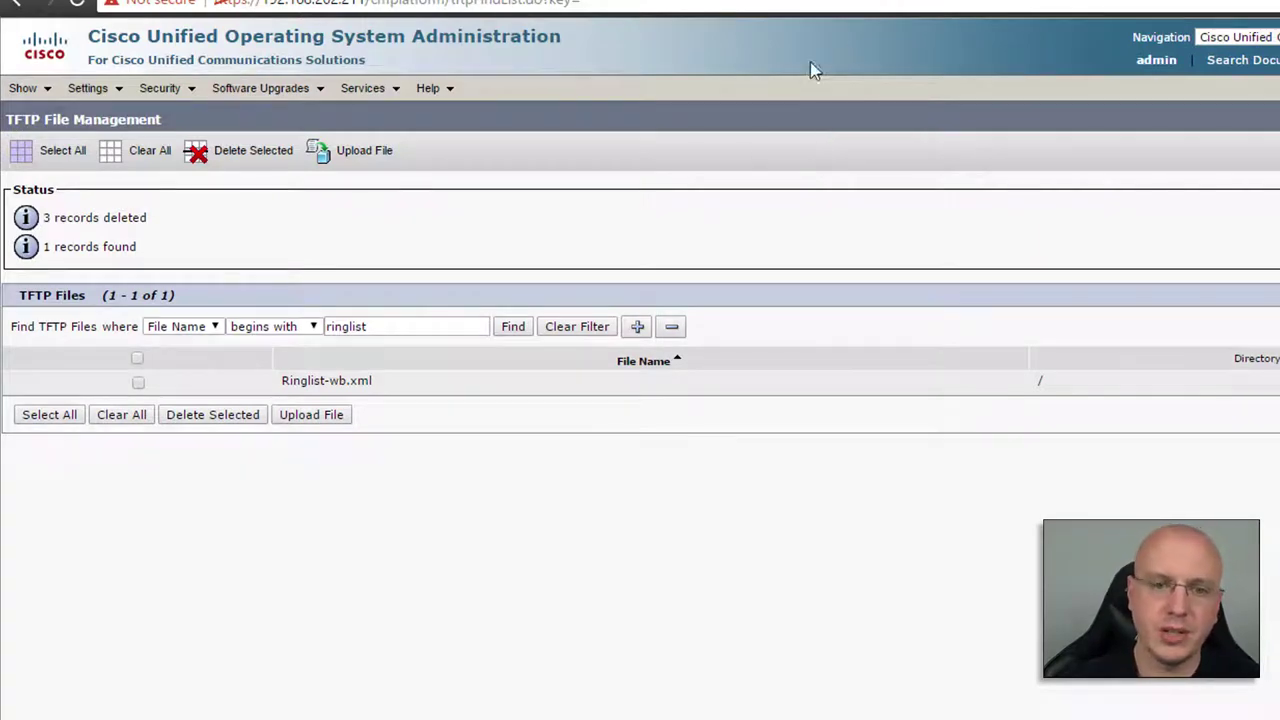
mouse_move(76, 716)
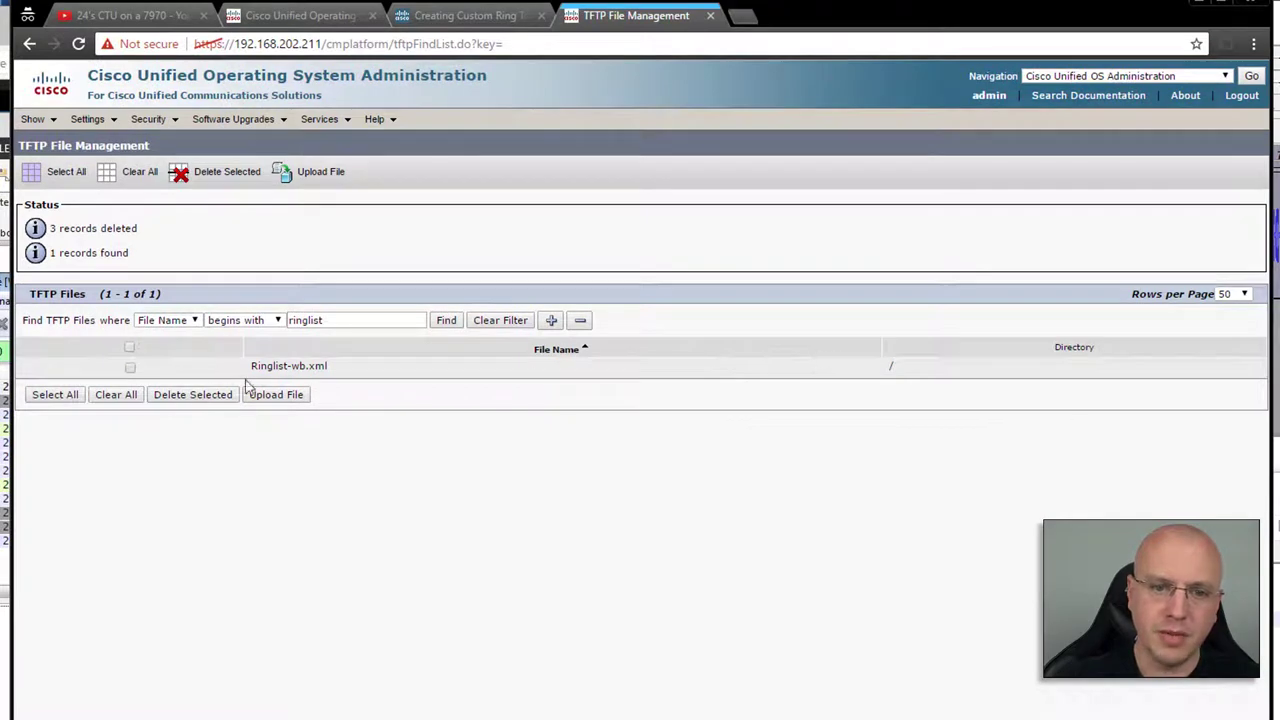
mouse_move(228, 400)
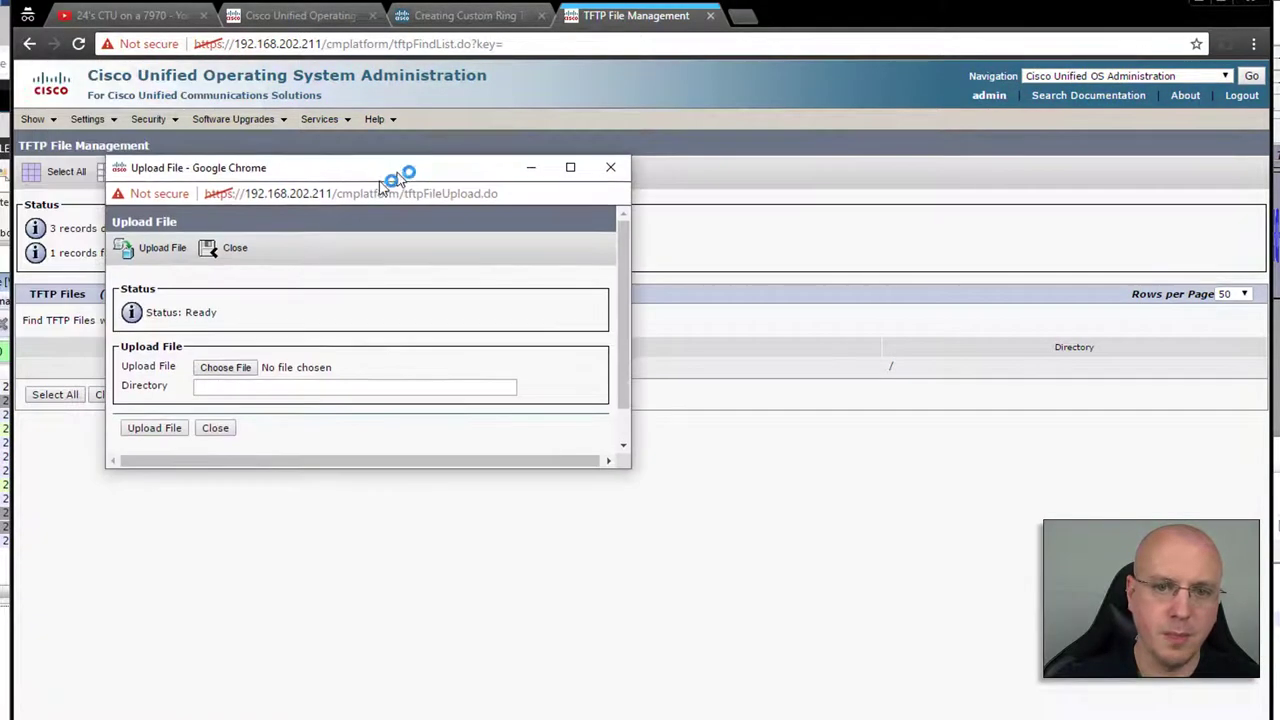
Step: Choose ctu.raw from the cisco folder, upload it to the TFTP server and close the upload window
click(224, 368)
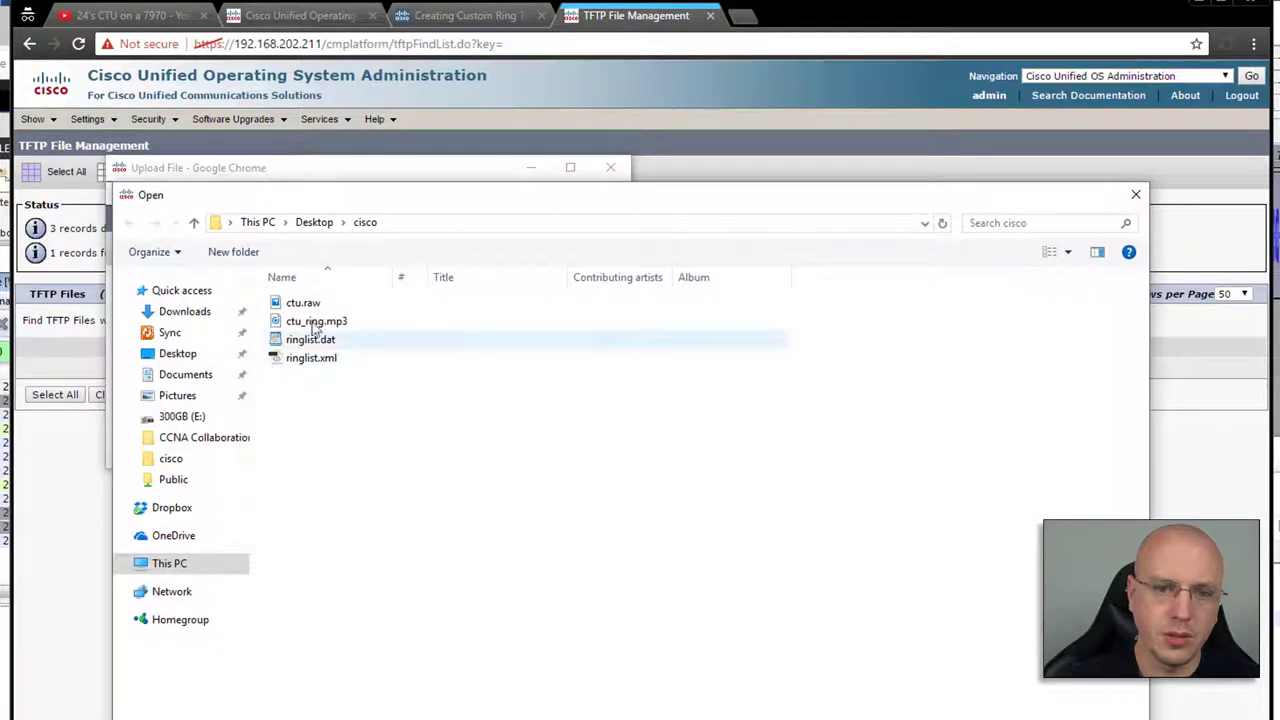
double_click(304, 302)
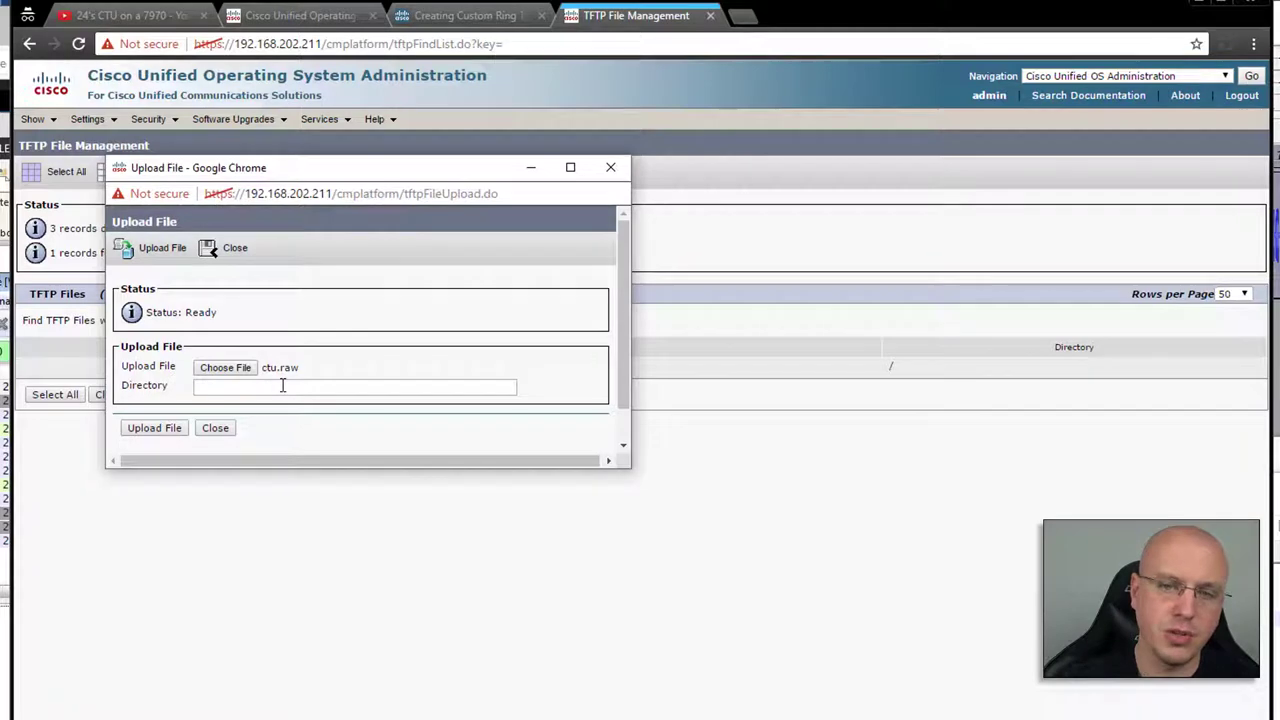
click(152, 428)
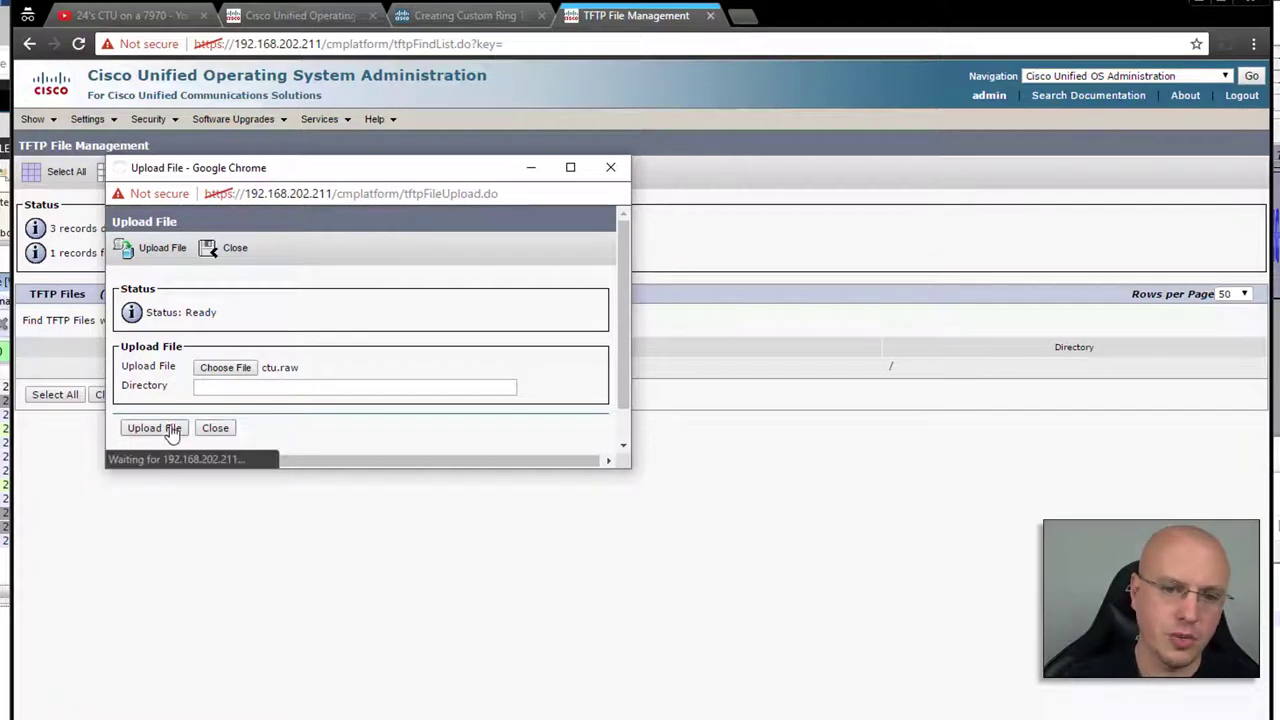
click(154, 428)
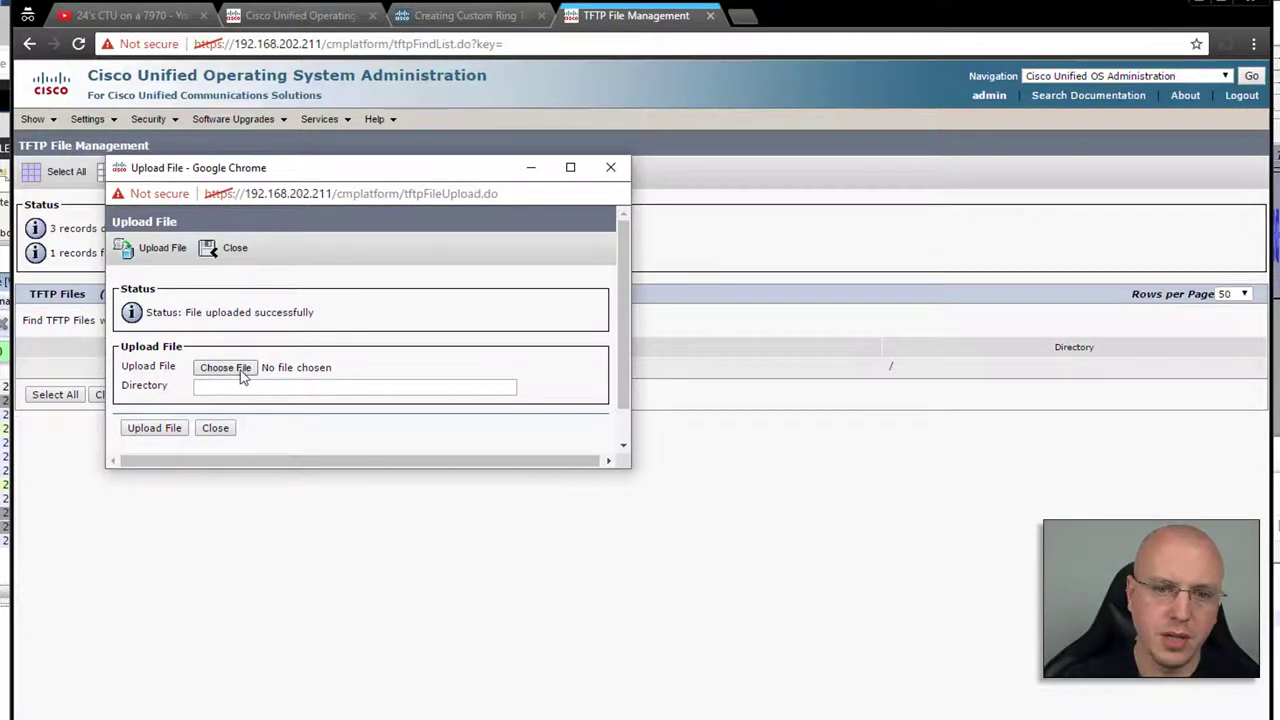
click(224, 368)
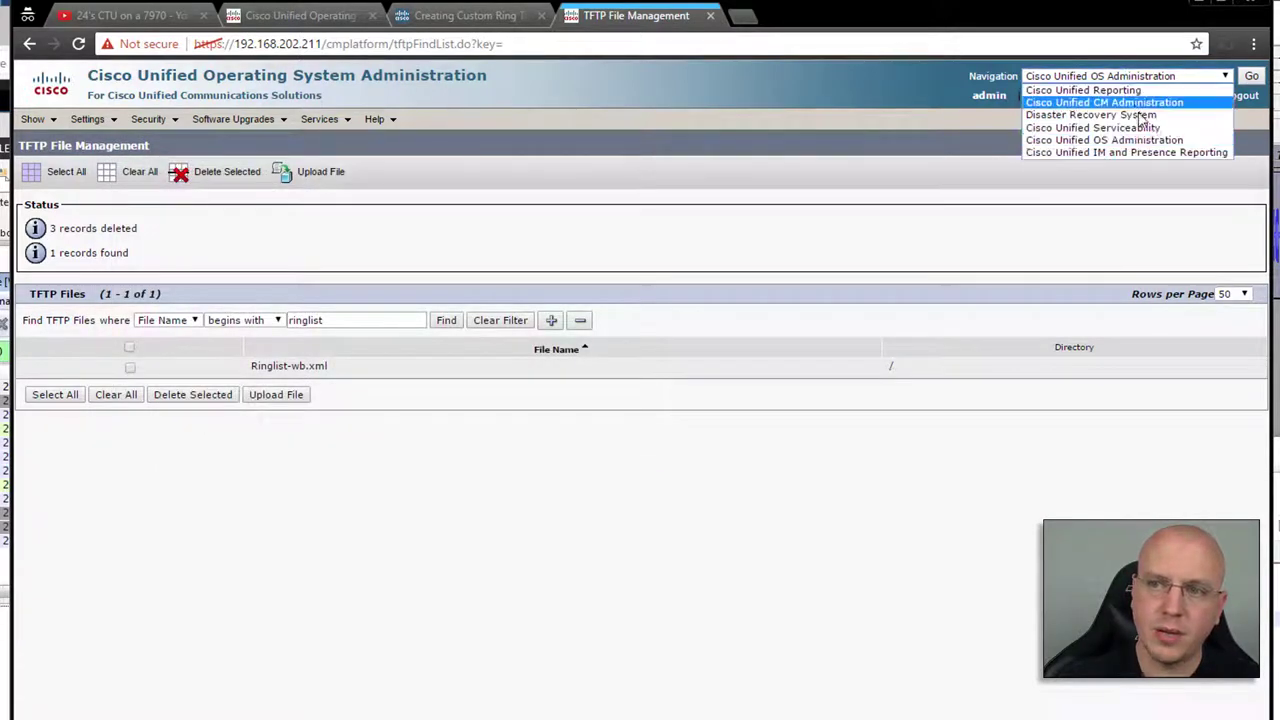
Step: Switch to Cisco Unified Serviceability and reach Control Center - Feature Services
click(1092, 128)
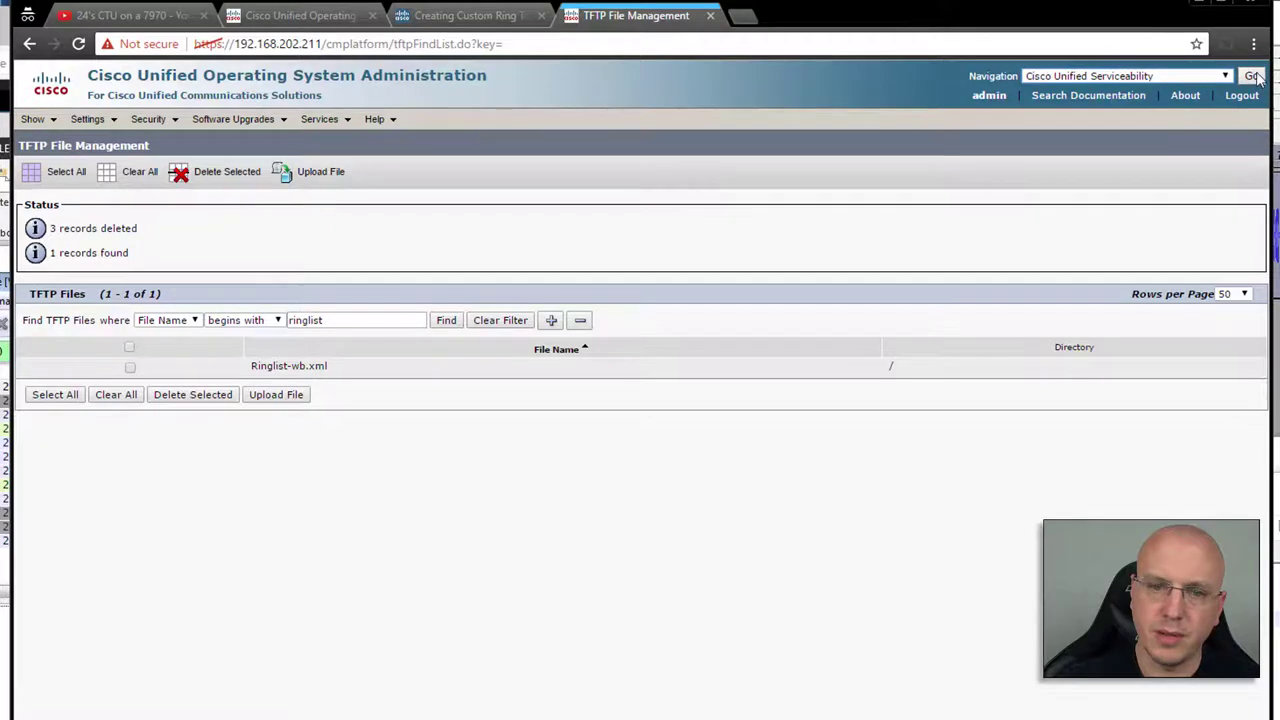
click(1252, 76)
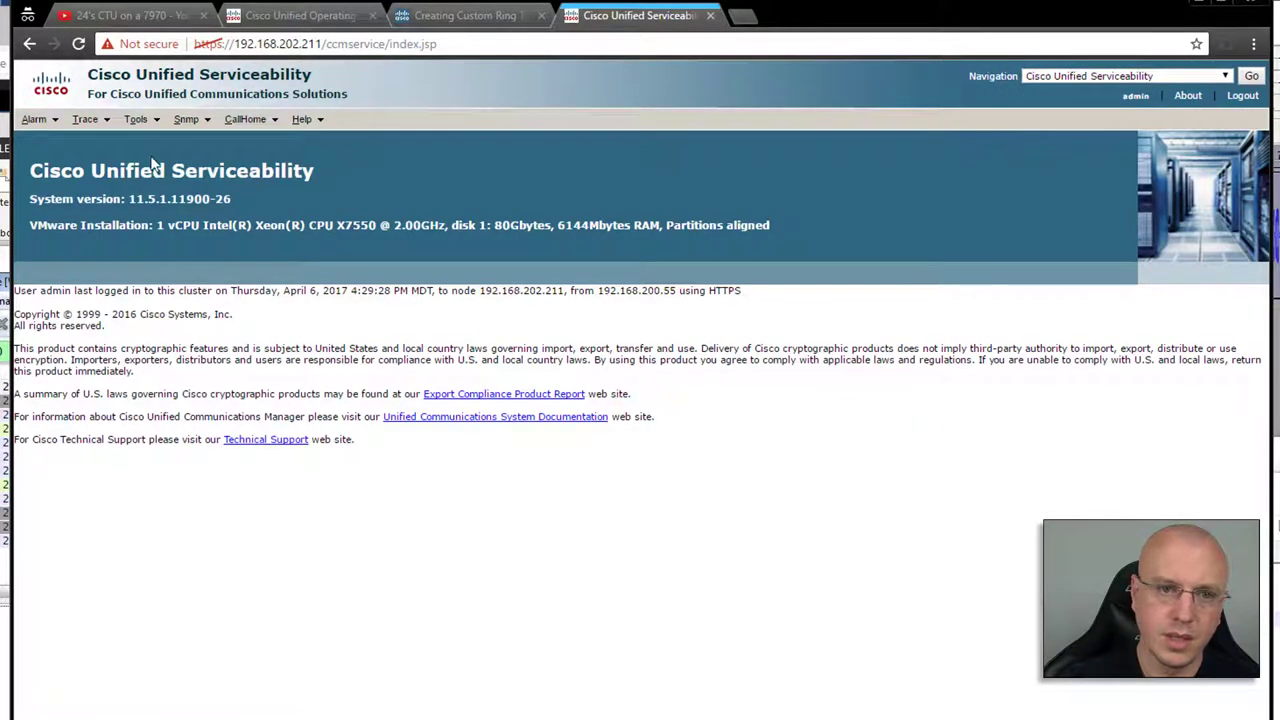
click(136, 120)
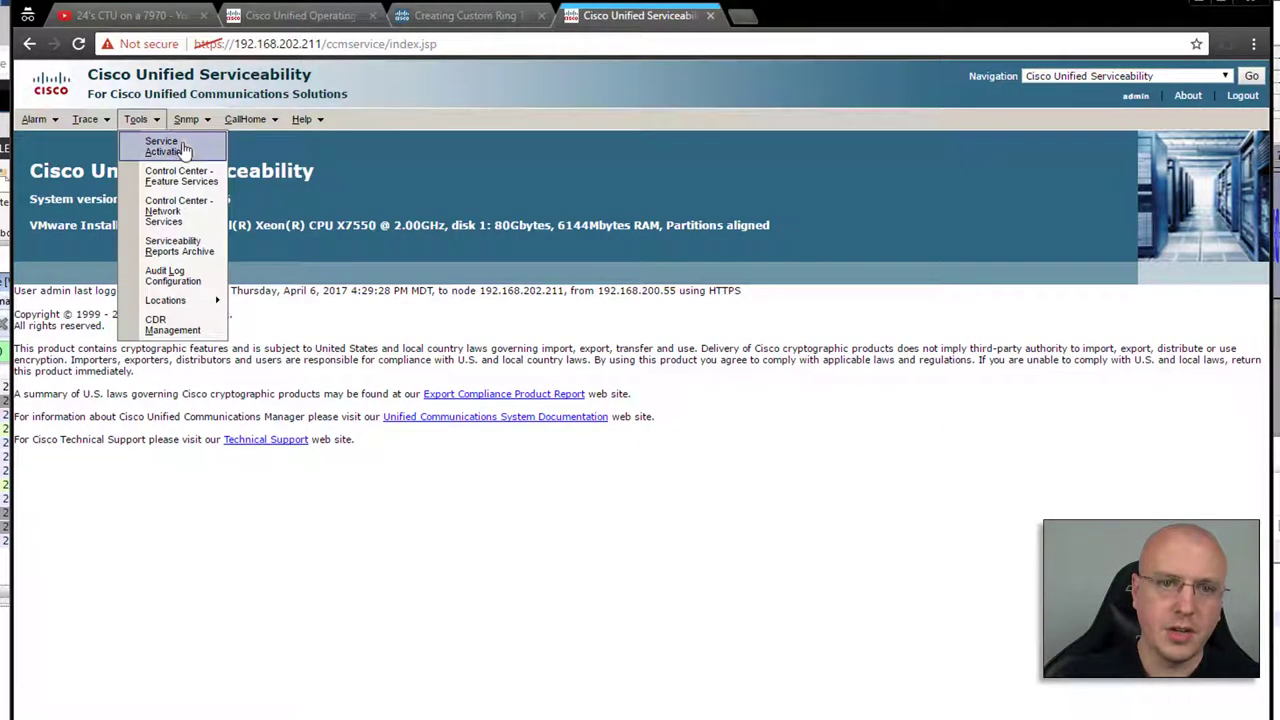
click(178, 176)
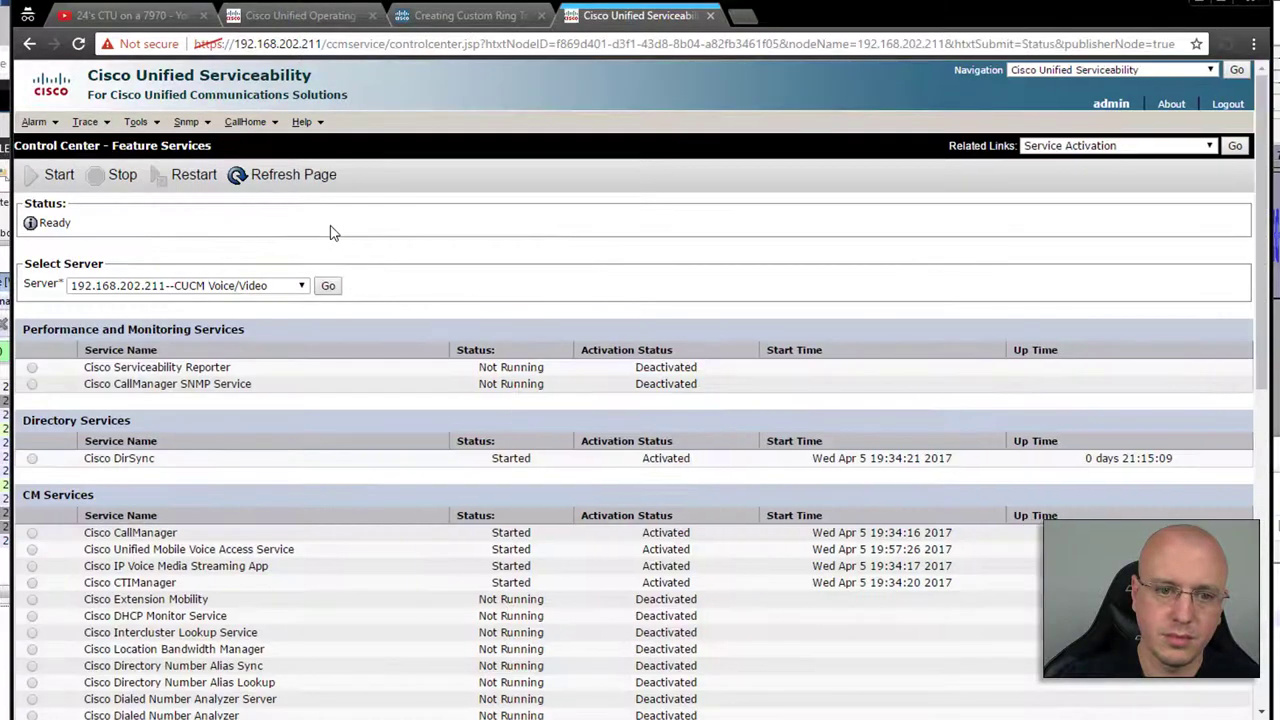
Step: Restart the Cisco Tftp service and confirm the restart
scroll(down, 3)
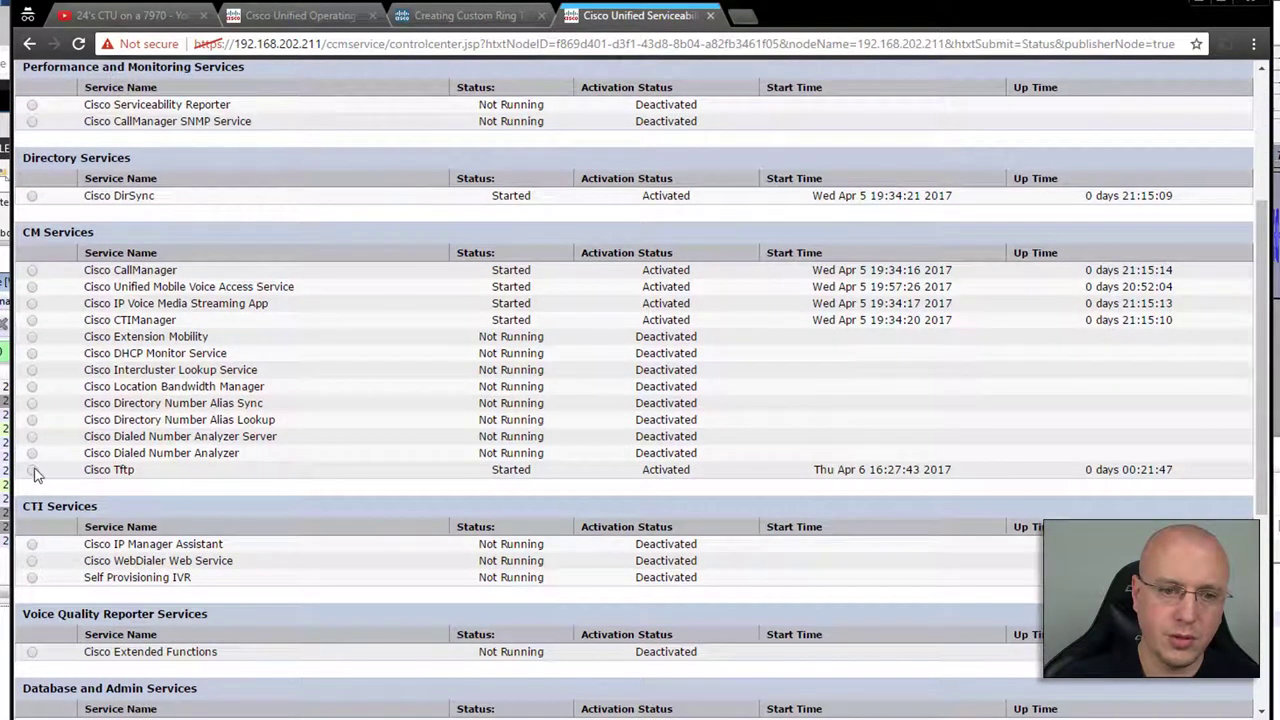
scroll(up, 3)
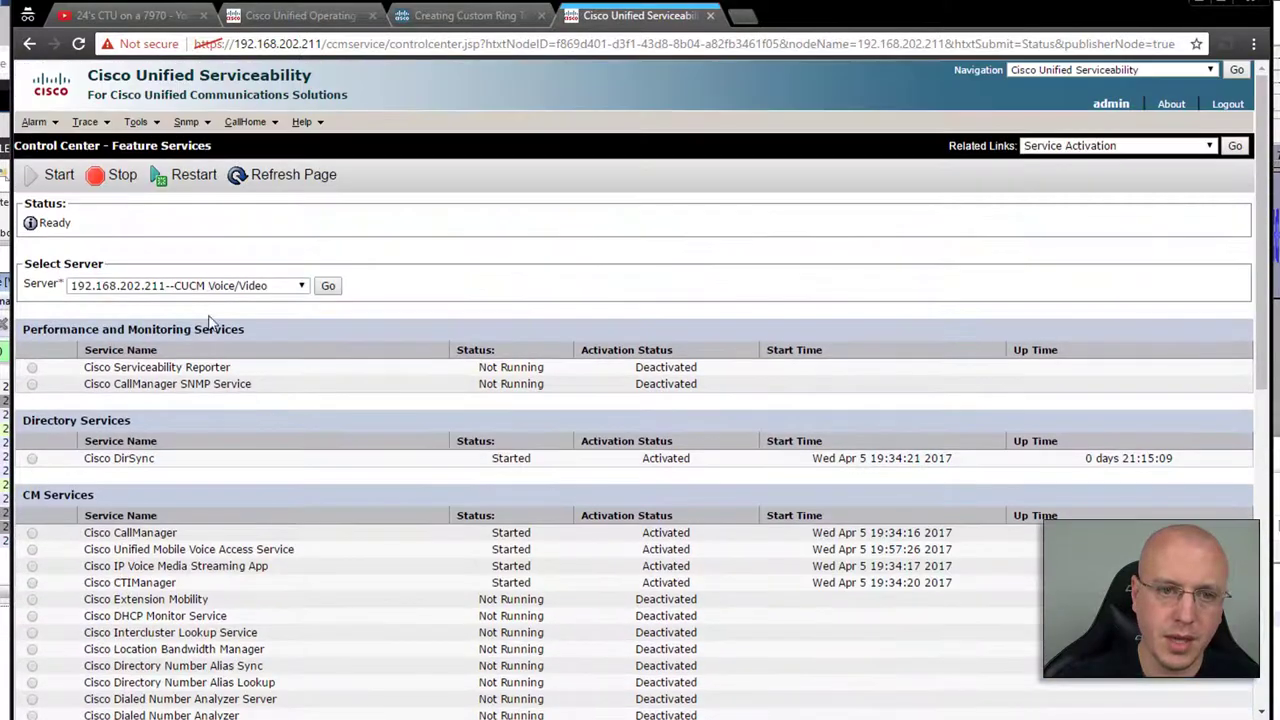
click(192, 174)
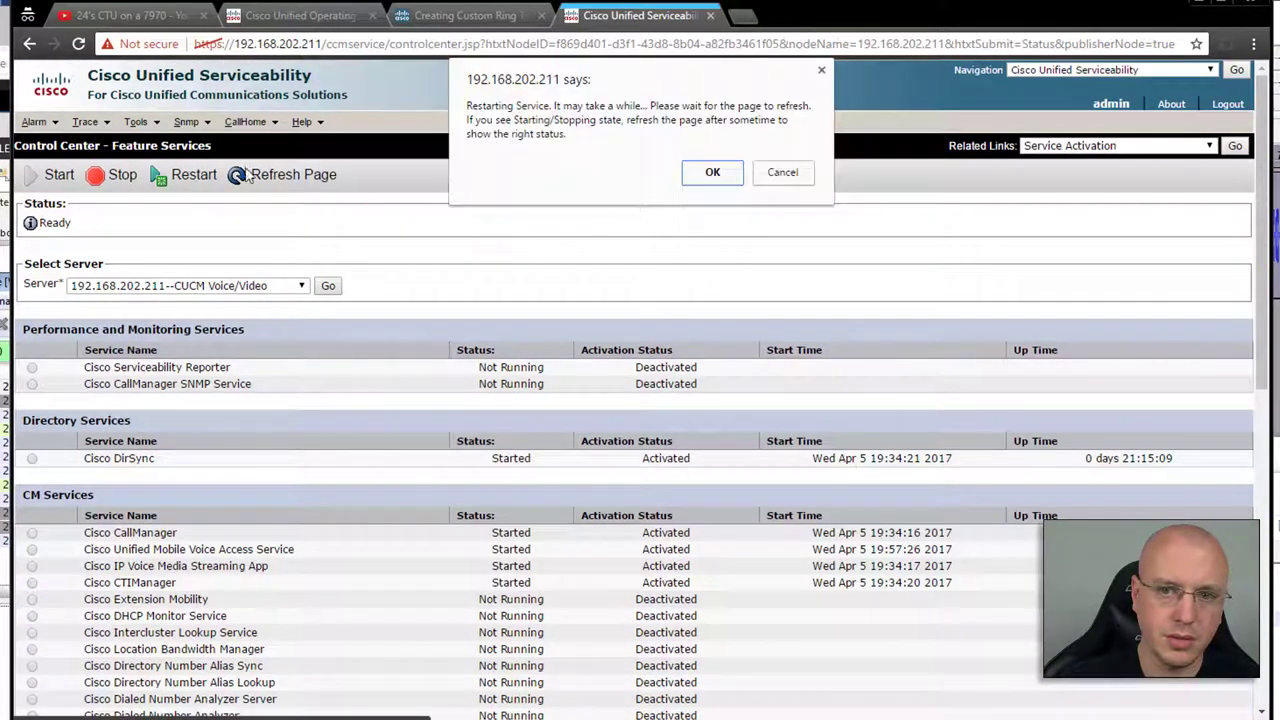
click(712, 172)
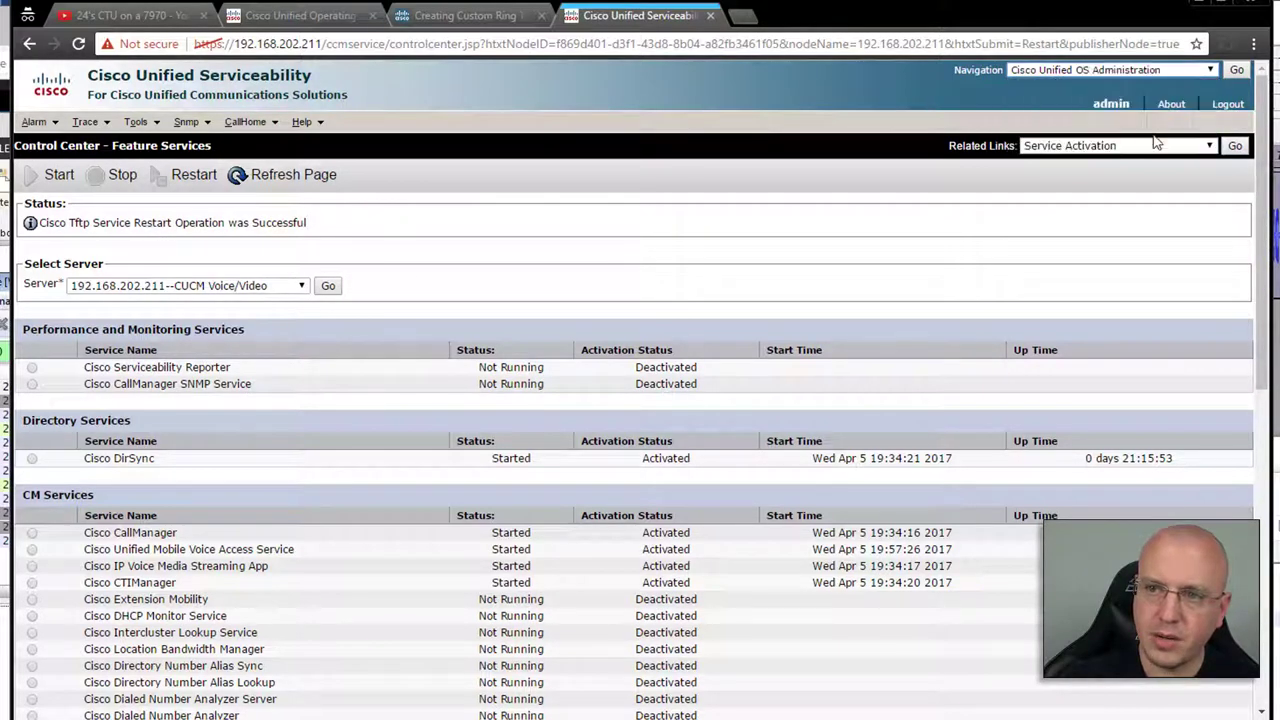
Step: Return to OS Administration's TFTP File Management and show the three ringlist files
click(1236, 68)
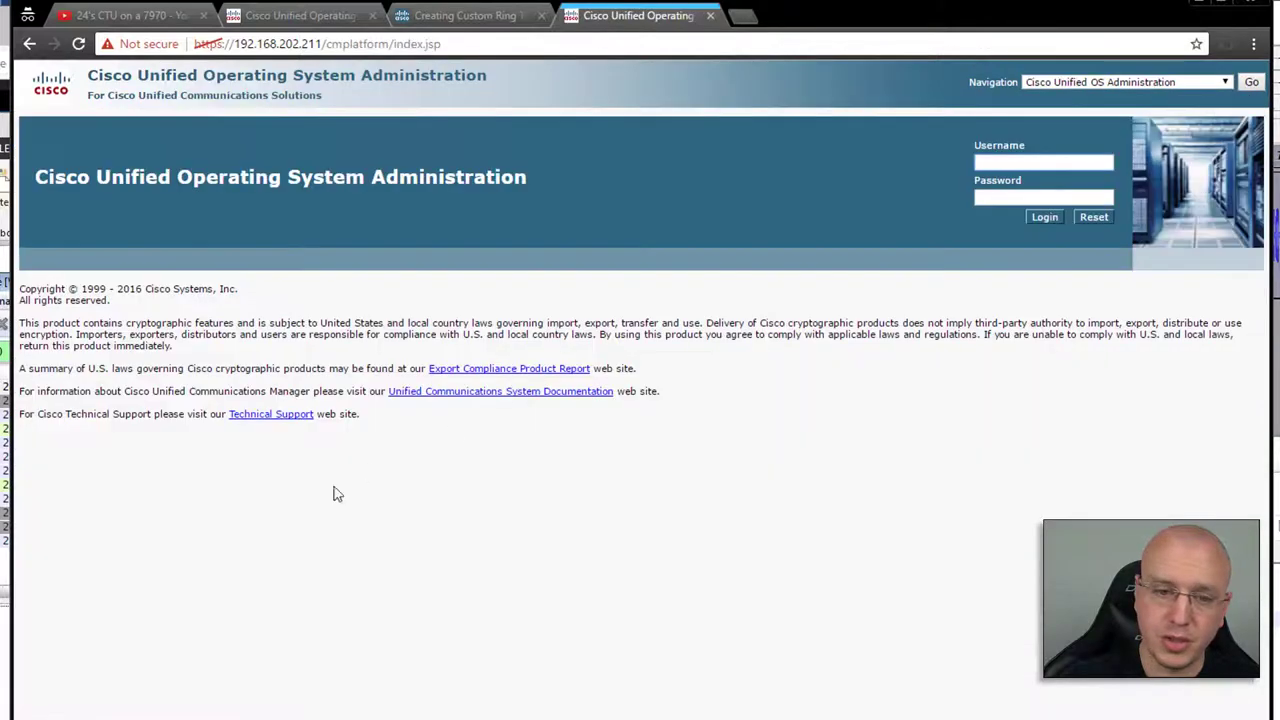
click(1044, 216)
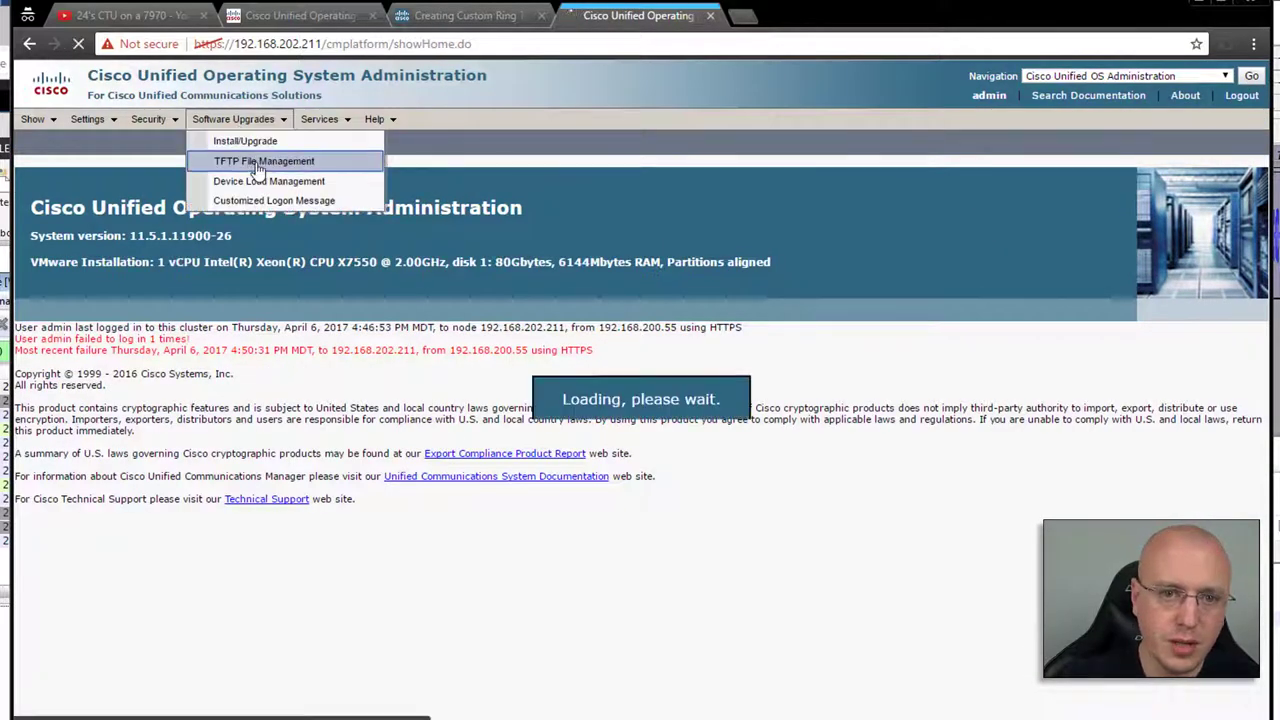
click(264, 160)
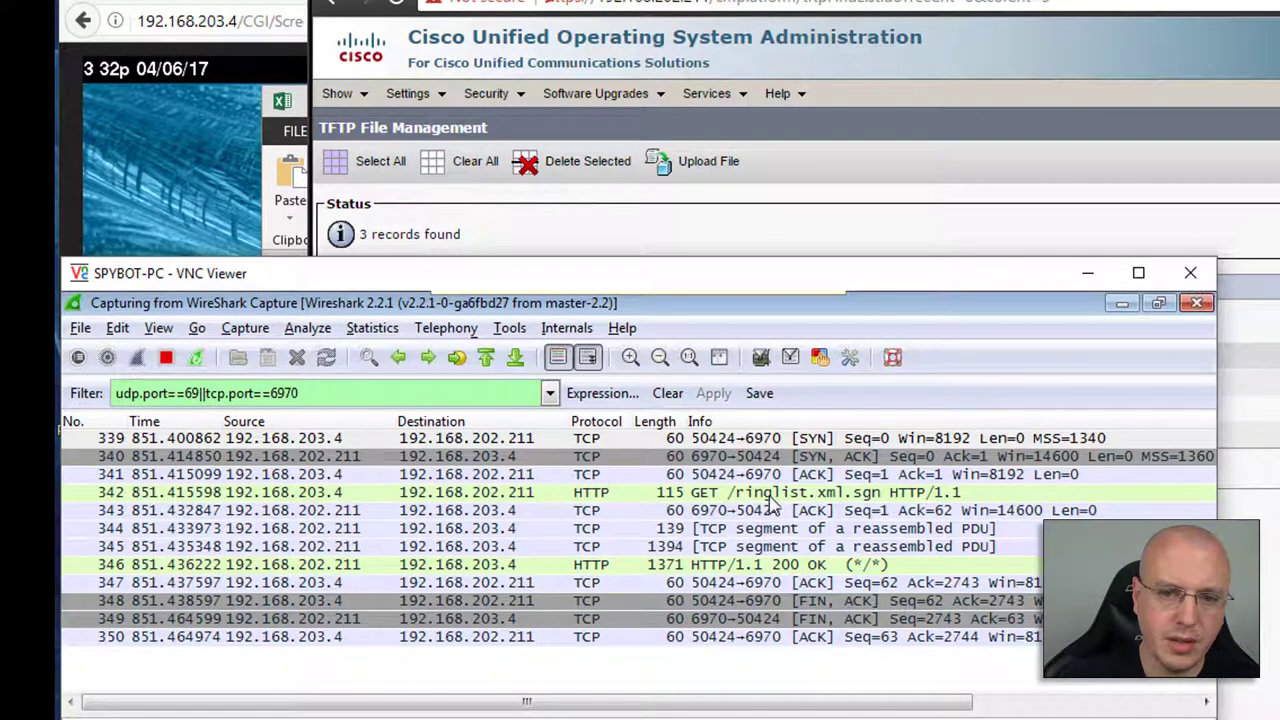
mouse_move(864, 504)
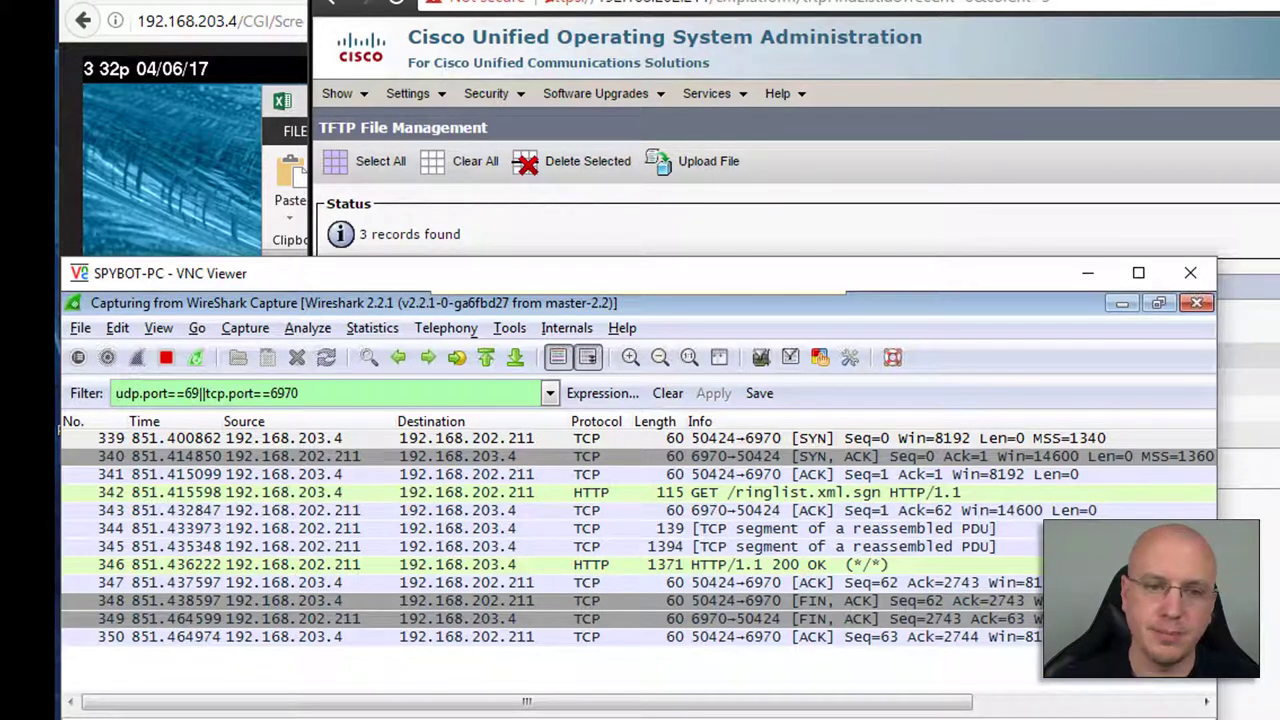
click(868, 320)
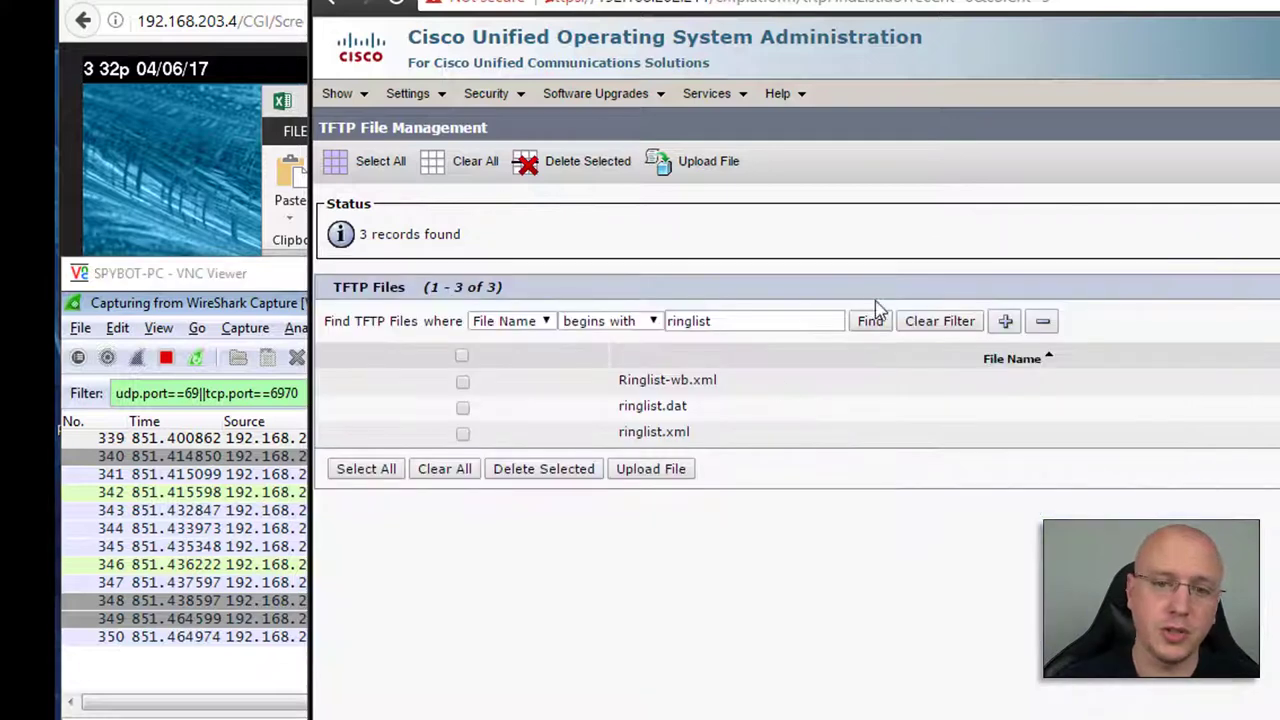
Step: On the phone's remote screen, save 24 CTU as the Default Ring under User Preferences
click(868, 320)
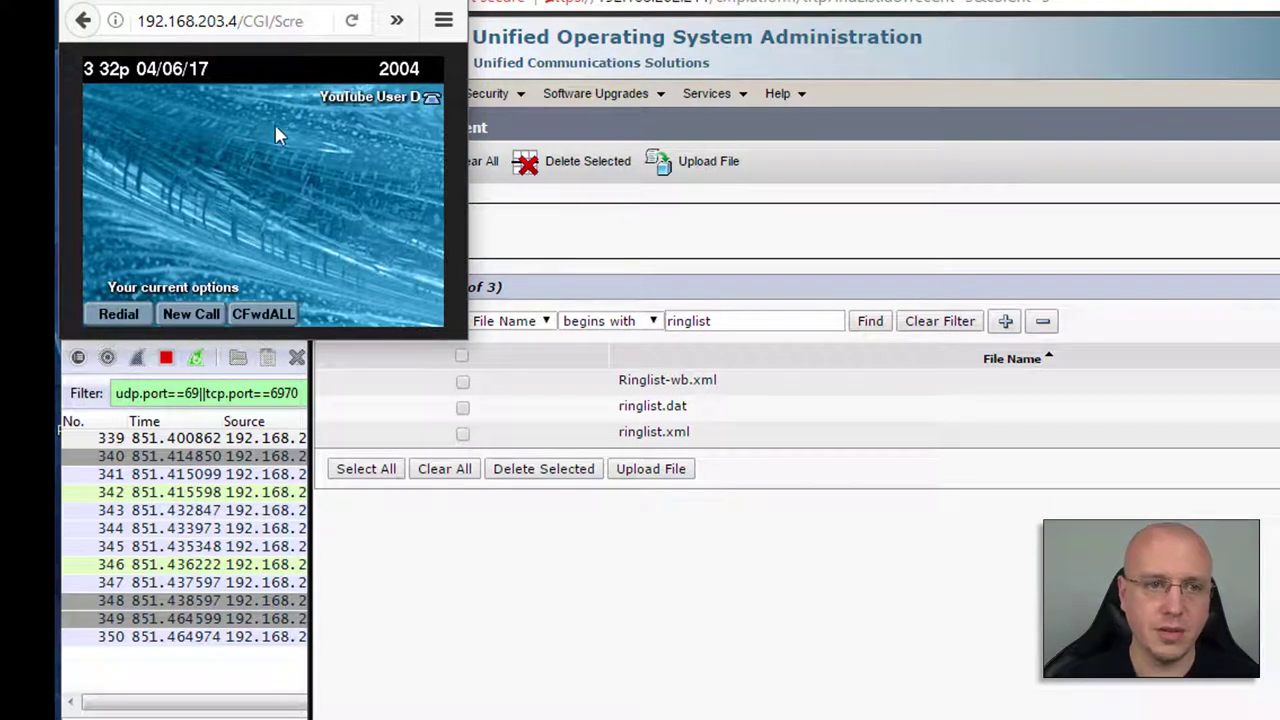
mouse_move(248, 228)
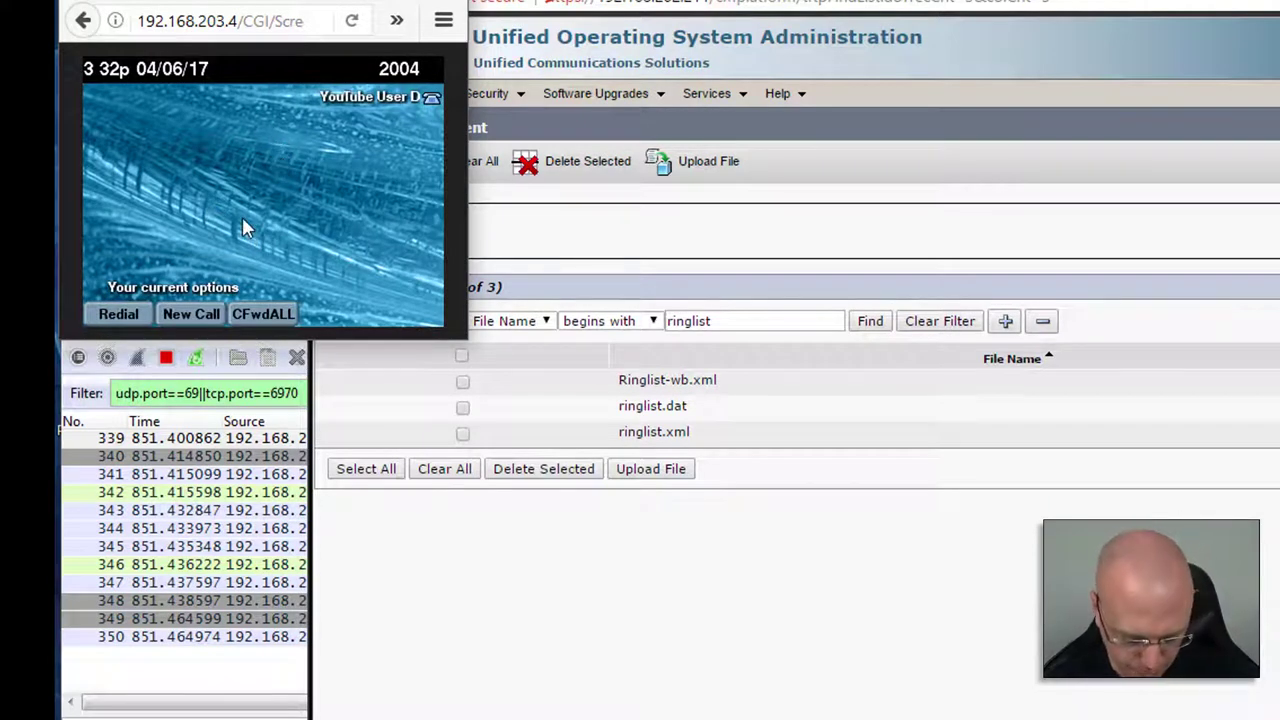
mouse_move(316, 158)
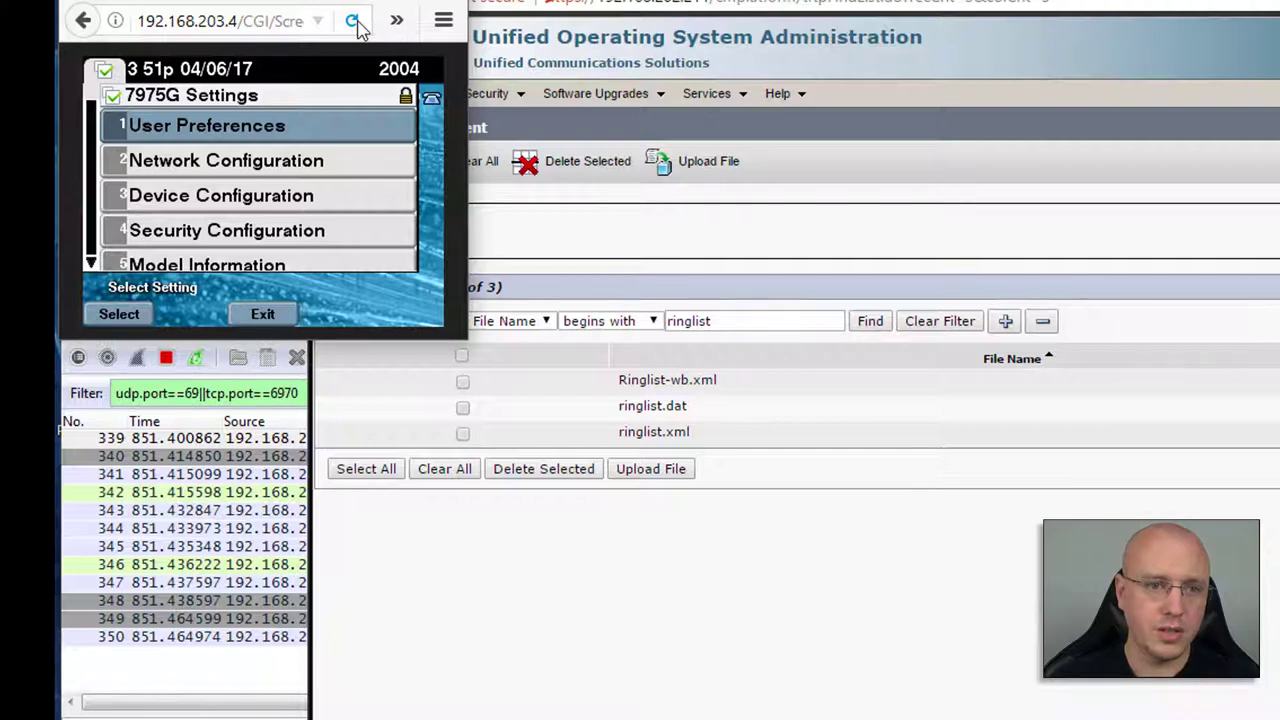
click(208, 124)
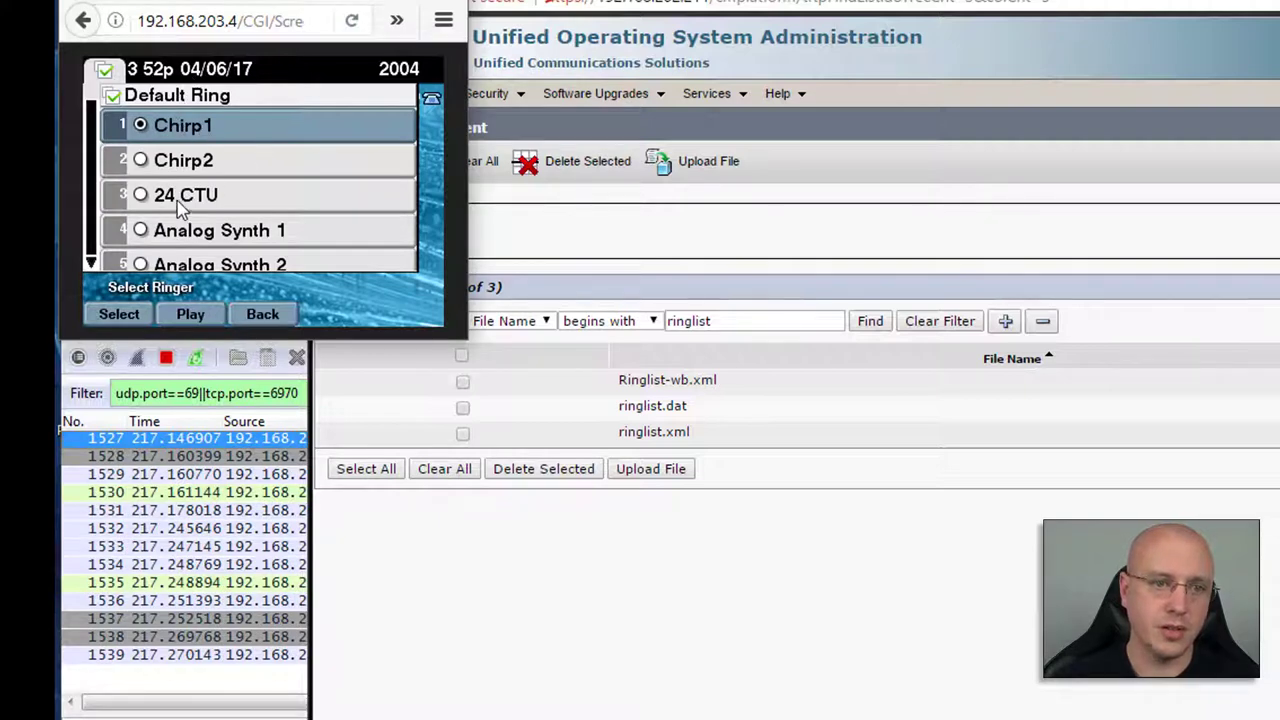
mouse_move(220, 204)
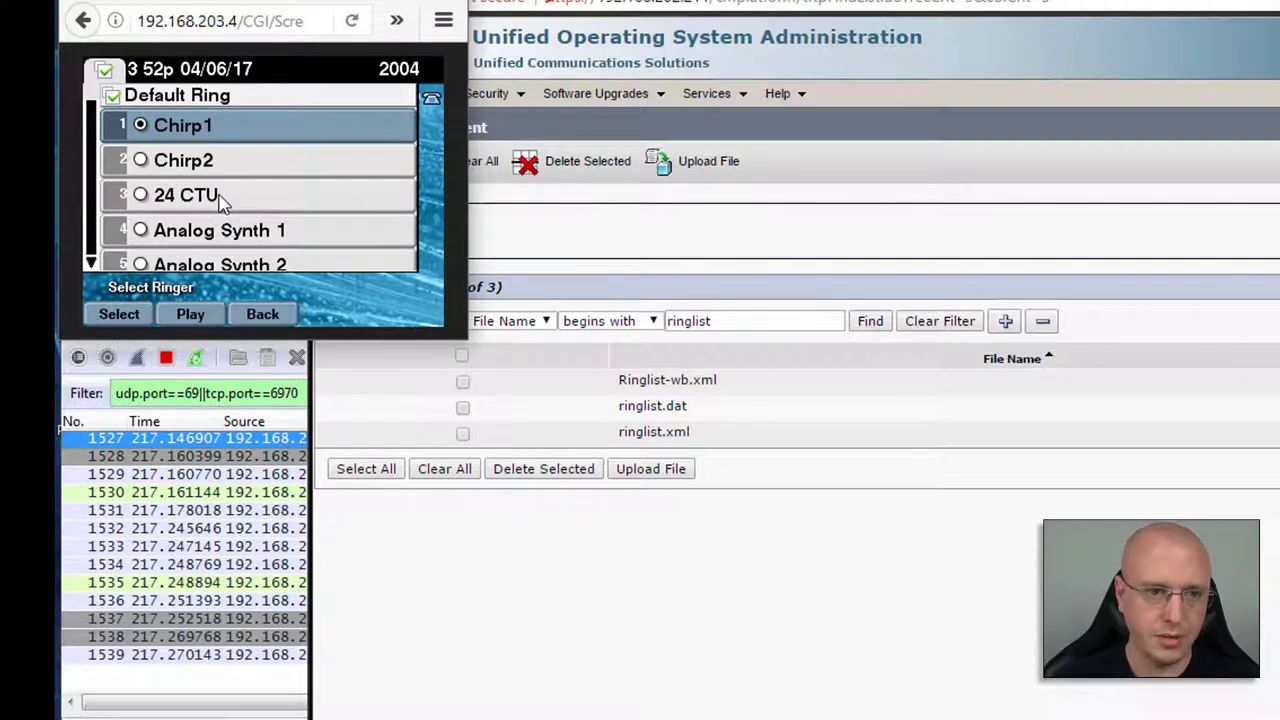
mouse_move(352, 20)
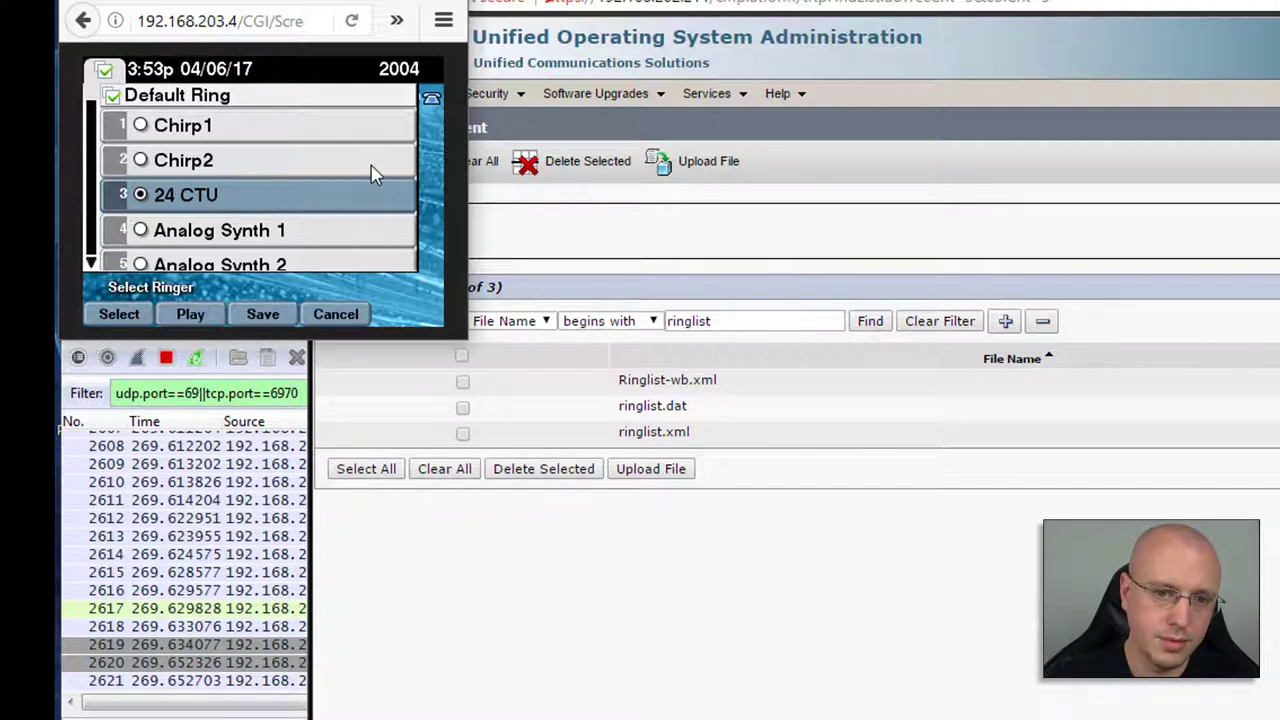
mouse_move(352, 192)
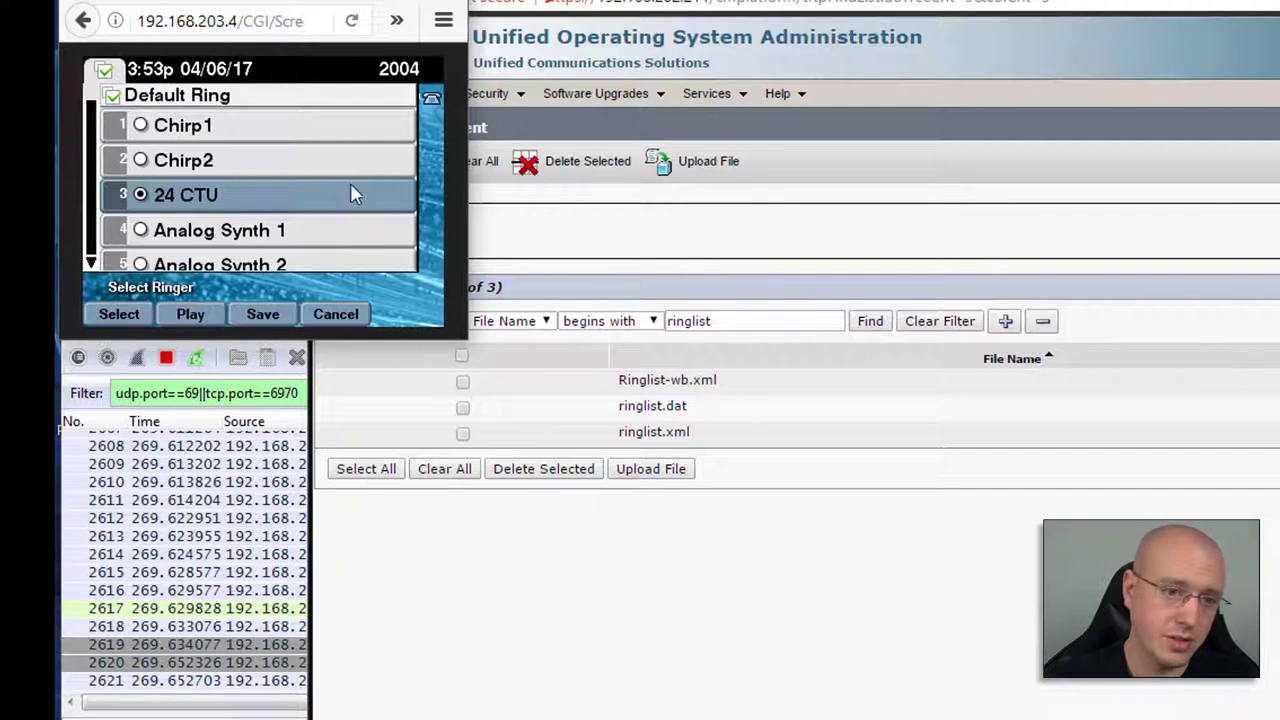
mouse_move(304, 312)
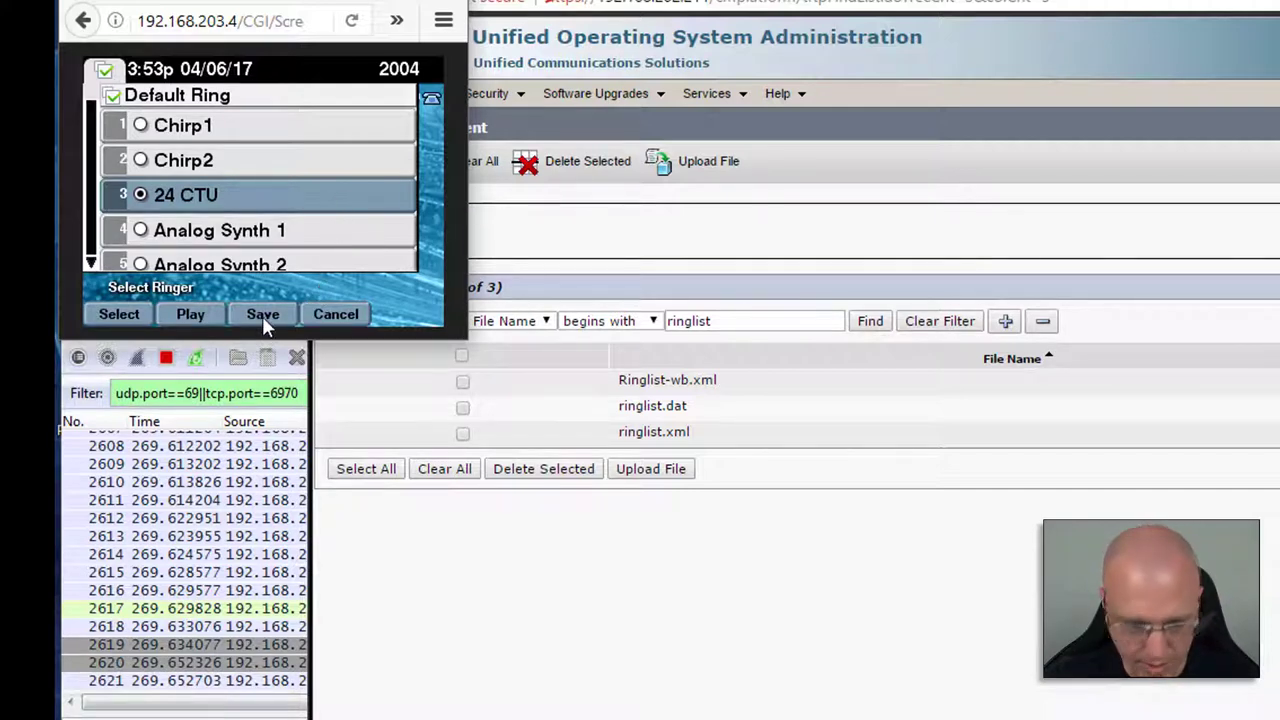
click(264, 312)
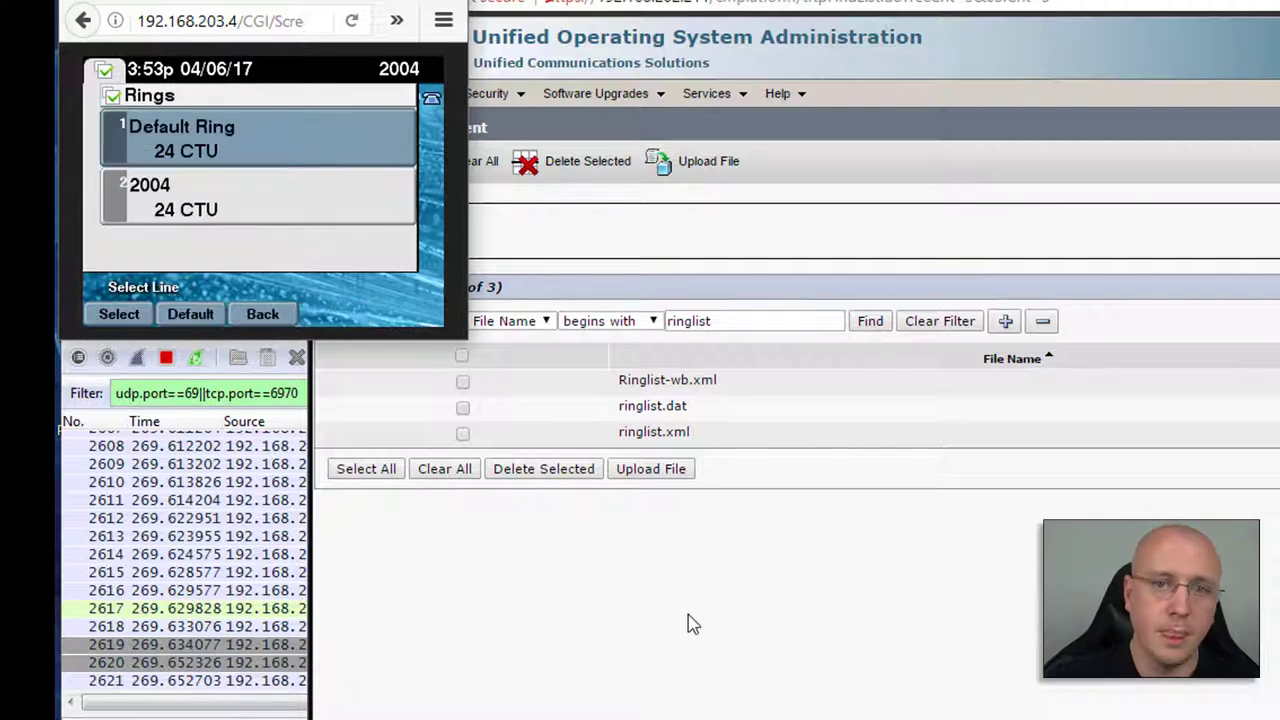
mouse_move(830, 370)
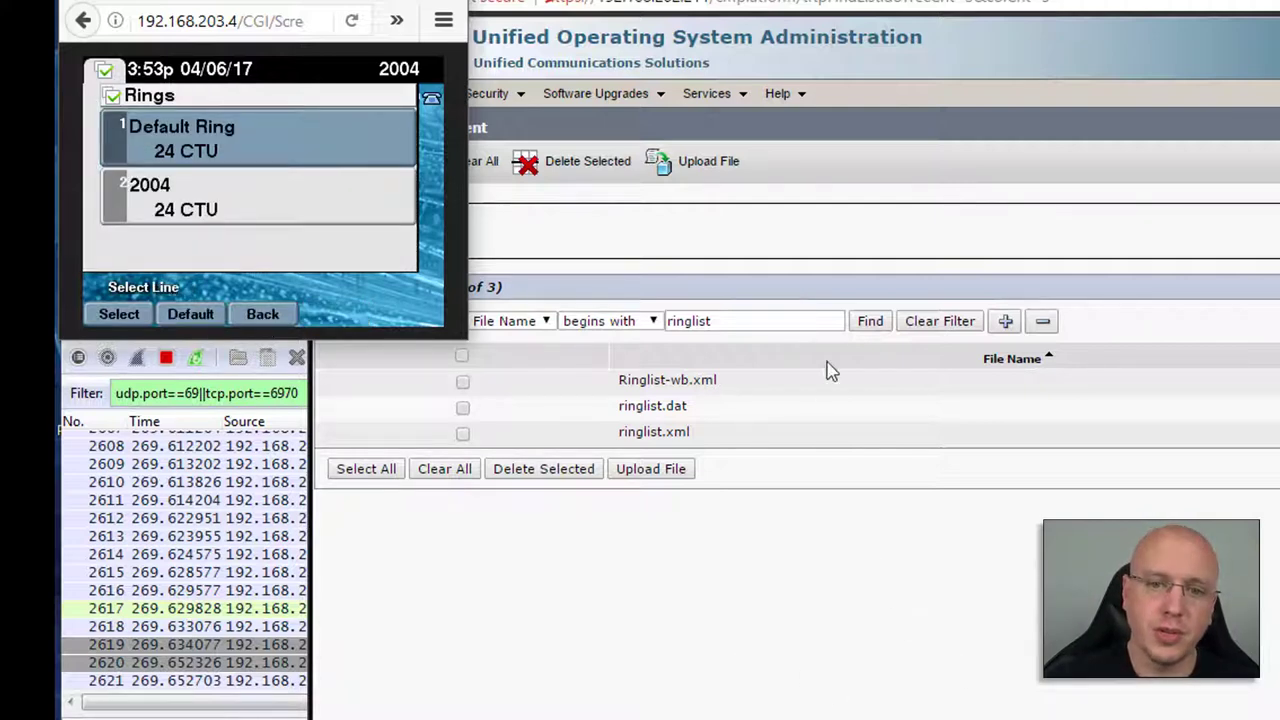
click(868, 320)
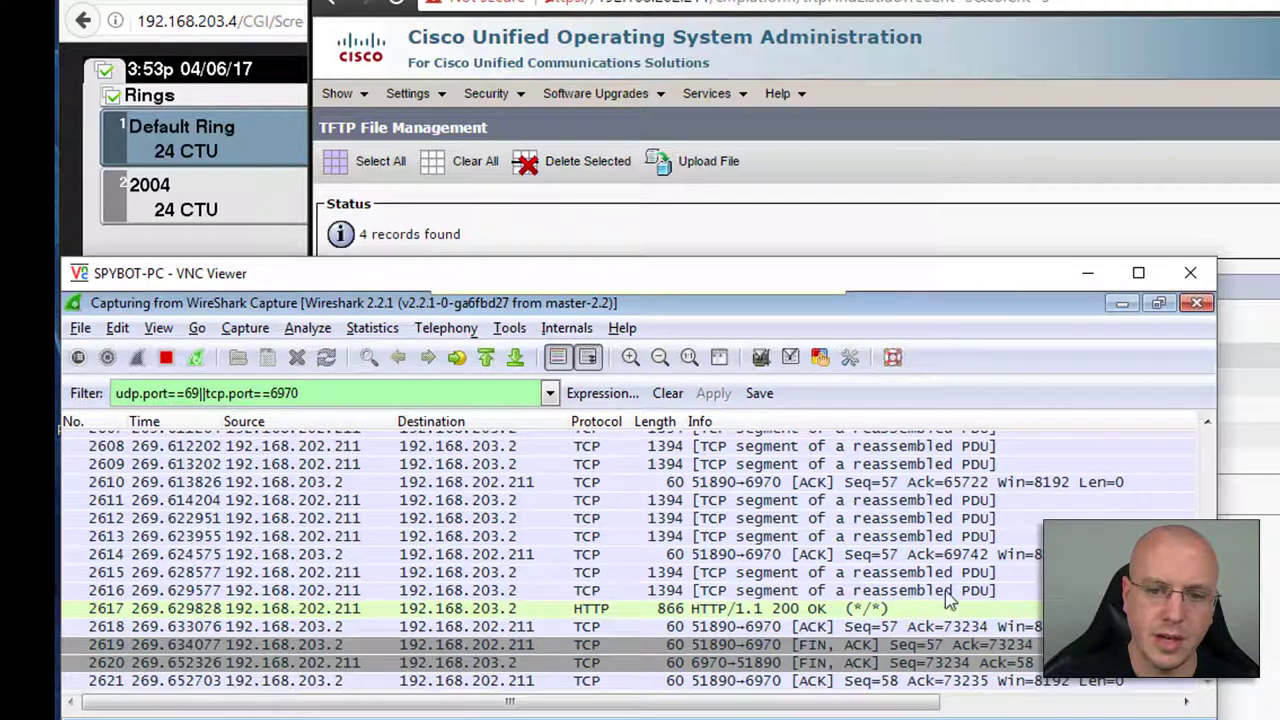
Step: Scroll up the packet list to the phone's GET /ctu.raw.sgn request
scroll(up, 3)
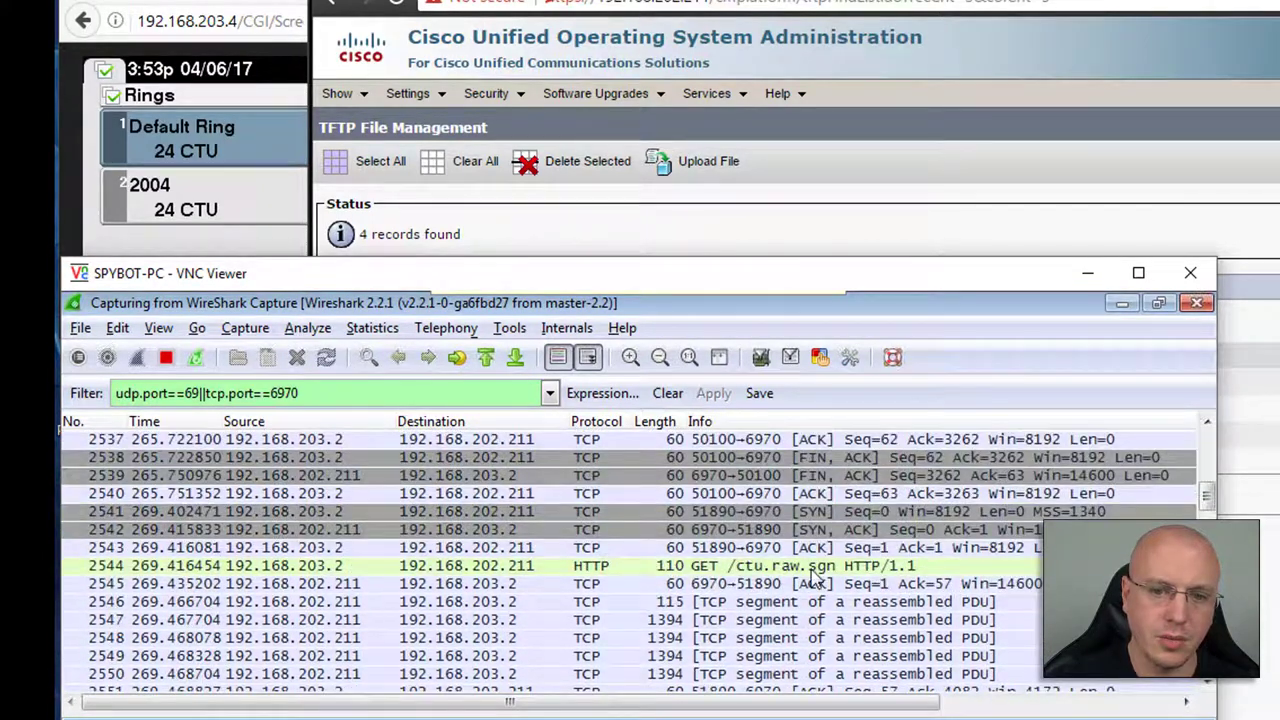
scroll(up, 3)
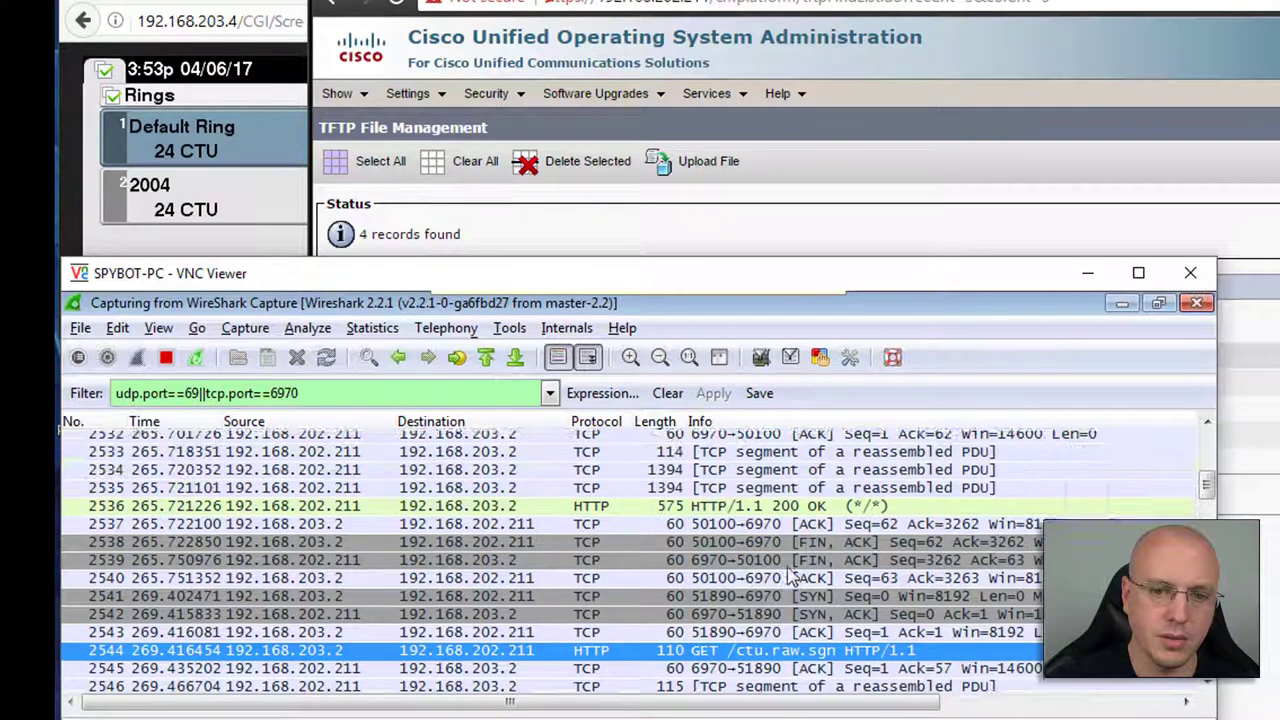